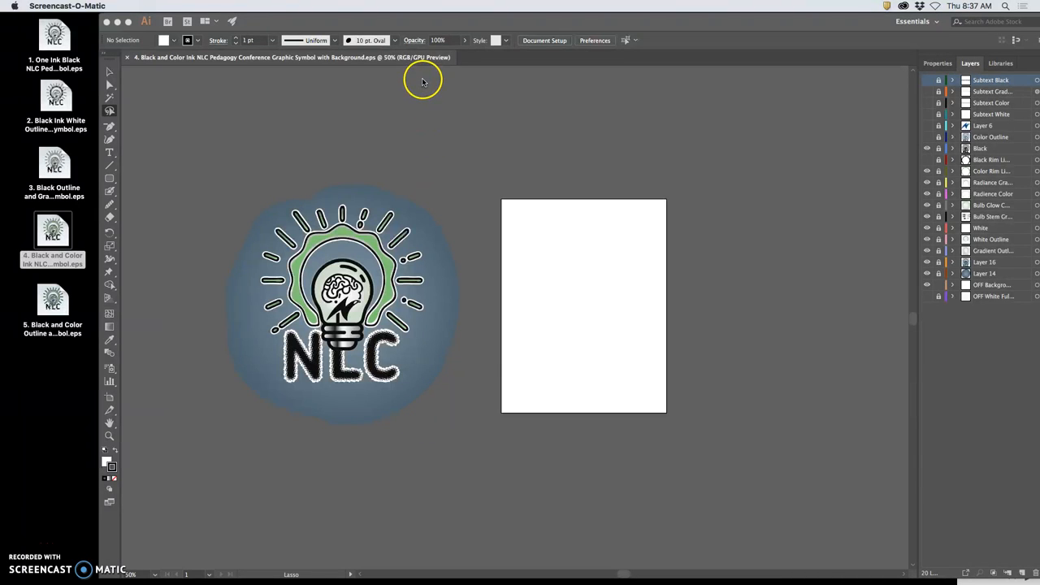
pyautogui.moveTo(409, 290)
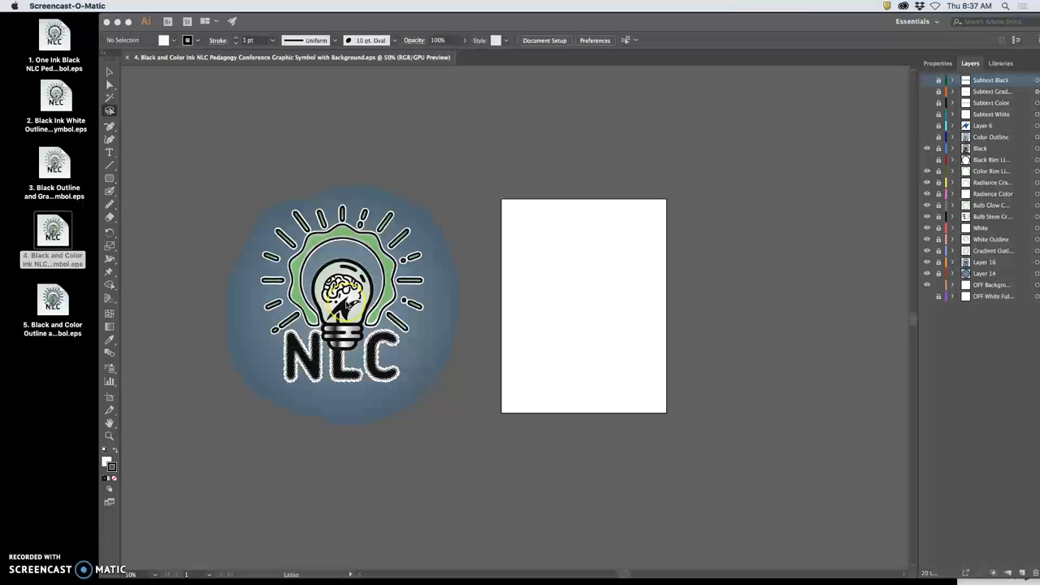
pyautogui.moveTo(419, 322)
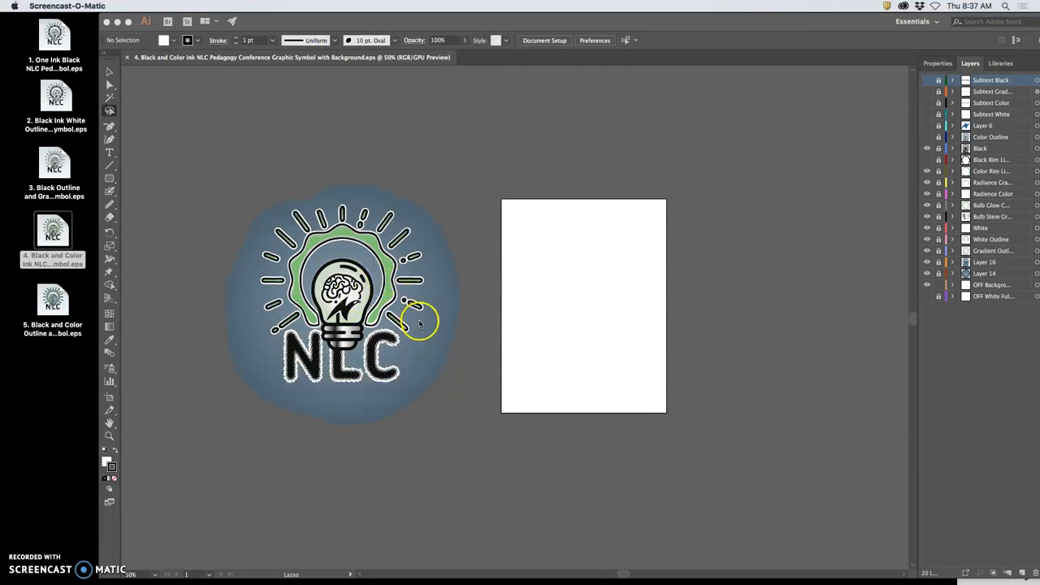
pyautogui.moveTo(419, 284)
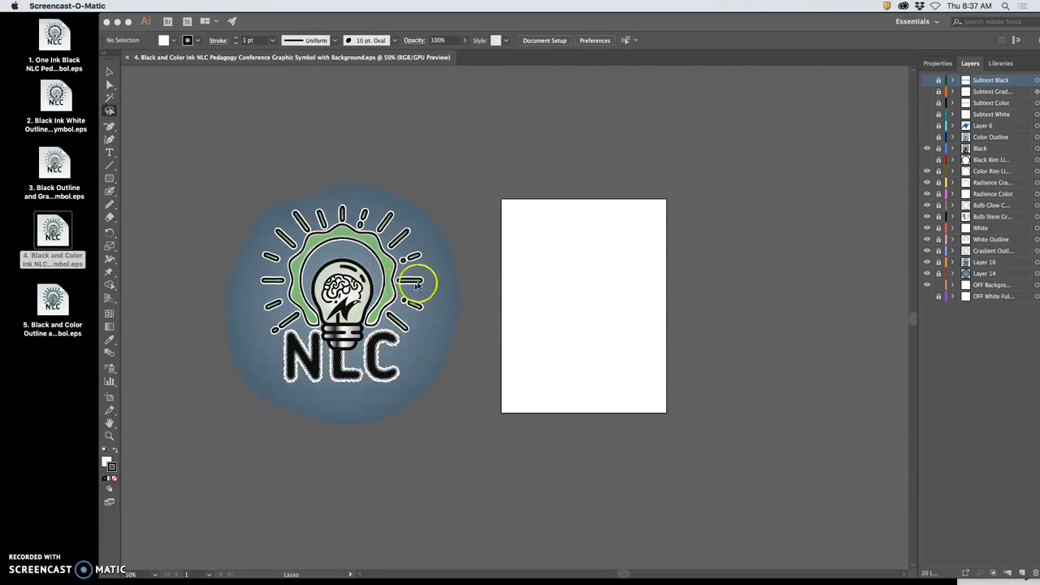
pyautogui.moveTo(468, 221)
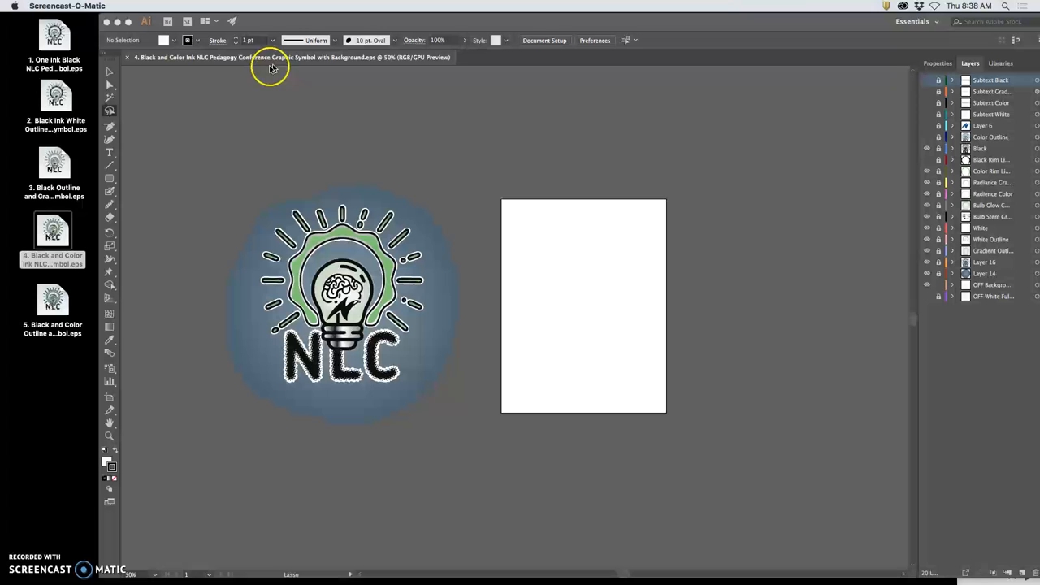
pyautogui.moveTo(149, 209)
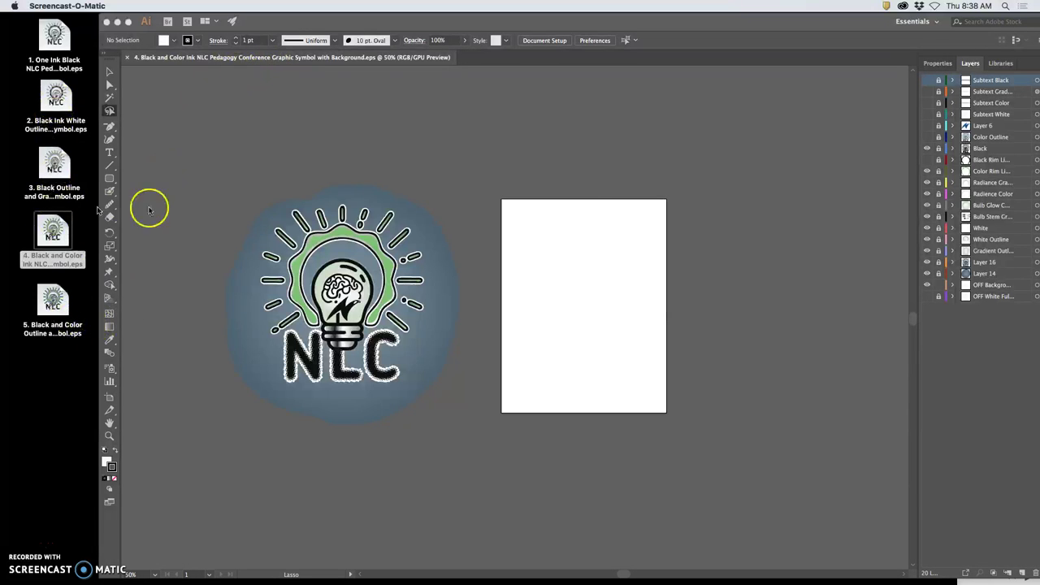
pyautogui.moveTo(429, 273)
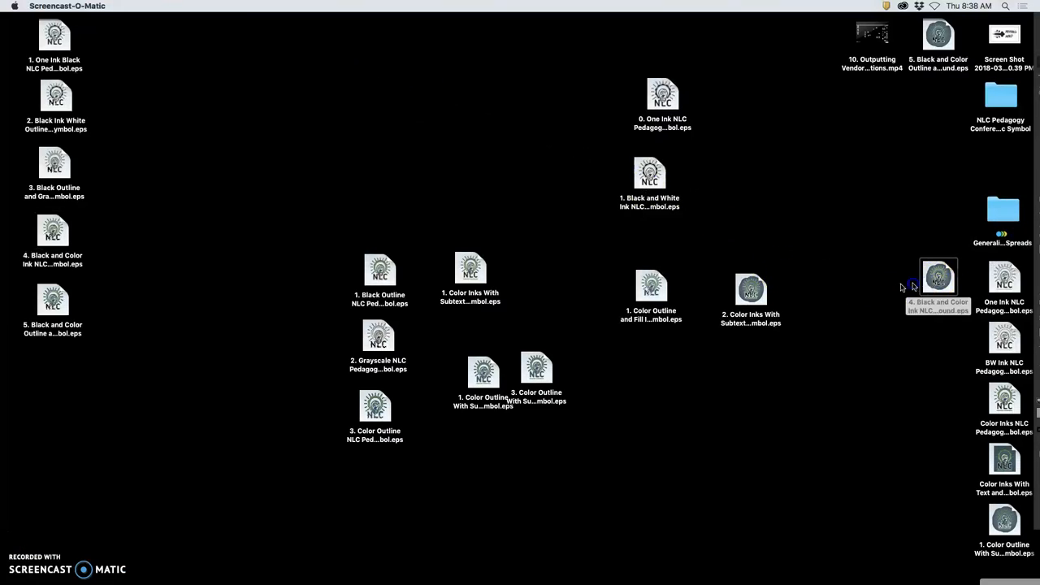
# Move the 4 and 5 'with Background' EPS icons beside their matching symbol files
pyautogui.moveTo(939, 276); pyautogui.dragTo(117, 230)
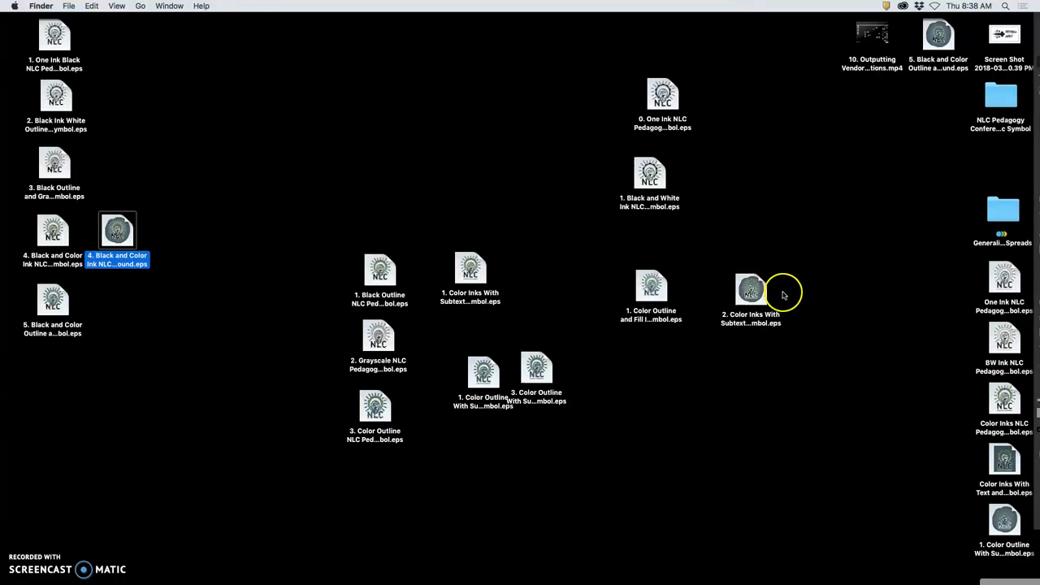
pyautogui.click(937, 36)
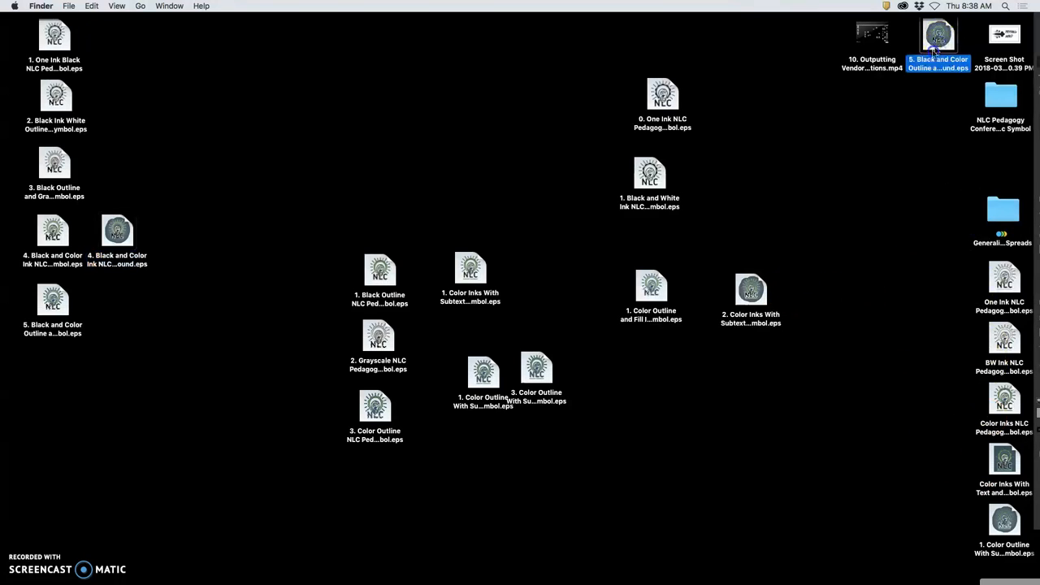
pyautogui.moveTo(938, 34); pyautogui.dragTo(117, 306)
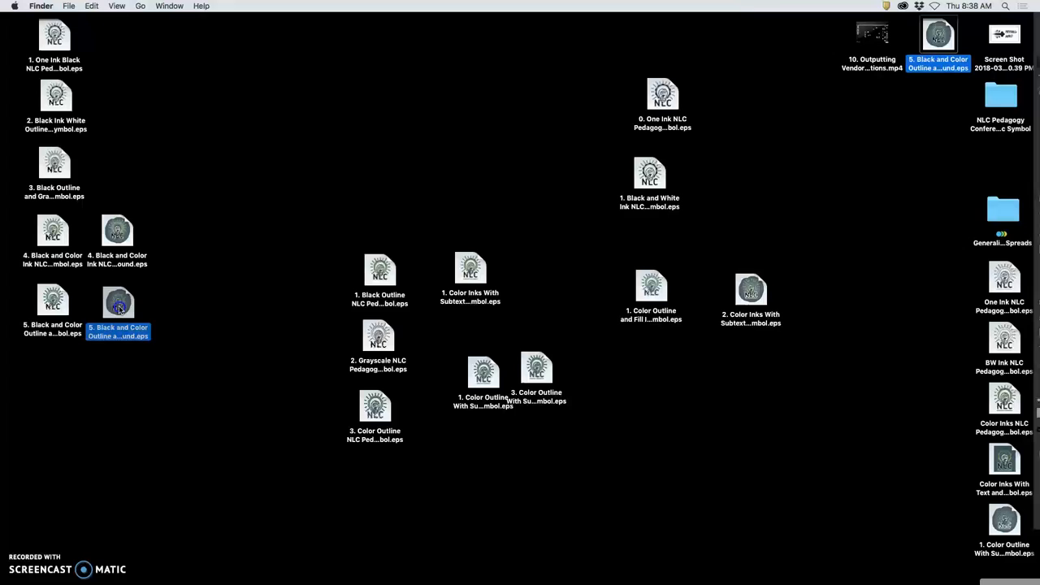
pyautogui.click(129, 177)
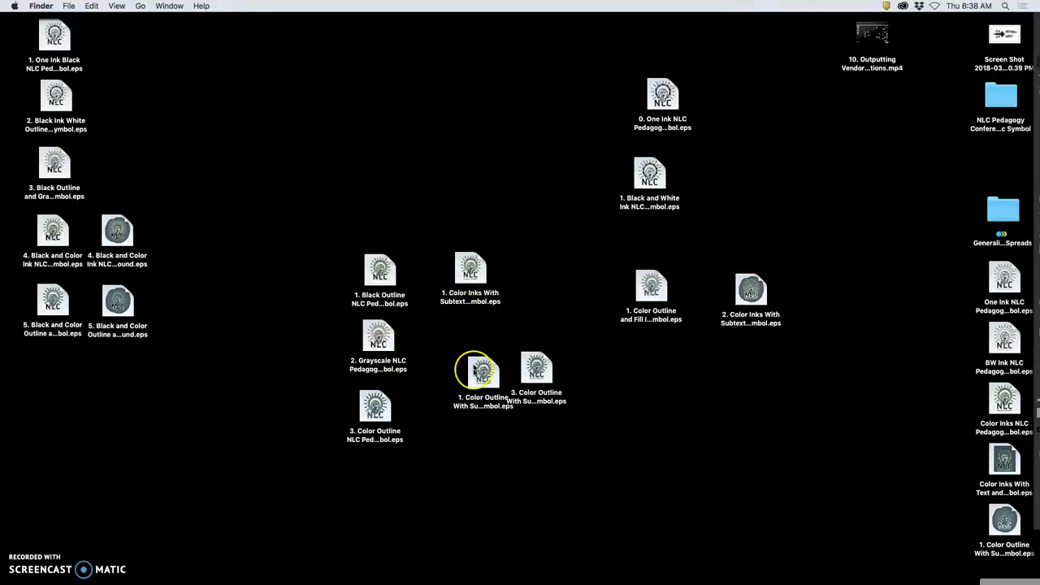
# Bring up the open options for the two selected black-ink logo files
pyautogui.rightClick(56, 163)
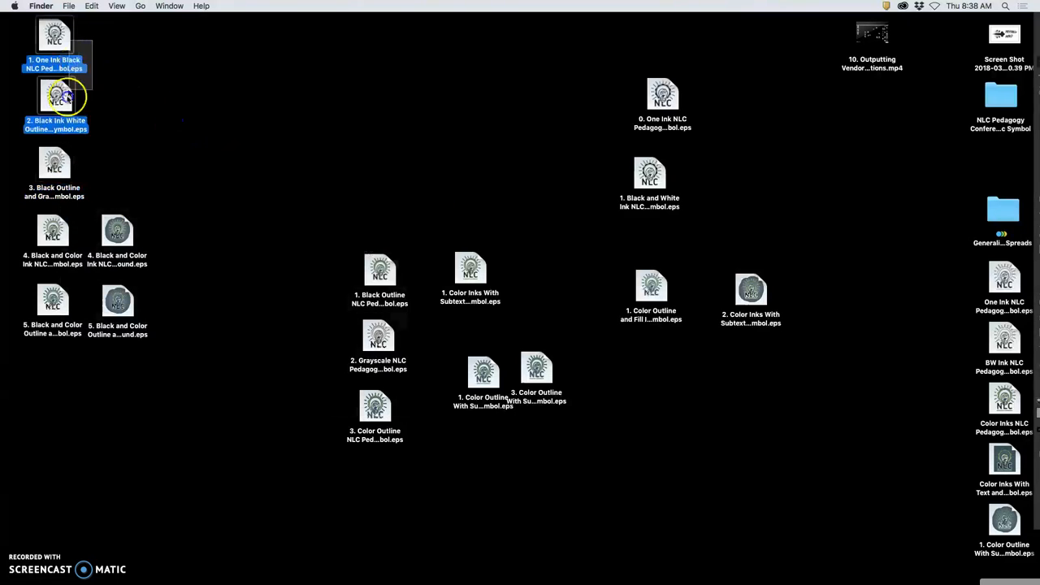
pyautogui.rightClick(55, 163)
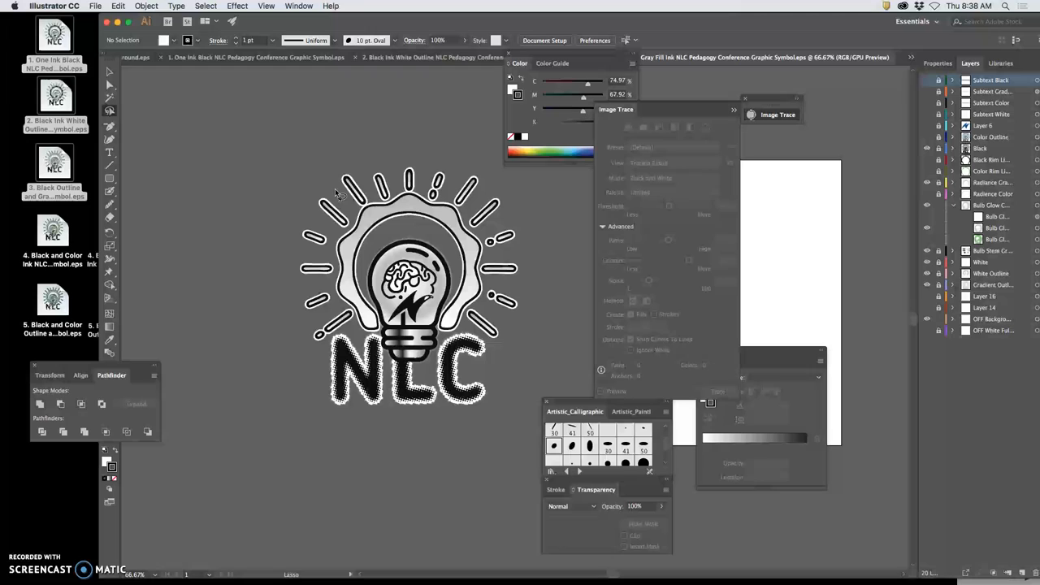
# Show the blue background layer and save the gray-fill logo as a 'with Background' EPS
pyautogui.click(926, 307)
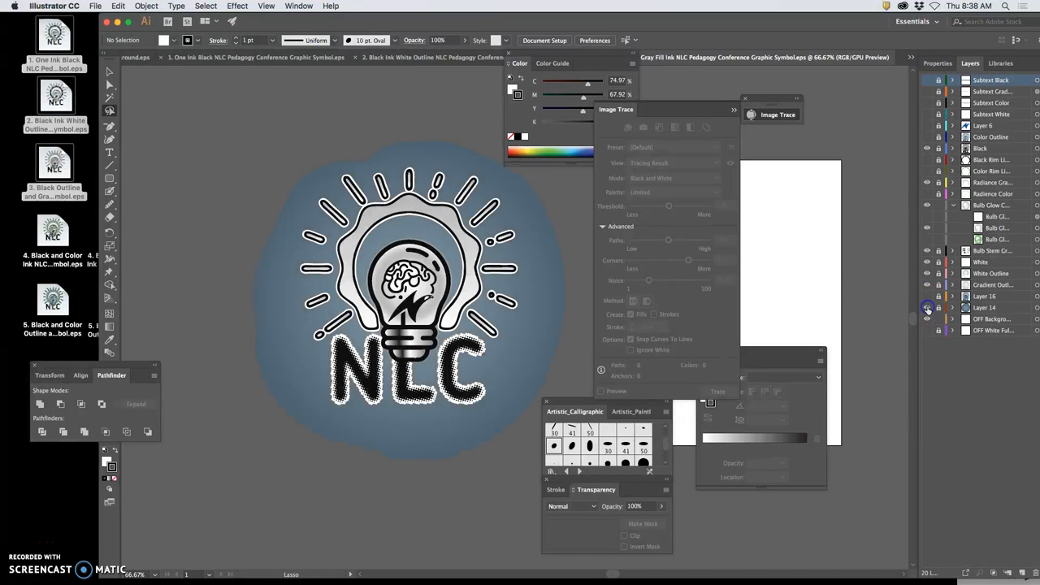
pyautogui.click(95, 6)
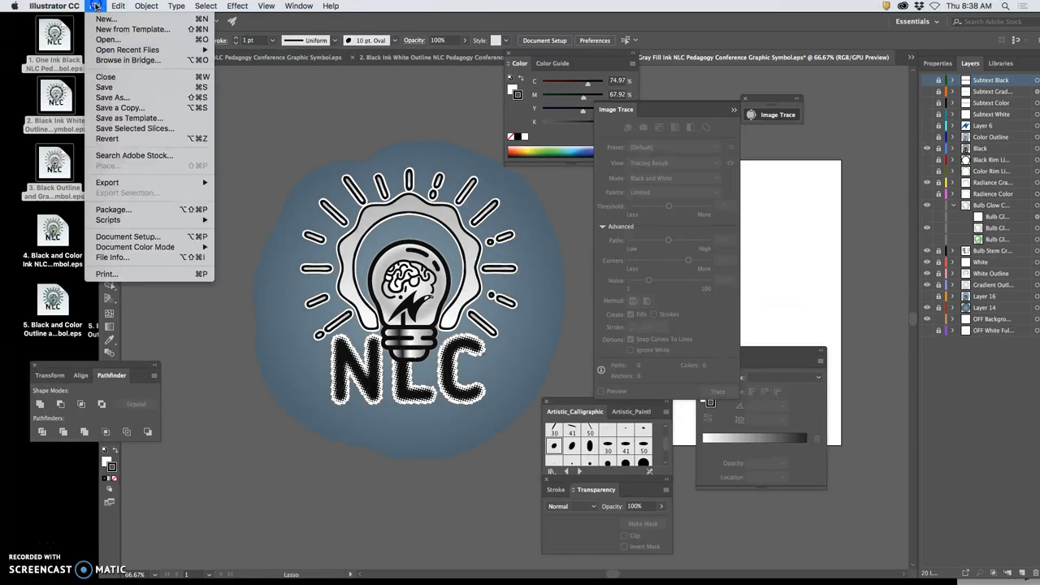
pyautogui.click(112, 97)
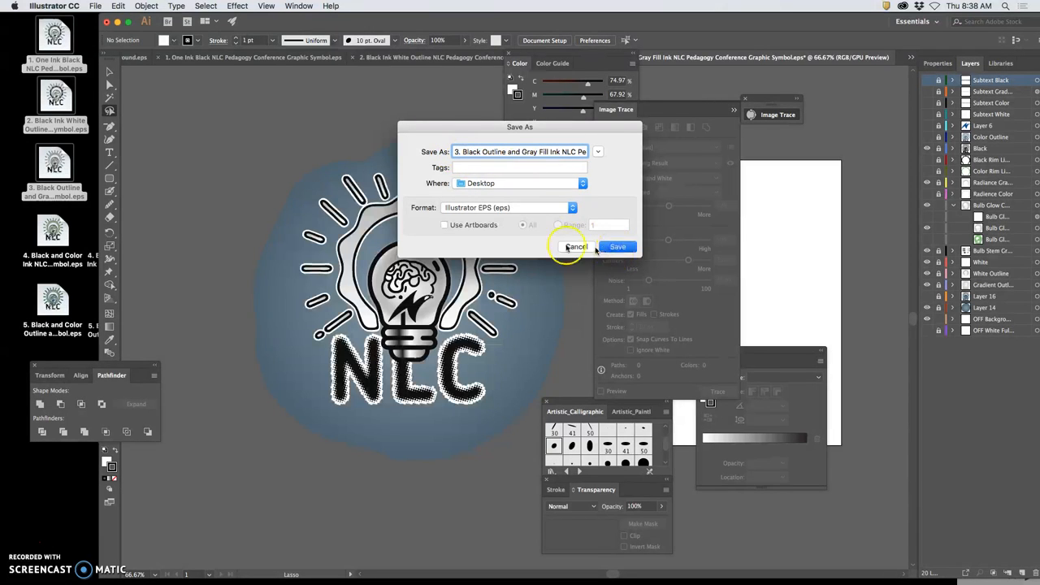
pyautogui.click(618, 247)
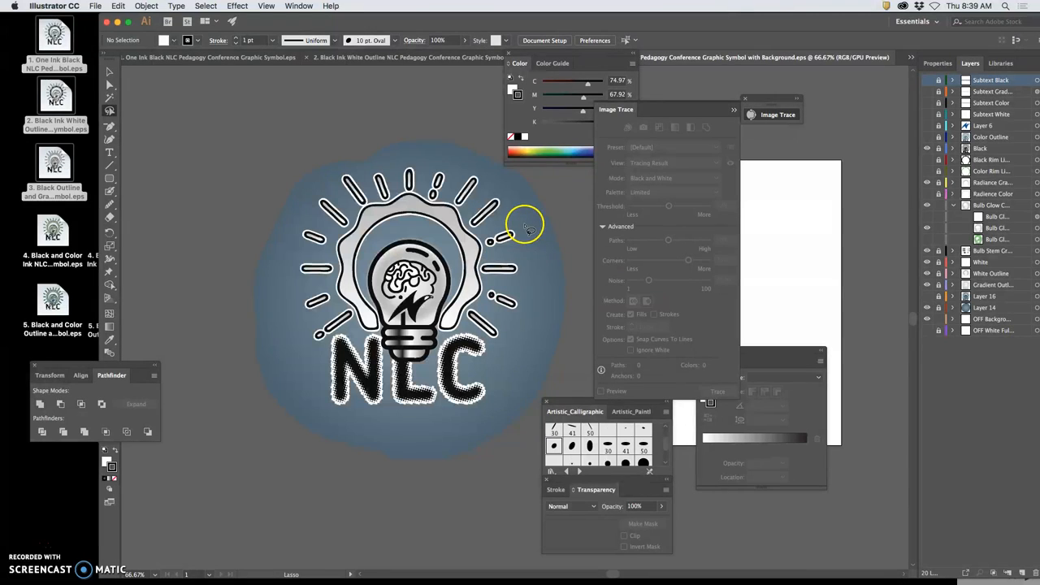
pyautogui.moveTo(371, 91)
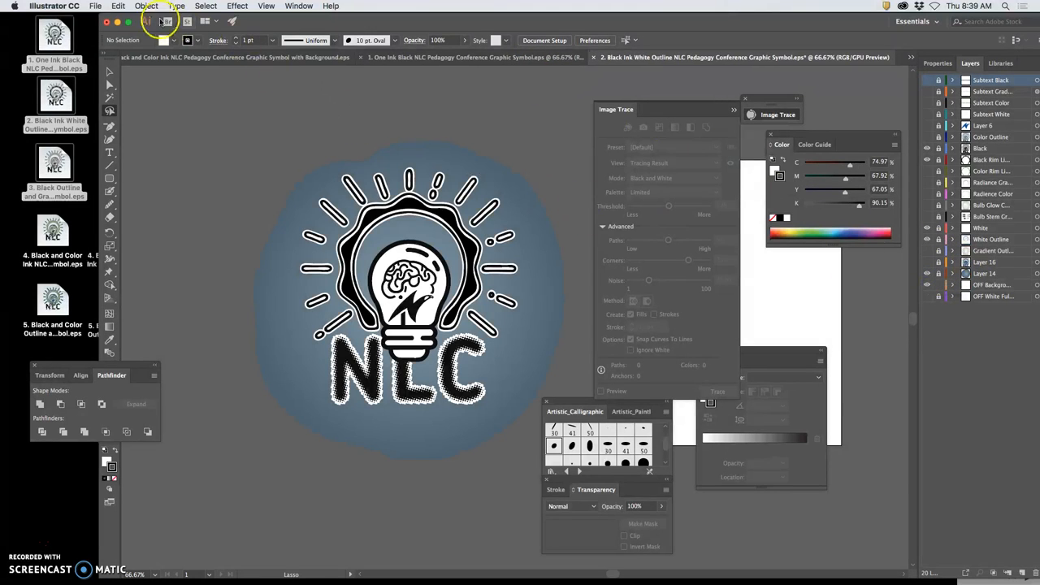
# Save the white-outline logo as a 'with Background' EPS, accepting the EPS options
pyautogui.click(94, 7)
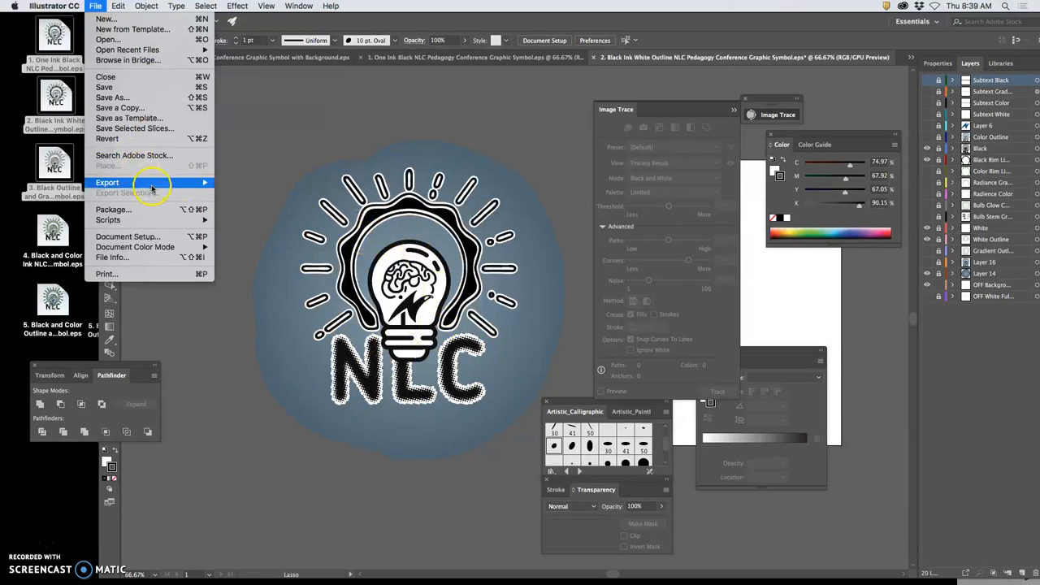
pyautogui.moveTo(114, 98)
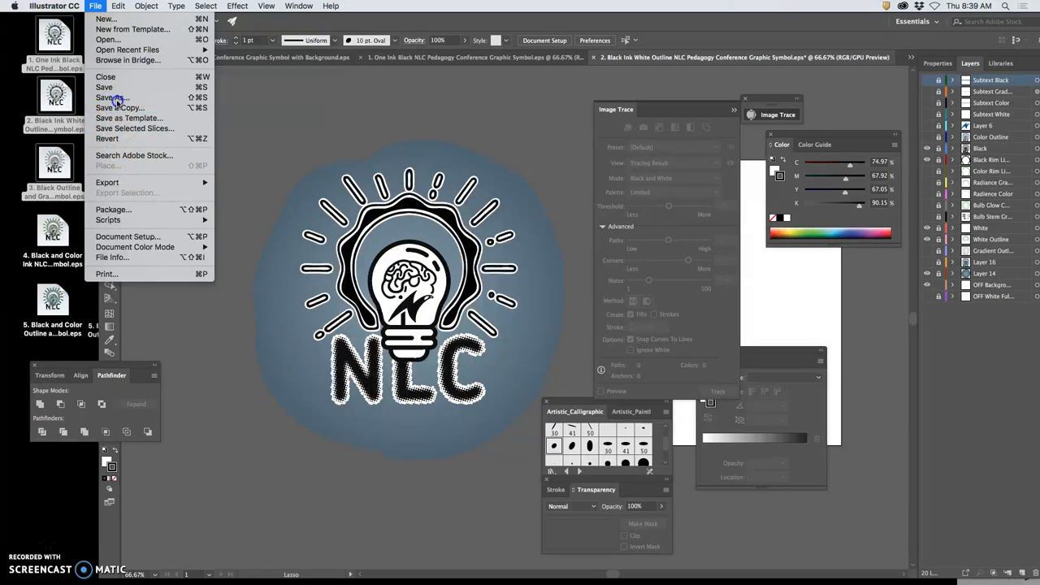
pyautogui.click(113, 98)
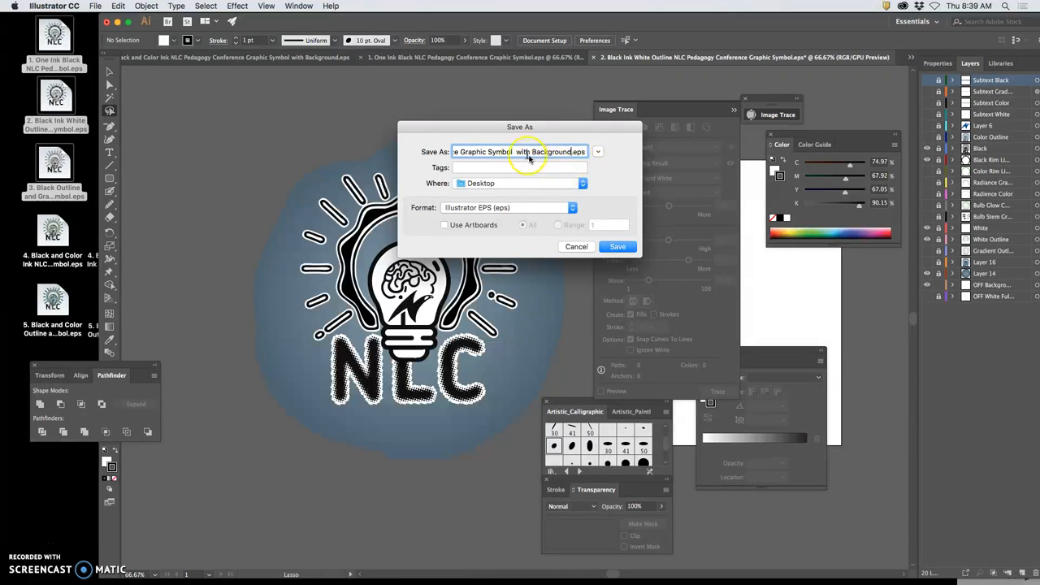
pyautogui.moveTo(526, 166)
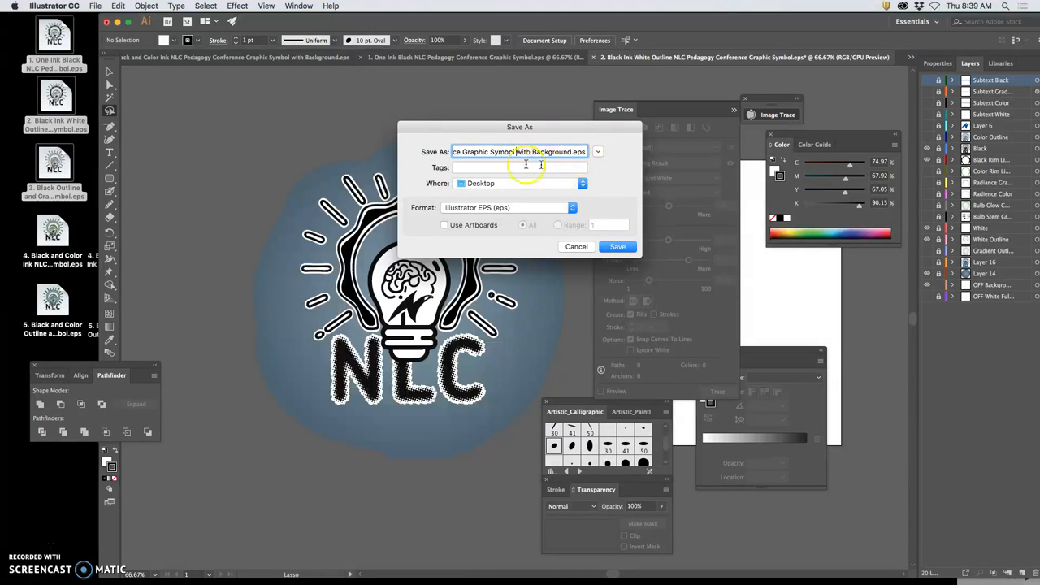
pyautogui.click(618, 247)
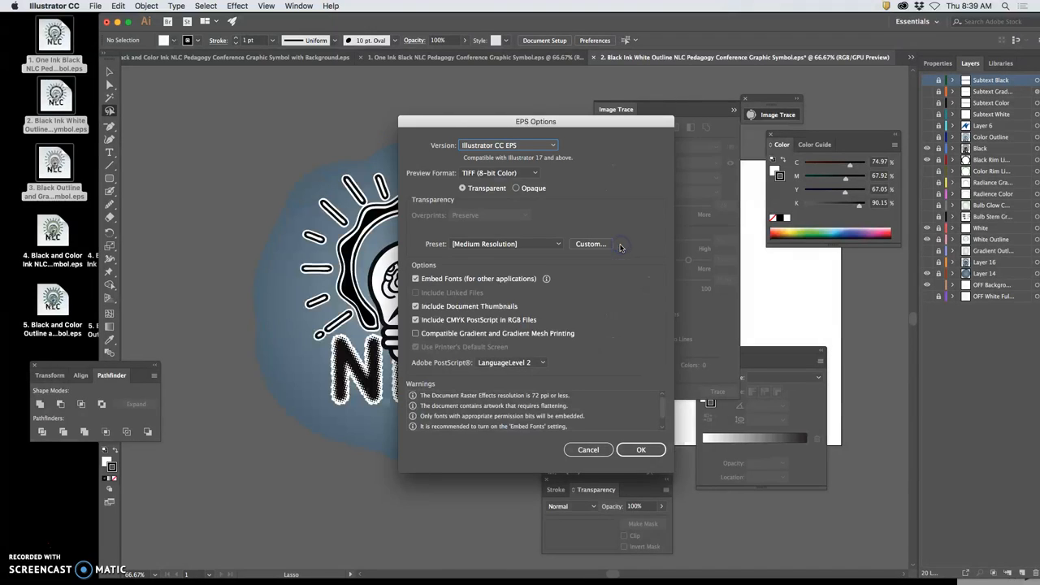
pyautogui.click(640, 449)
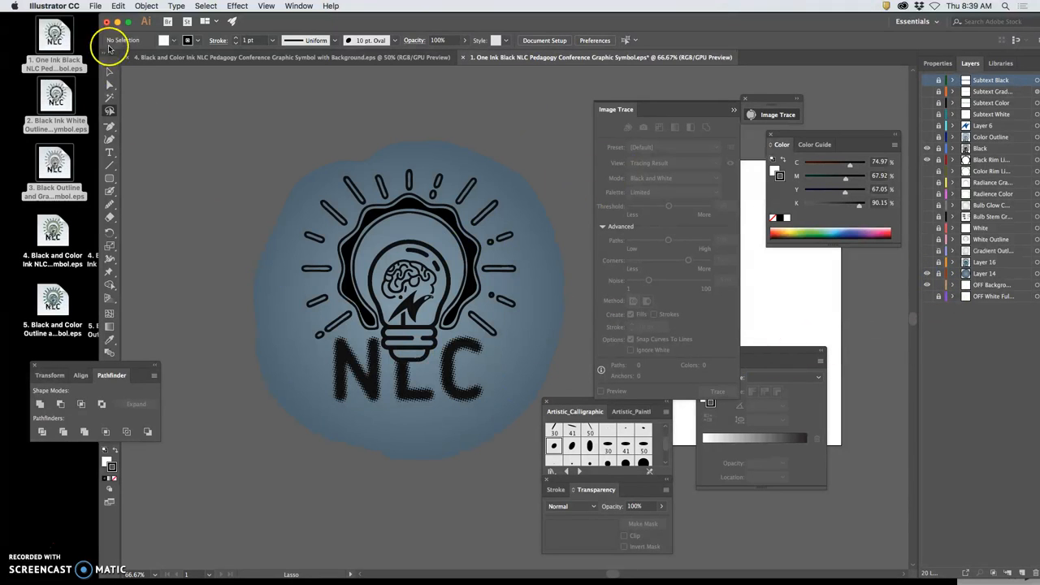
# Save the one-ink black logo as its own 'with Background' EPS, accepting the EPS options
pyautogui.click(94, 6)
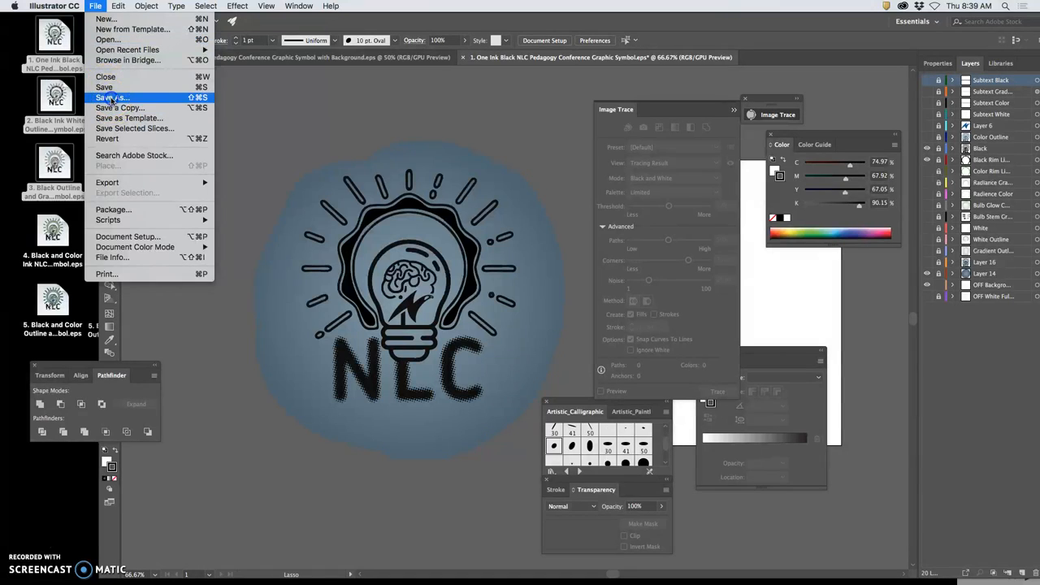
pyautogui.click(110, 98)
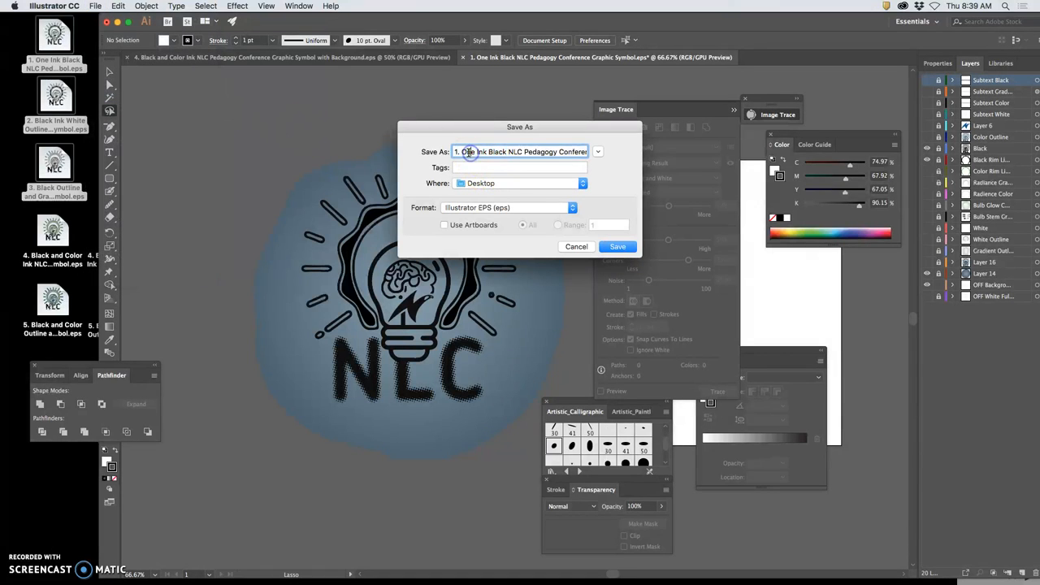
pyautogui.tripleClick(520, 152)
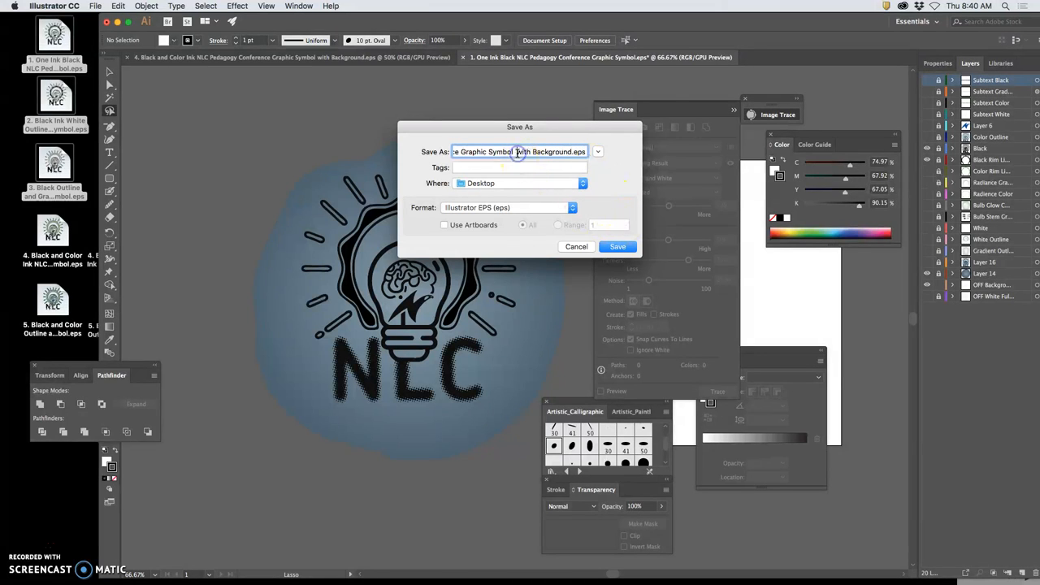
pyautogui.click(617, 247)
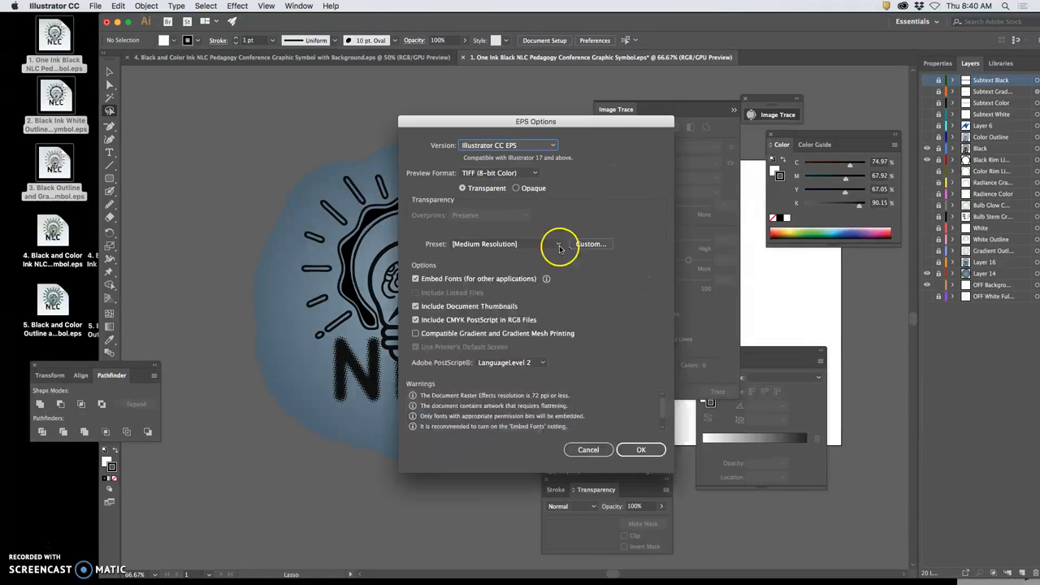
pyautogui.click(640, 449)
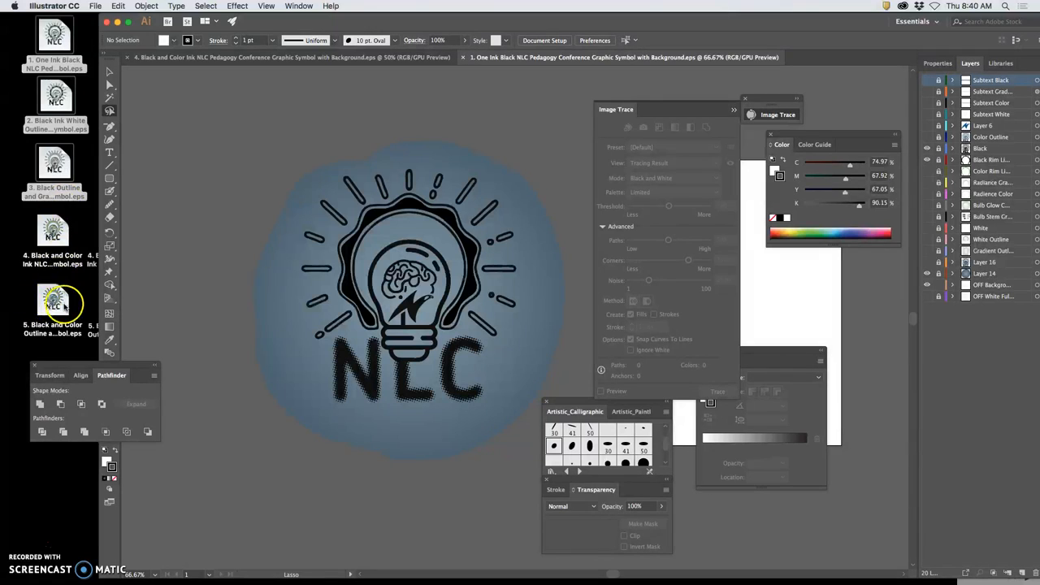
pyautogui.moveTo(516, 154)
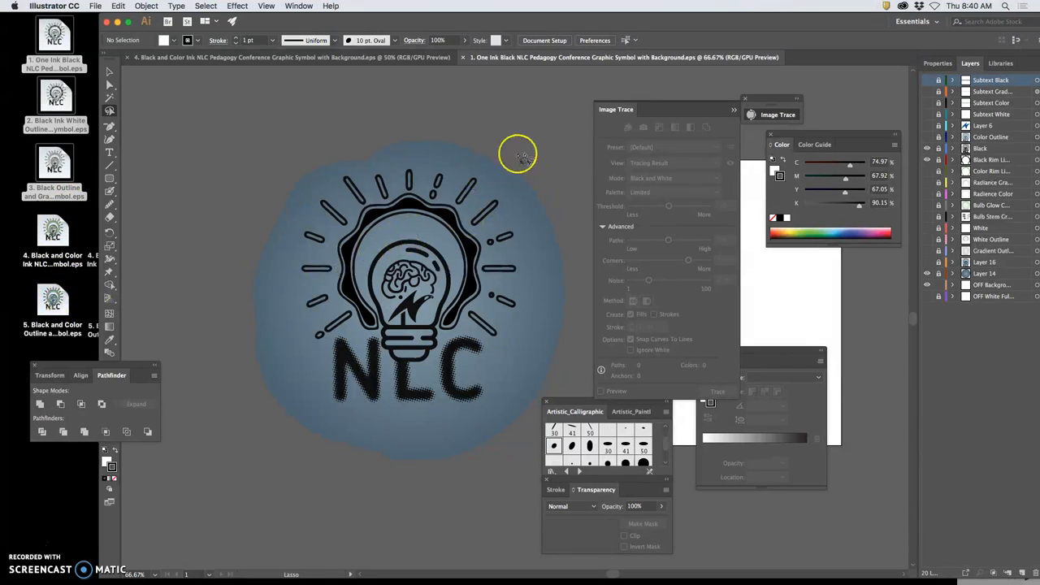
# Close the remaining logo documents, leaving Illustrator's start screen
pyautogui.click(56, 96)
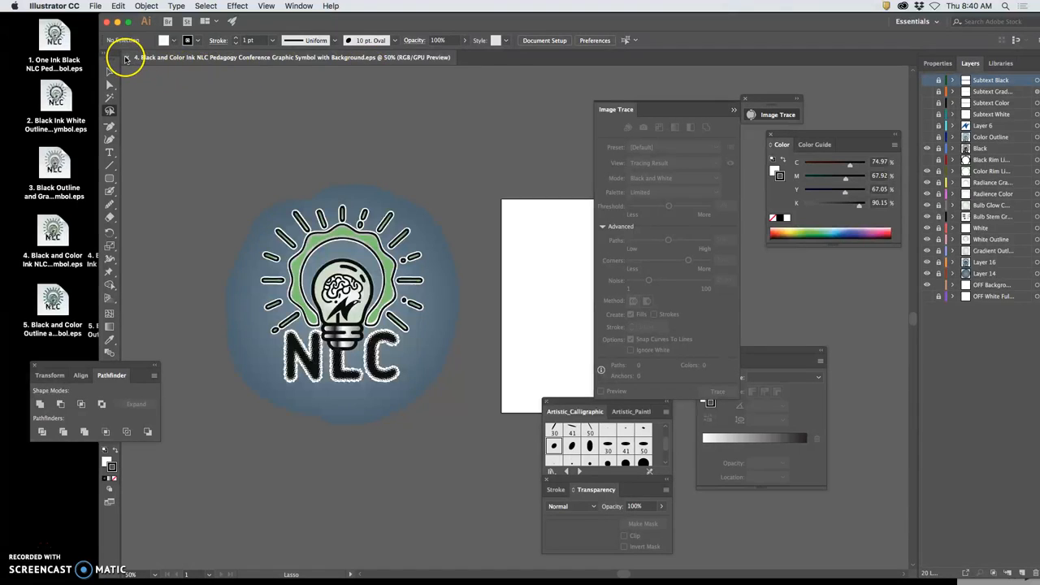
pyautogui.click(107, 22)
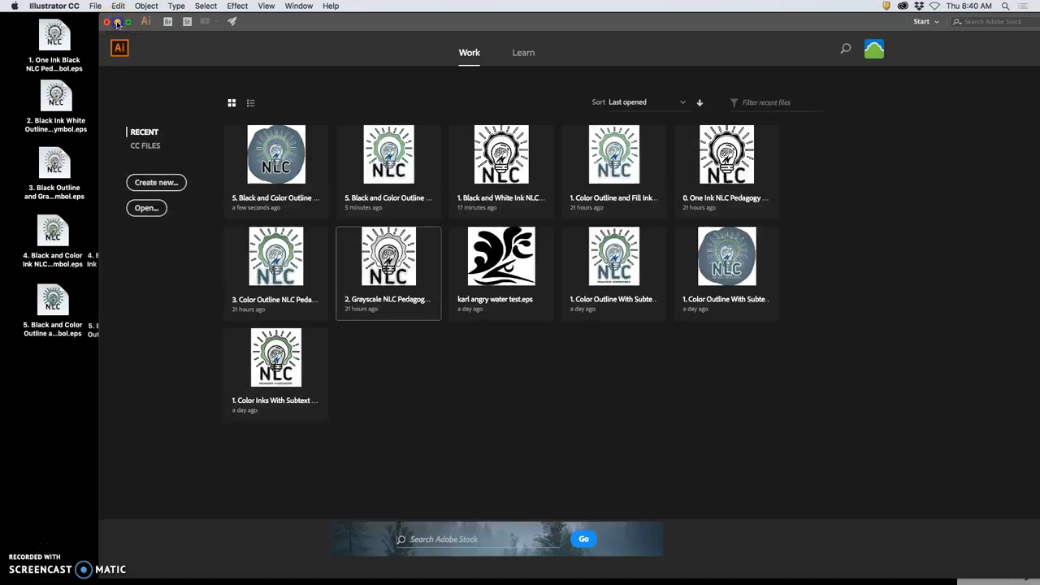
# Move the one-ink black, black-ink white and black outline background EPS icons beside their originals
pyautogui.click(117, 23)
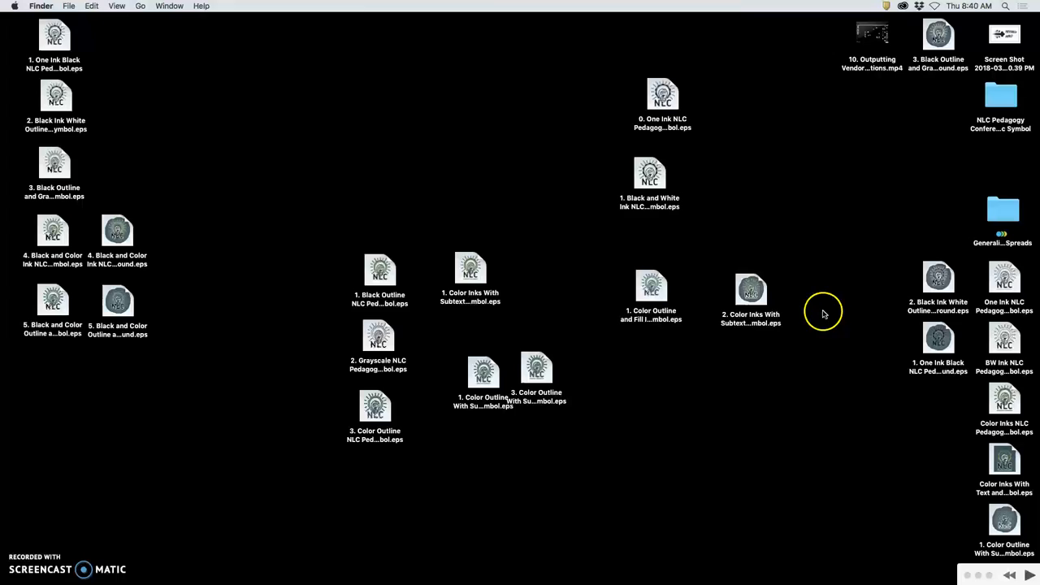
pyautogui.moveTo(875, 254)
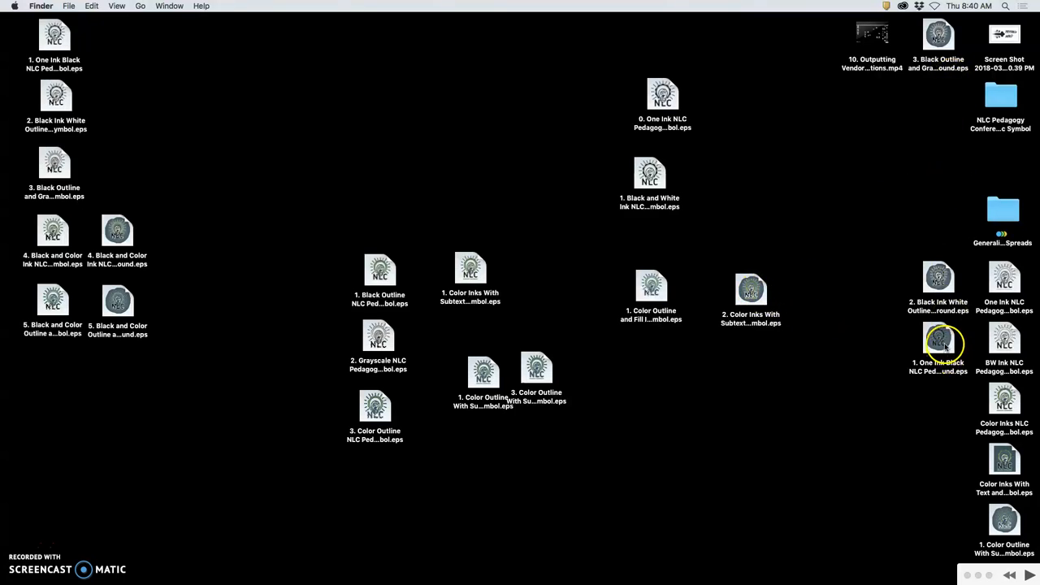
pyautogui.moveTo(939, 337); pyautogui.dragTo(338, 162)
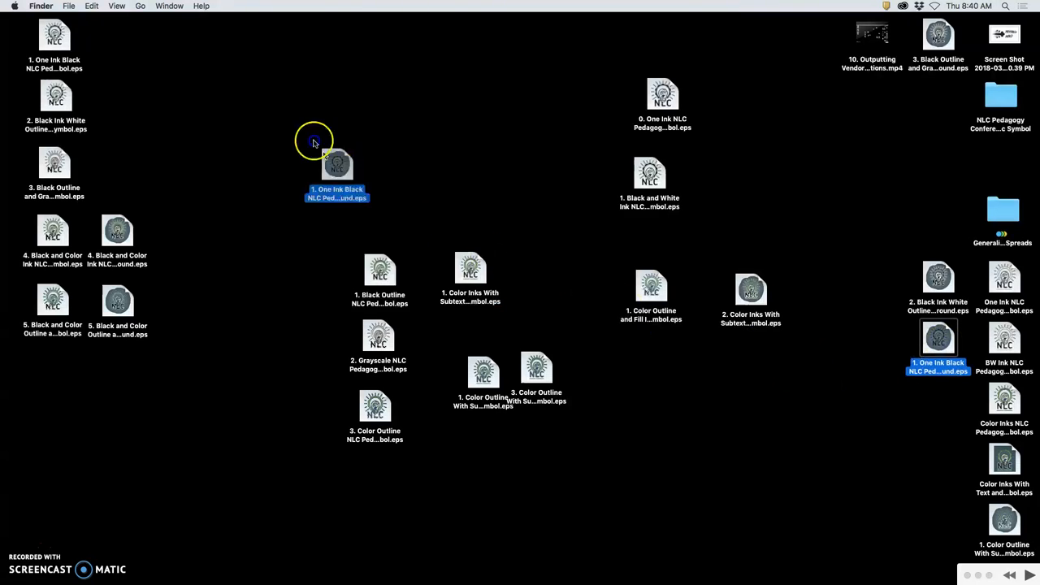
pyautogui.moveTo(338, 165); pyautogui.dragTo(124, 32)
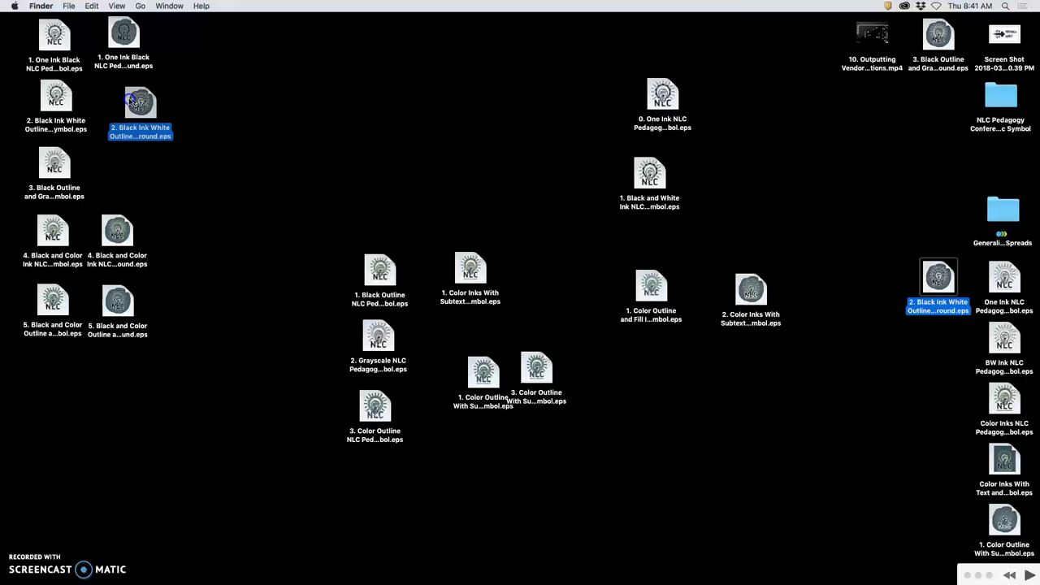
pyautogui.click(939, 34)
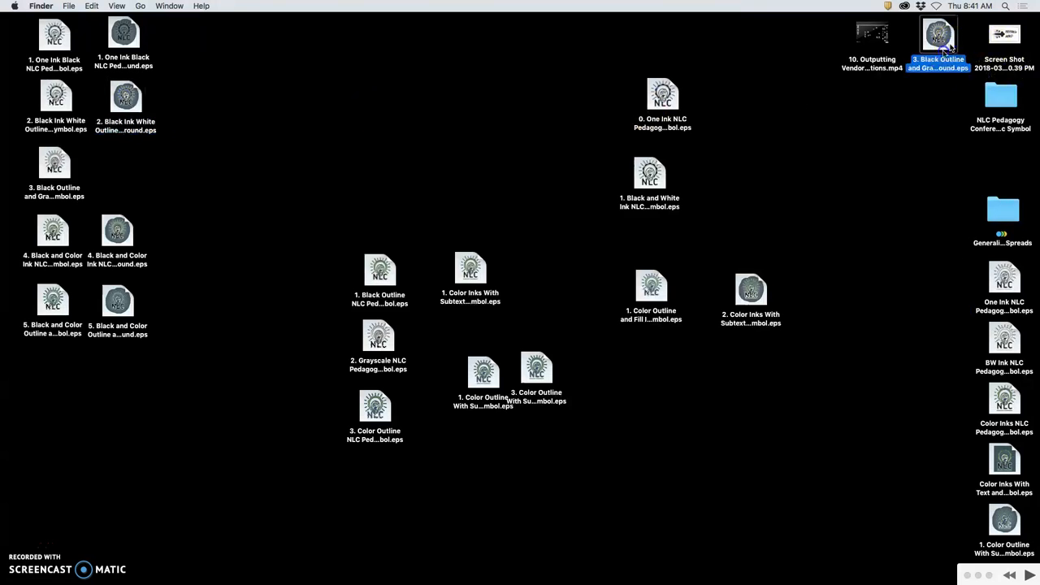
pyautogui.click(120, 166)
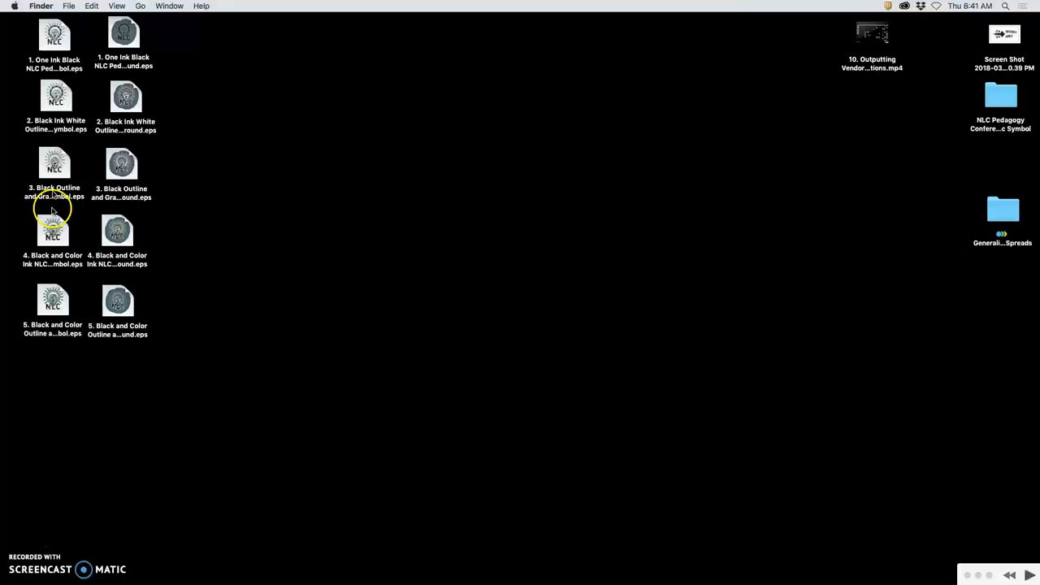
pyautogui.moveTo(47, 208)
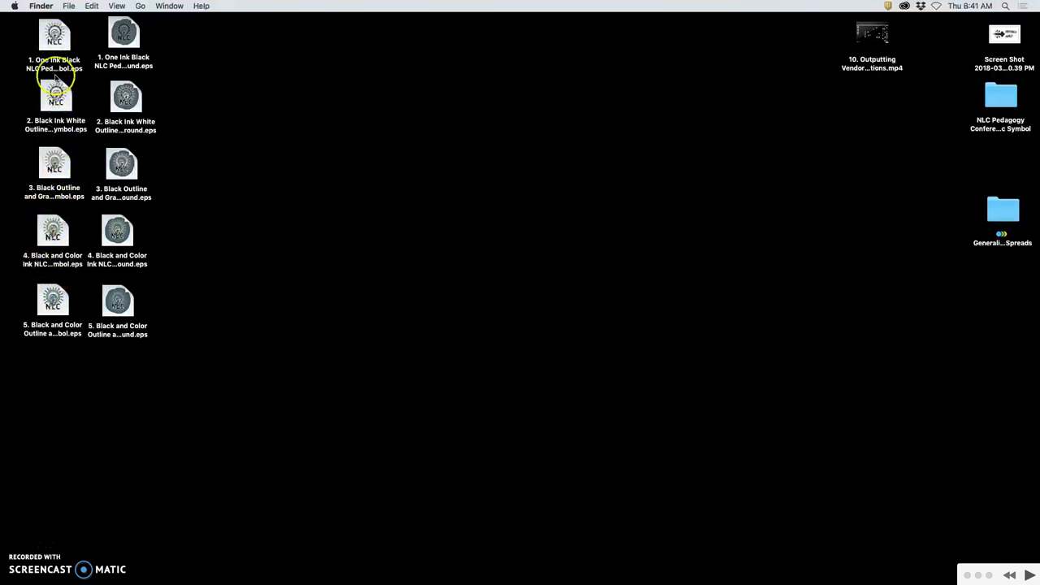
pyautogui.rightClick(56, 39)
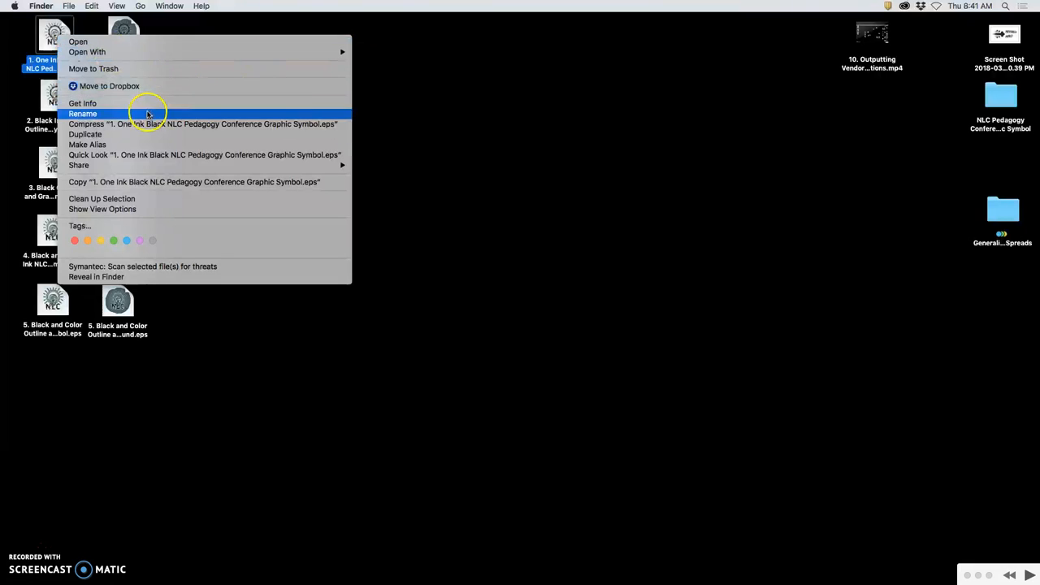
pyautogui.click(82, 104)
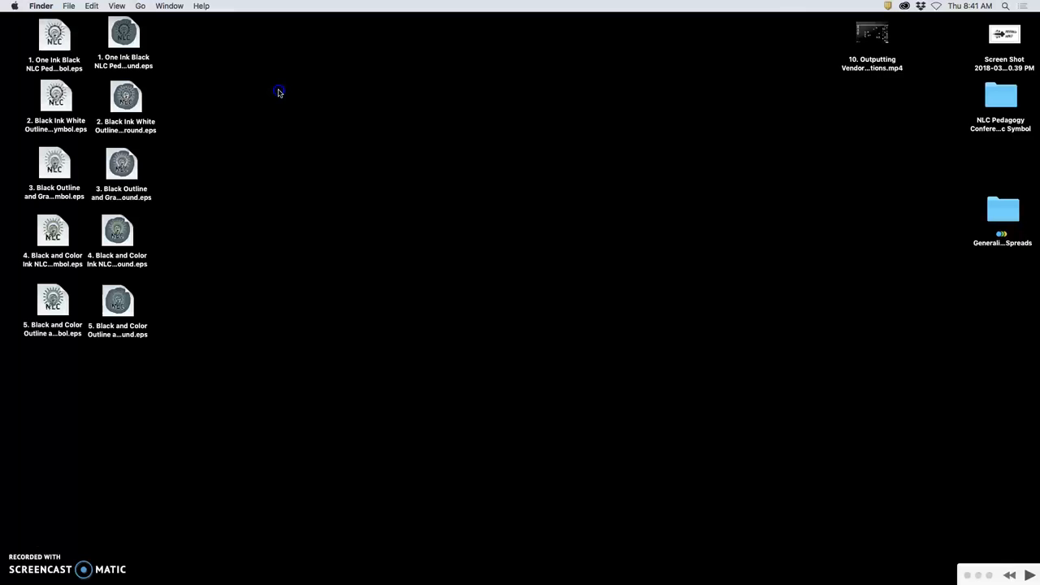
pyautogui.moveTo(544, 565)
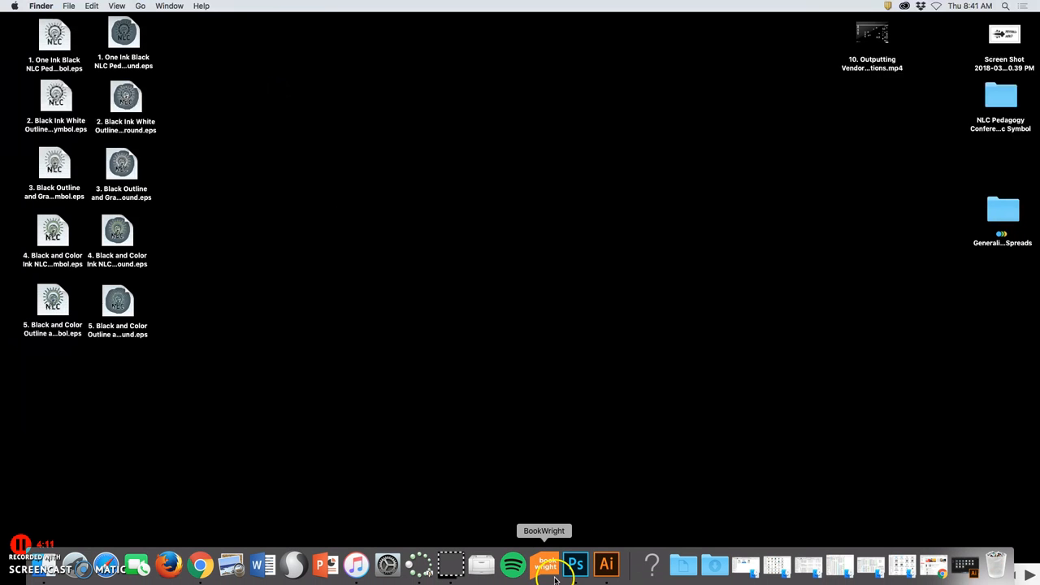
pyautogui.moveTo(387, 566)
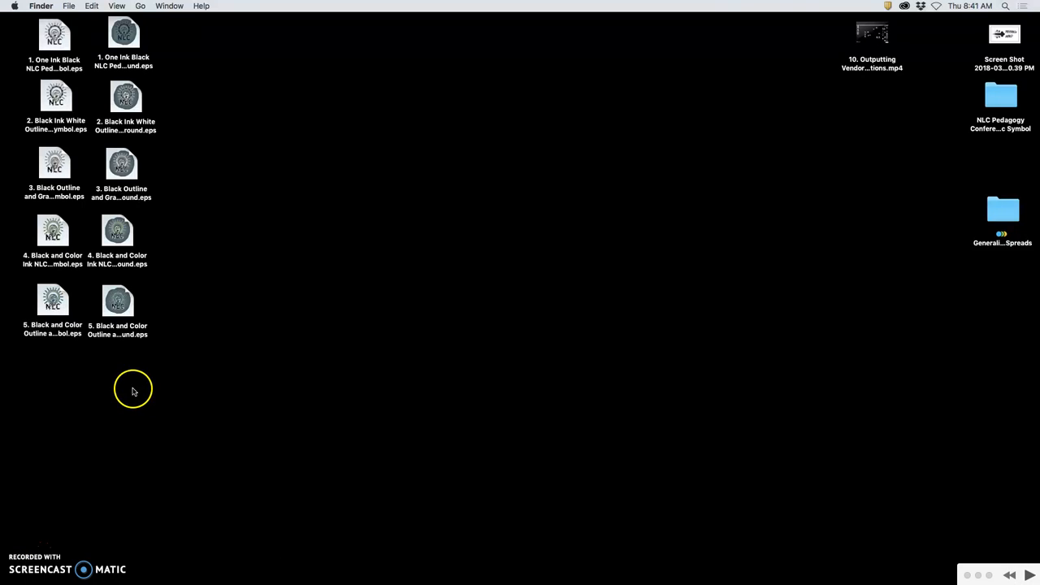
pyautogui.moveTo(231, 566)
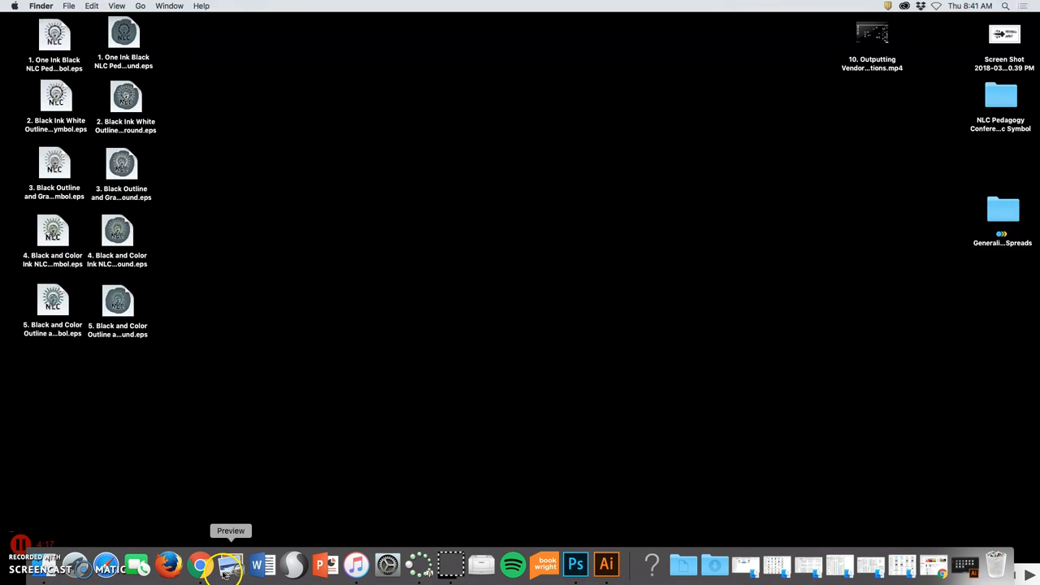
pyautogui.moveTo(200, 564)
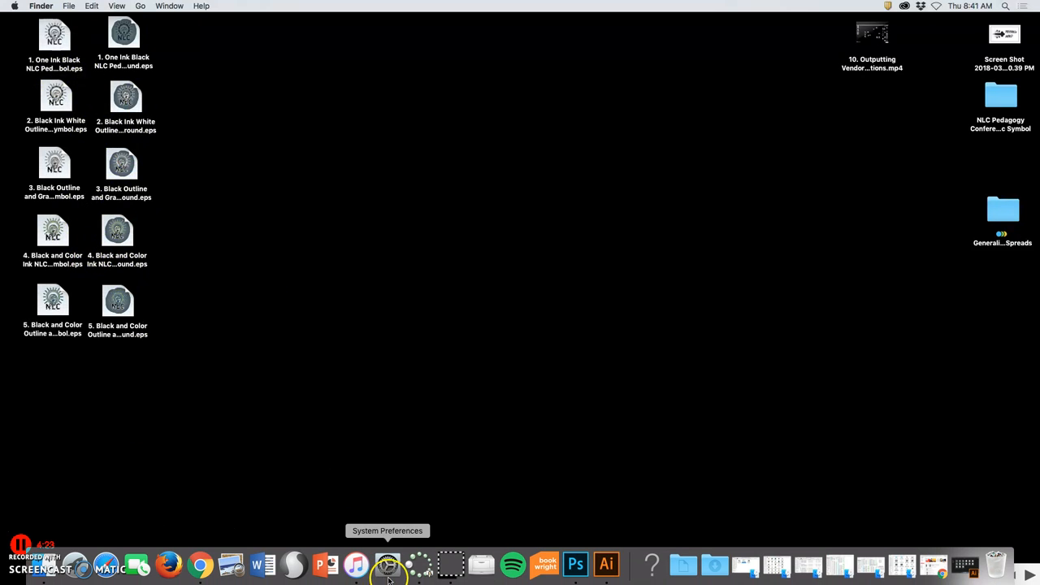
pyautogui.moveTo(575, 564)
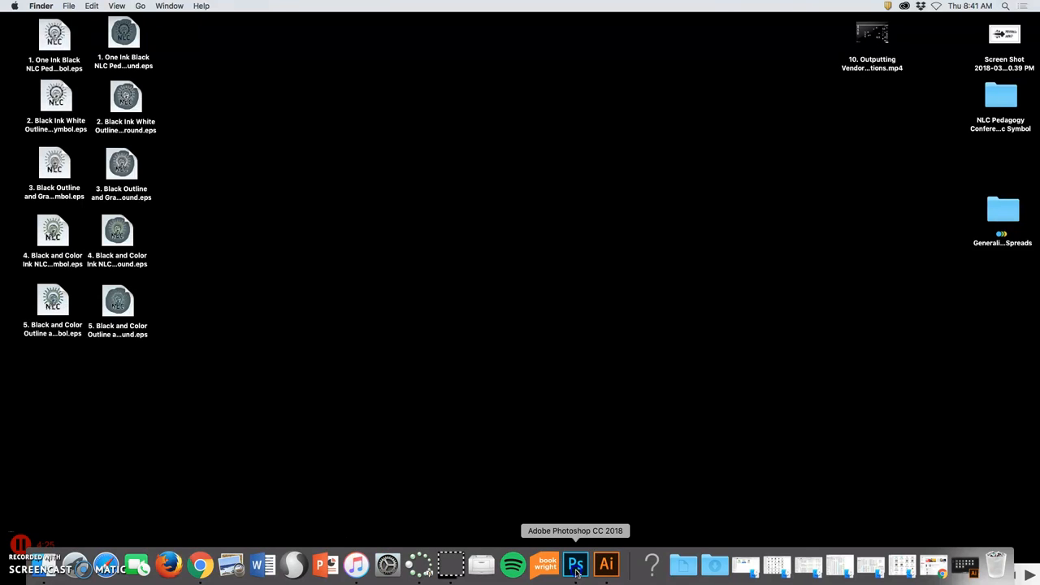
# Launch Photoshop CC 2018 from the Dock
pyautogui.click(98, 6)
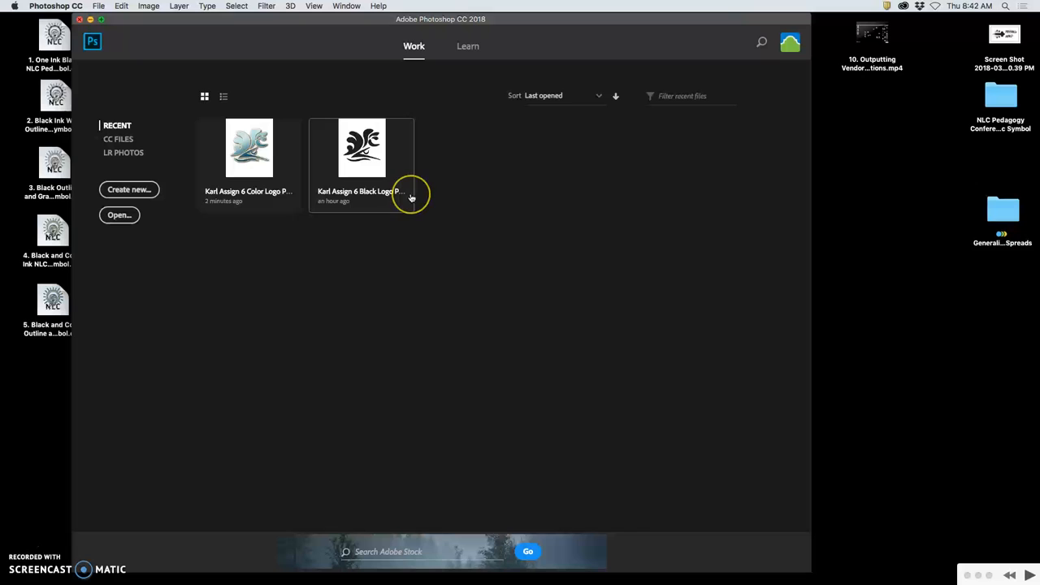
# Create a new blank 8 x 10 inch document at 350 ppi from the Custom preset
pyautogui.doubleClick(361, 148)
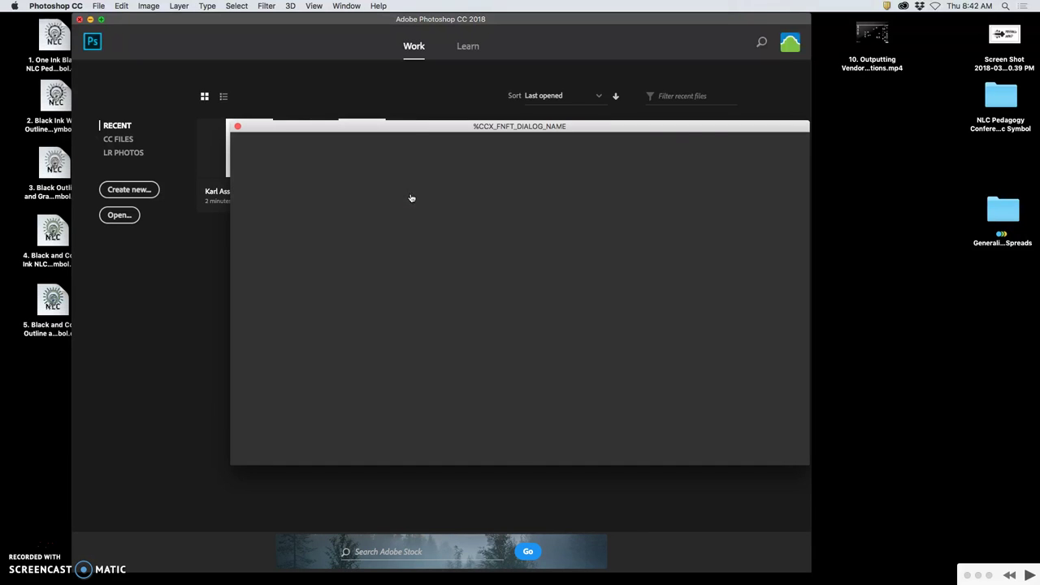
pyautogui.click(128, 189)
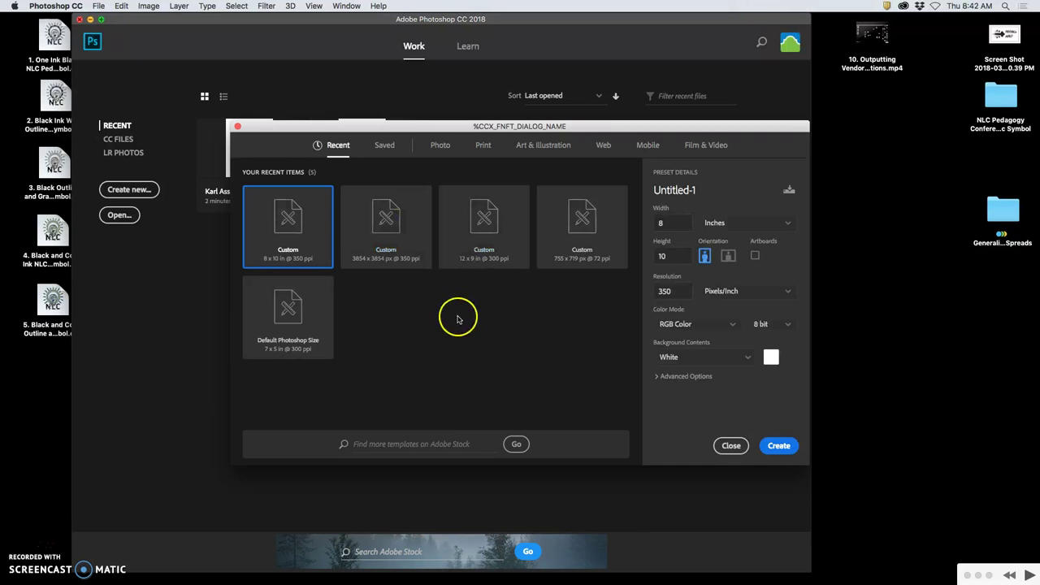
pyautogui.moveTo(289, 307)
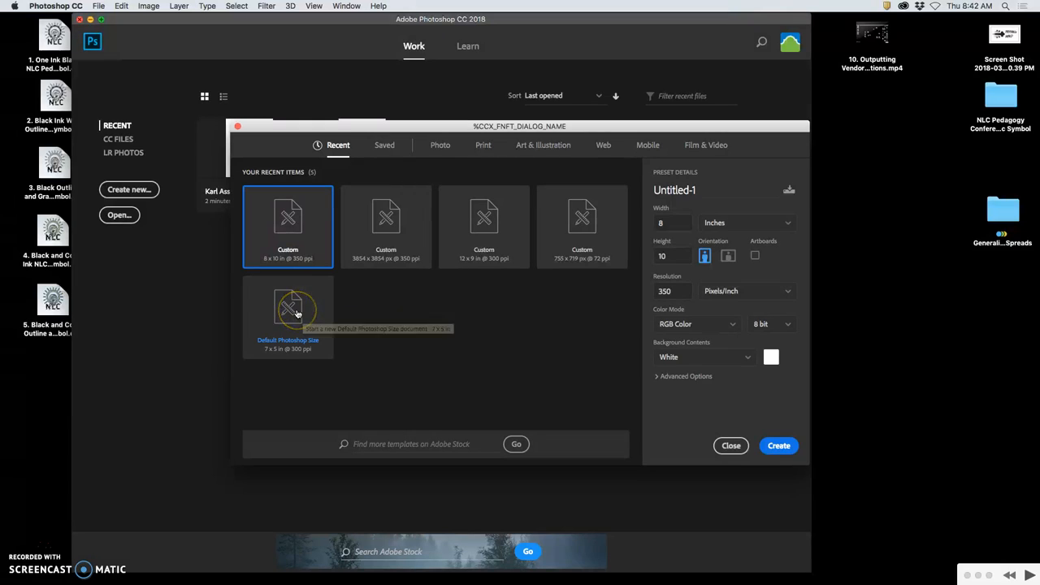
pyautogui.moveTo(289, 221)
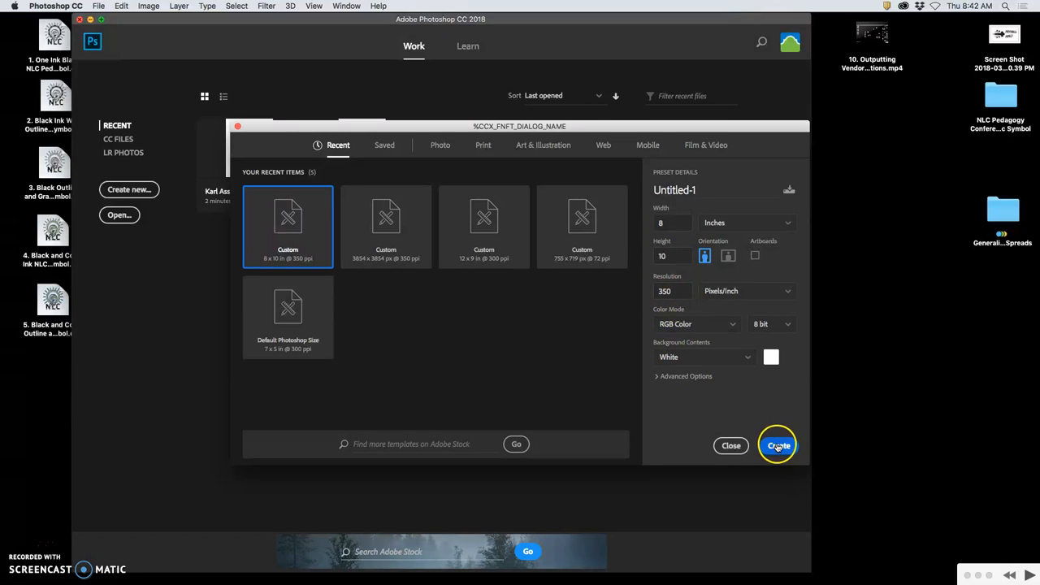
pyautogui.click(776, 446)
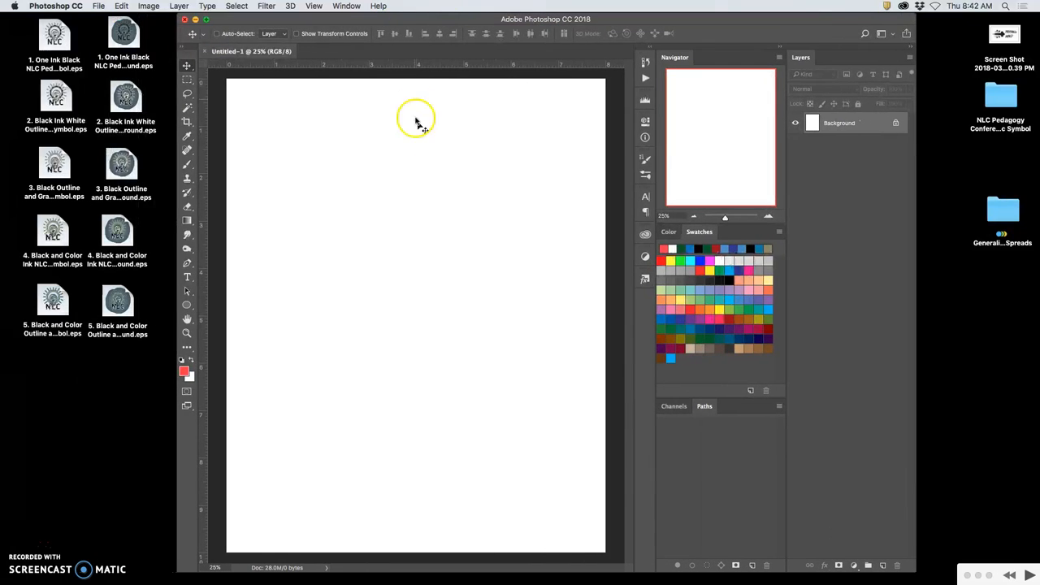
pyautogui.moveTo(469, 224)
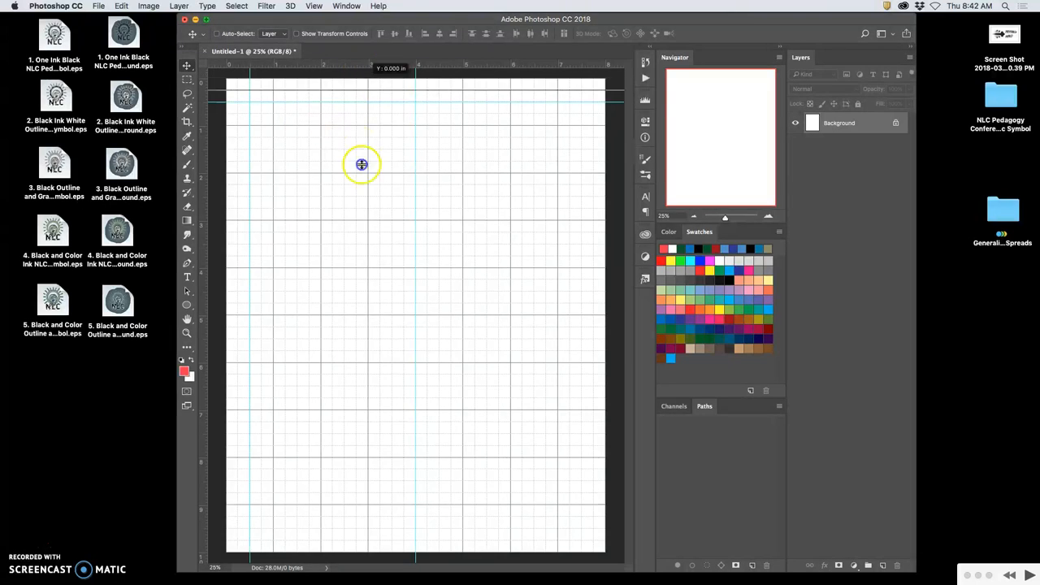
pyautogui.moveTo(301, 235)
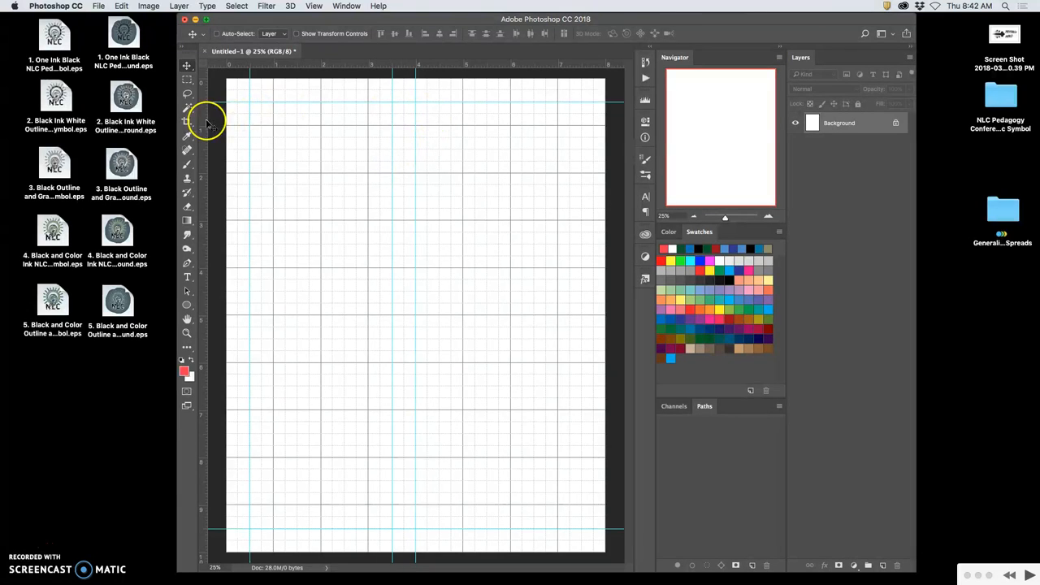
pyautogui.moveTo(479, 143)
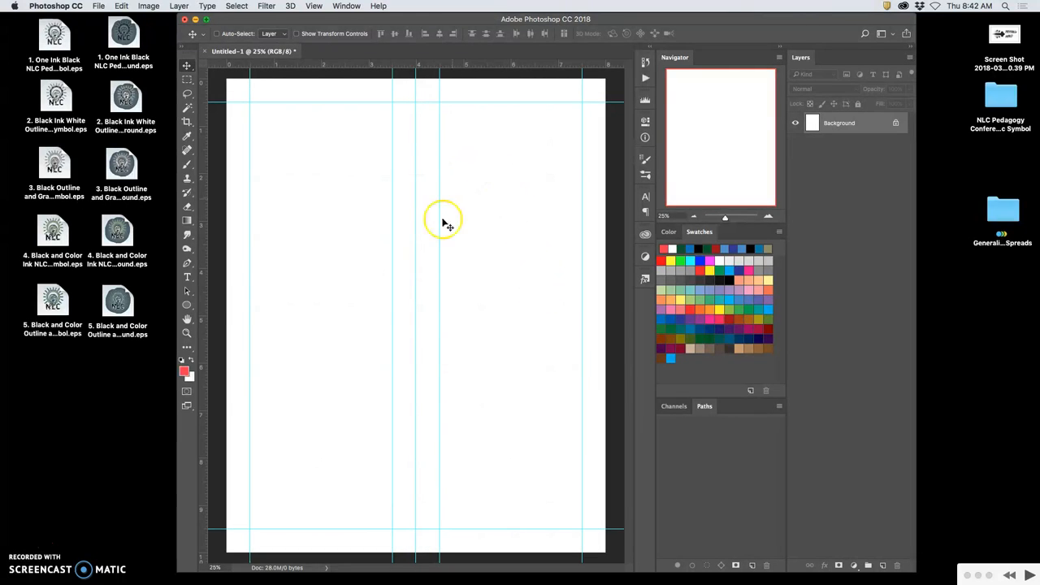
pyautogui.moveTo(318, 484)
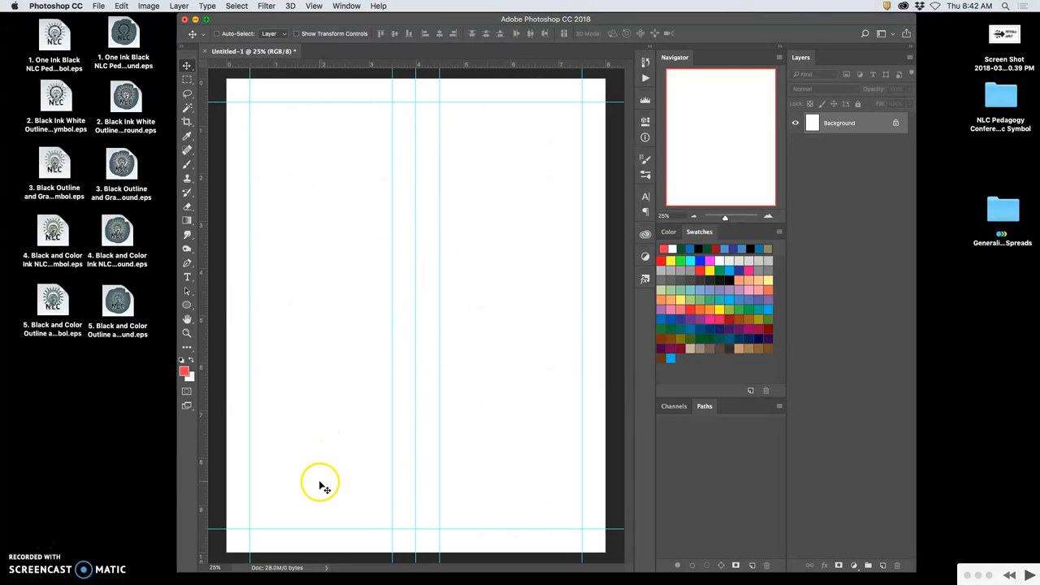
pyautogui.moveTo(530, 447)
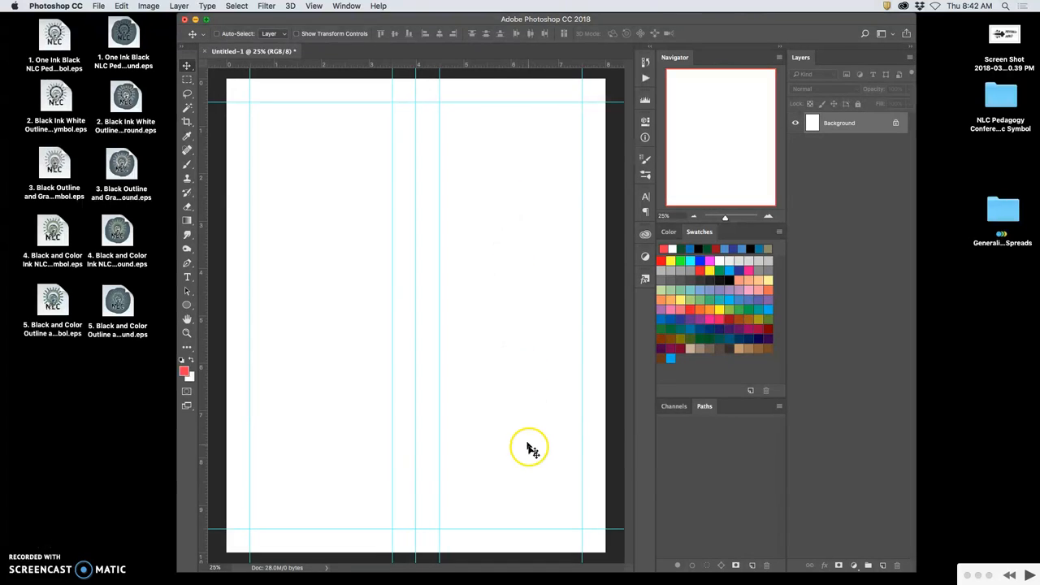
# Place the one-ink black NLC symbol EPS into the new document as embedded
pyautogui.click(52, 32)
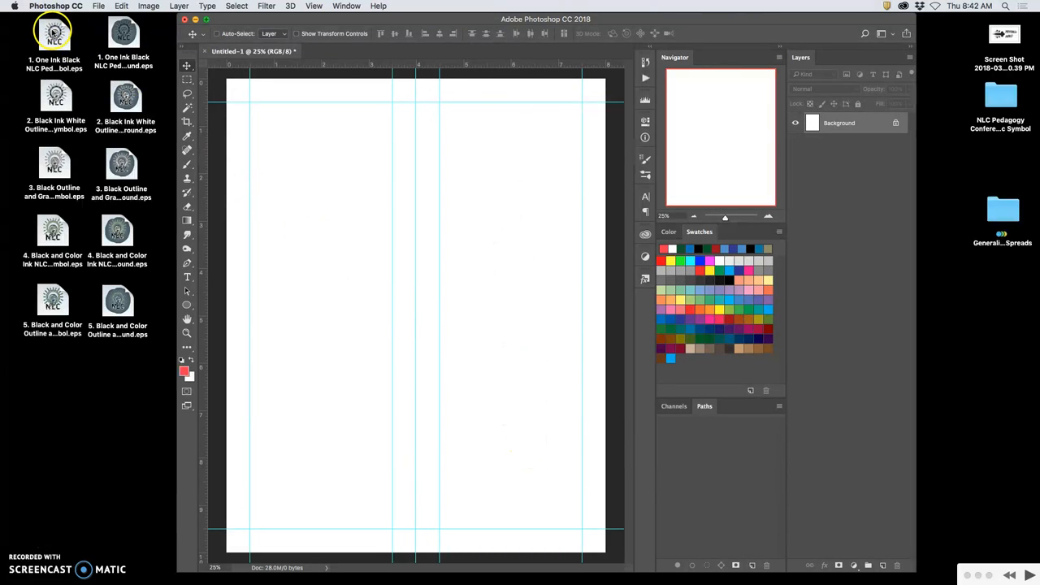
pyautogui.moveTo(55, 35); pyautogui.dragTo(289, 130)
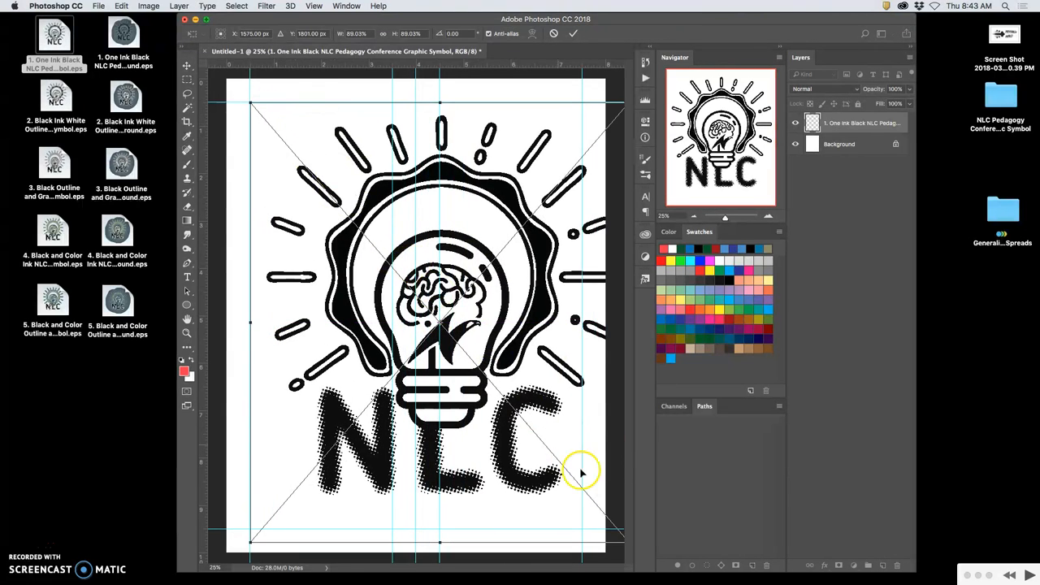
pyautogui.moveTo(588, 491)
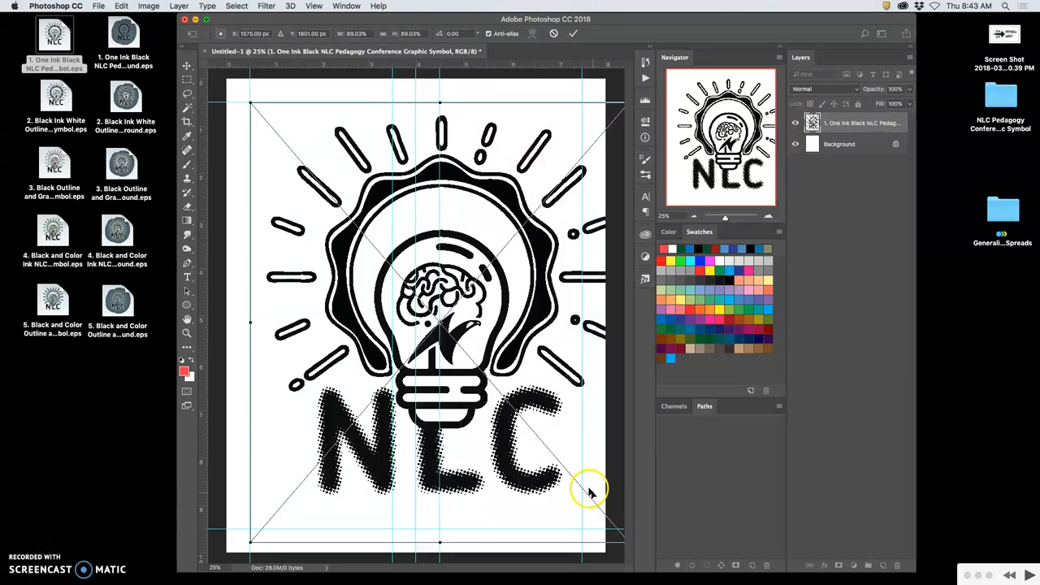
pyautogui.moveTo(592, 424)
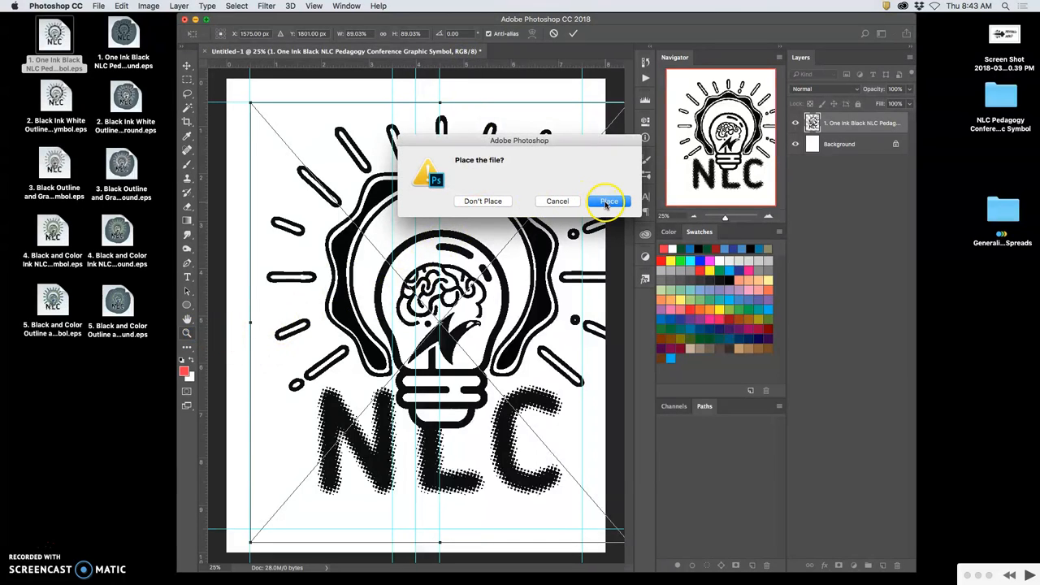
pyautogui.click(608, 201)
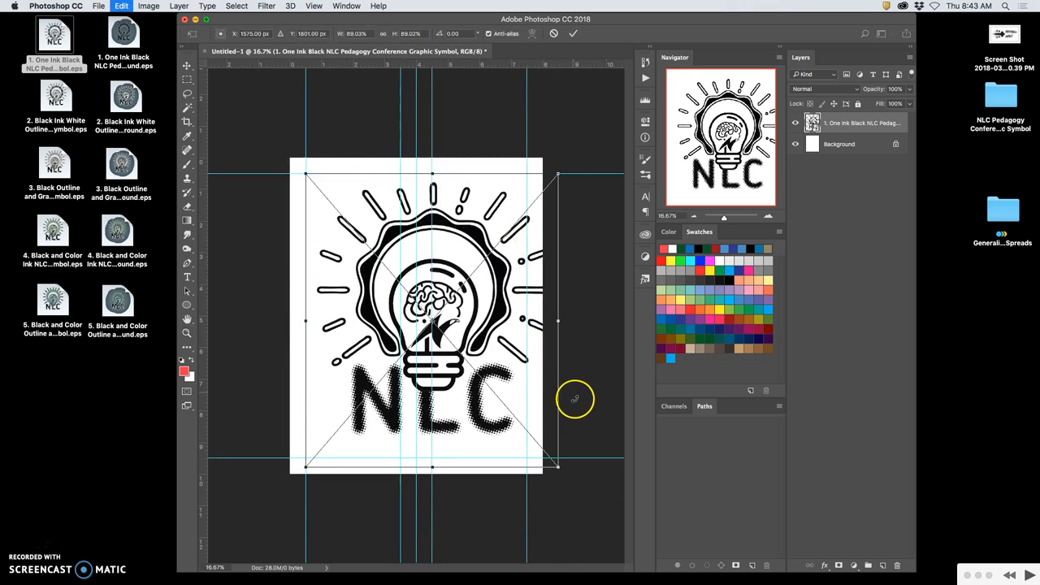
# Scale the placed symbol down small into the top-left corner
pyautogui.moveTo(559, 464); pyautogui.dragTo(458, 361)
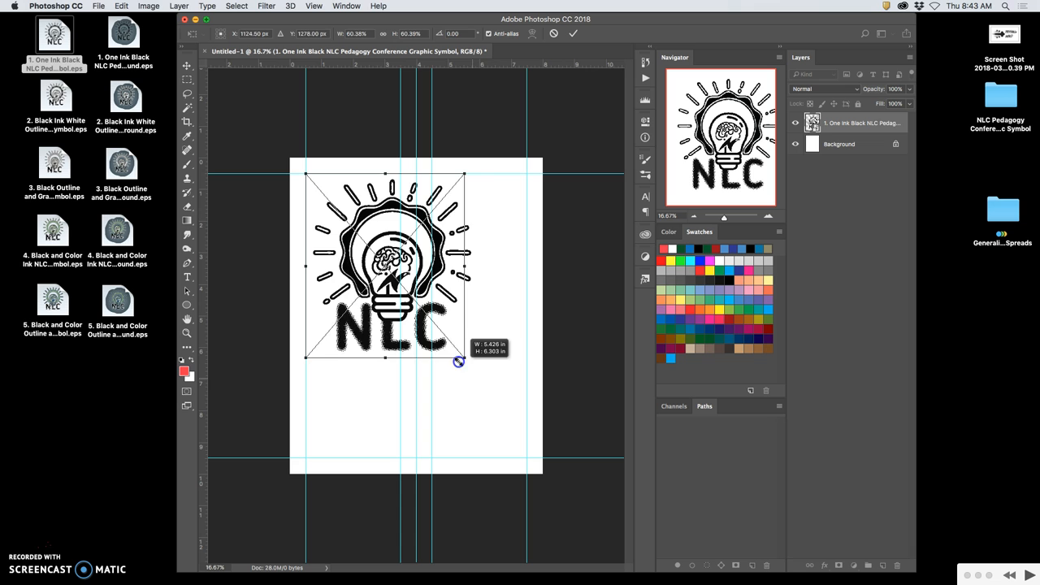
pyautogui.moveTo(458, 361); pyautogui.dragTo(400, 296)
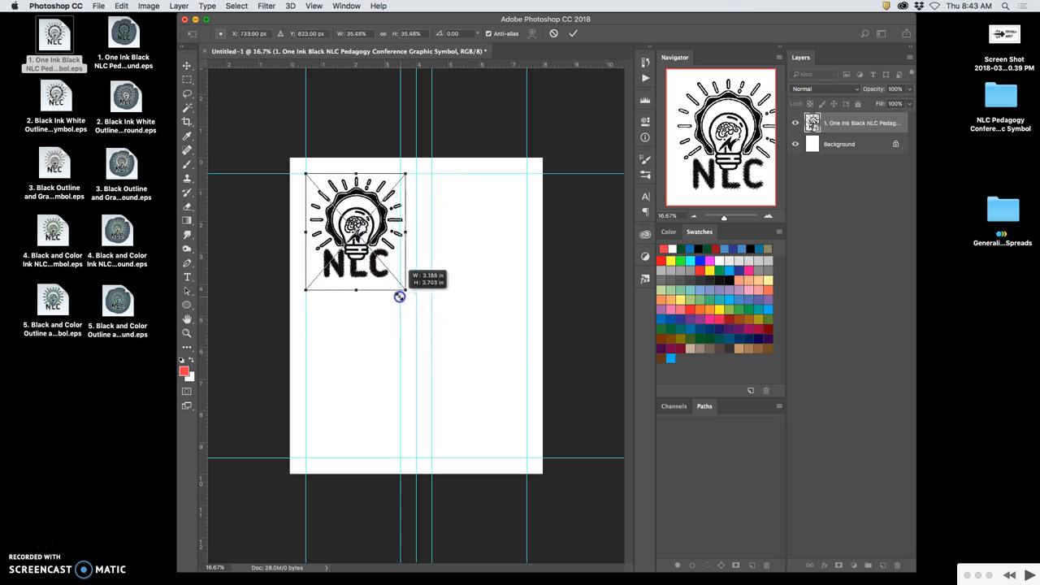
pyautogui.moveTo(399, 295); pyautogui.dragTo(395, 289)
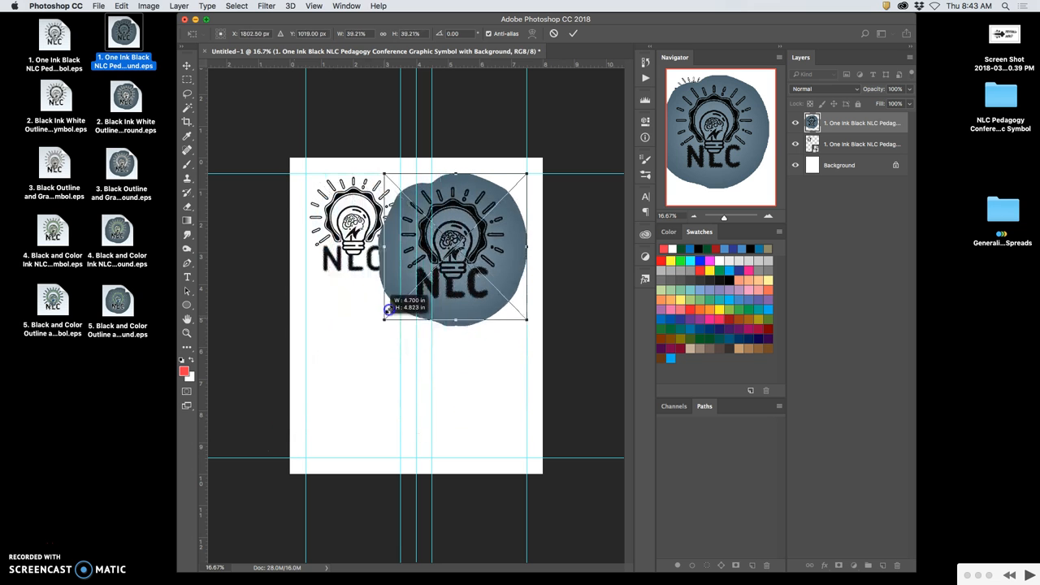
# Scale the one-ink background logo to match and commit it at the top right
pyautogui.moveTo(383, 315); pyautogui.dragTo(416, 286)
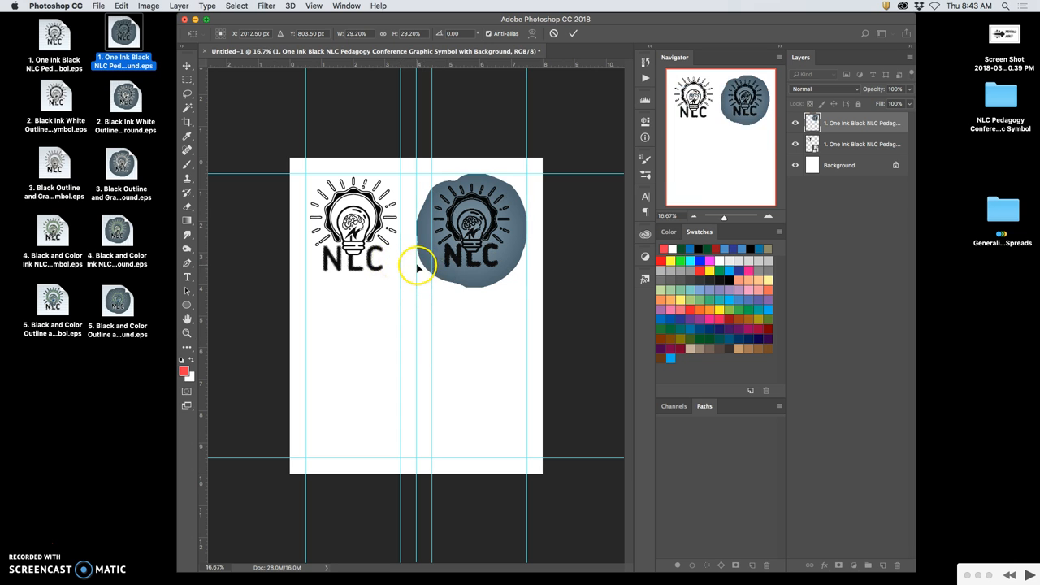
pyautogui.click(187, 332)
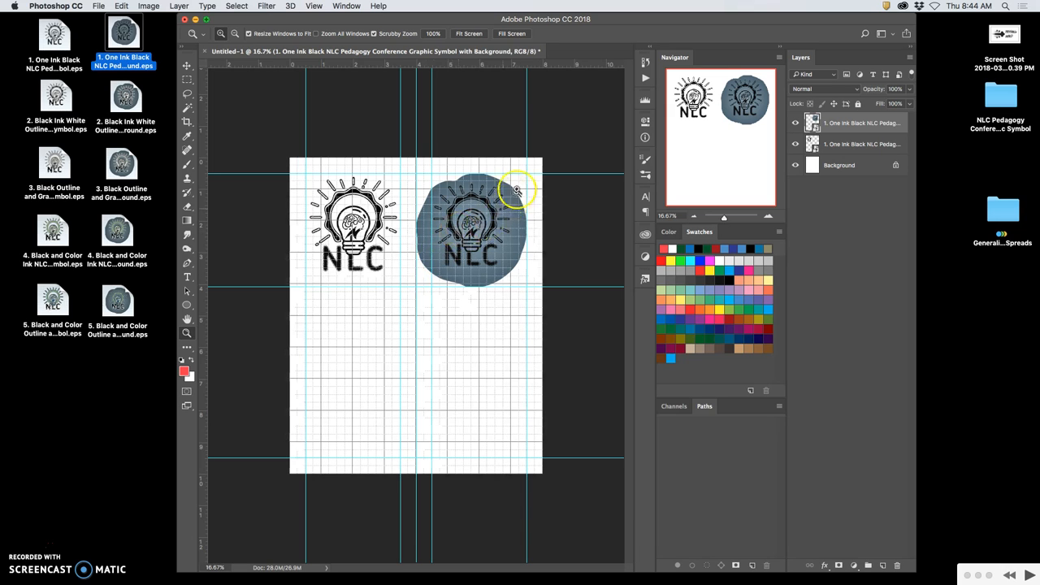
pyautogui.moveTo(465, 121)
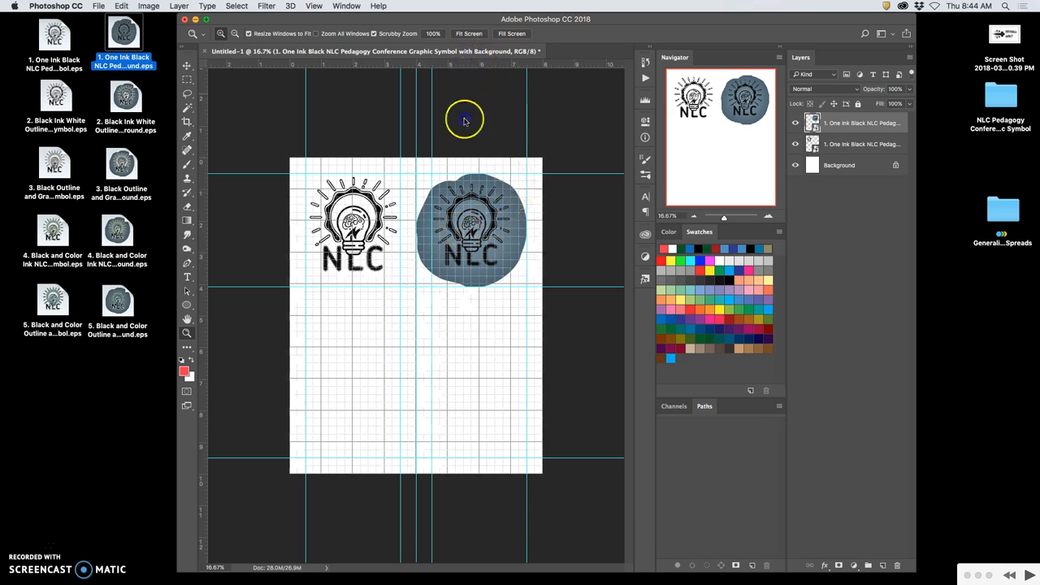
pyautogui.moveTo(486, 257)
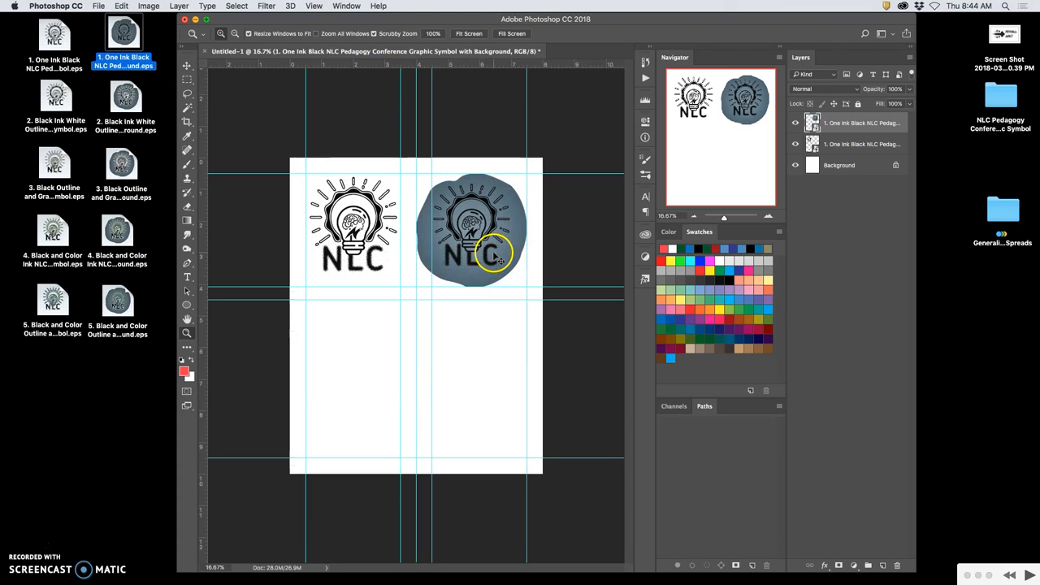
# Place the black-ink white-outline NLC symbol EPS and scale it down into the bottom-left quarter
pyautogui.click(54, 97)
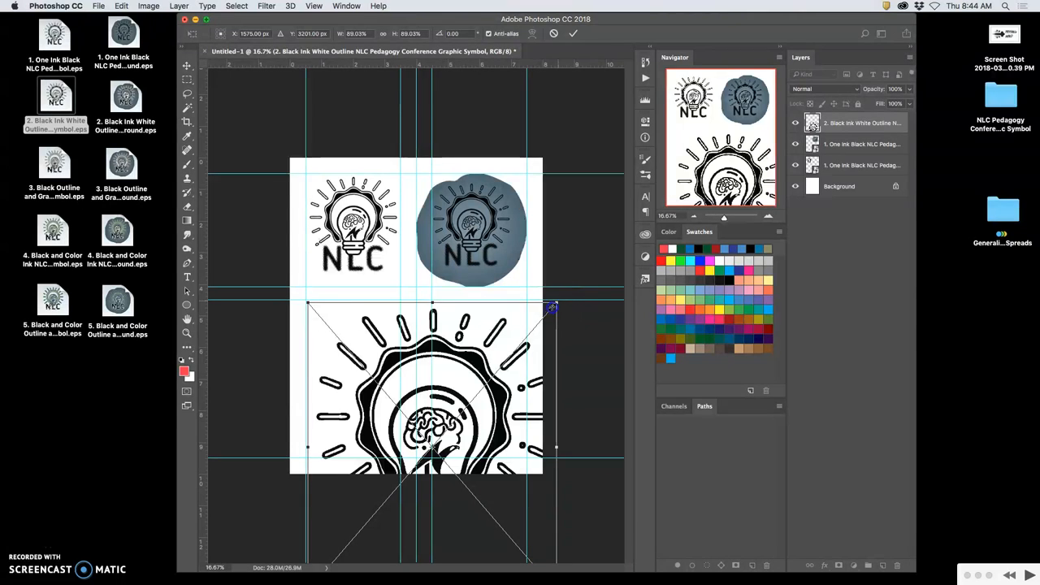
pyautogui.moveTo(555, 307); pyautogui.dragTo(517, 350)
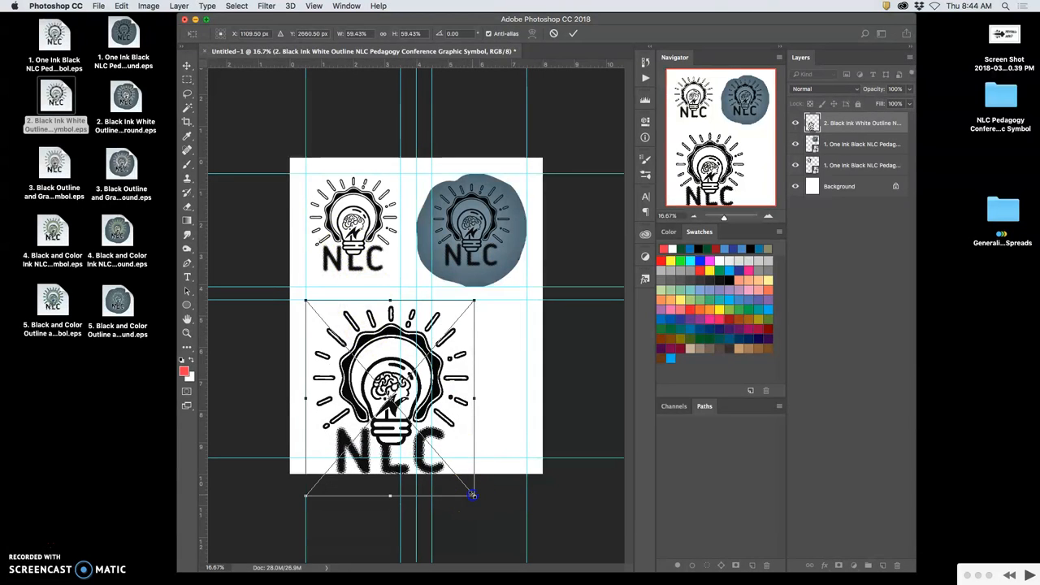
pyautogui.moveTo(474, 496); pyautogui.dragTo(406, 421)
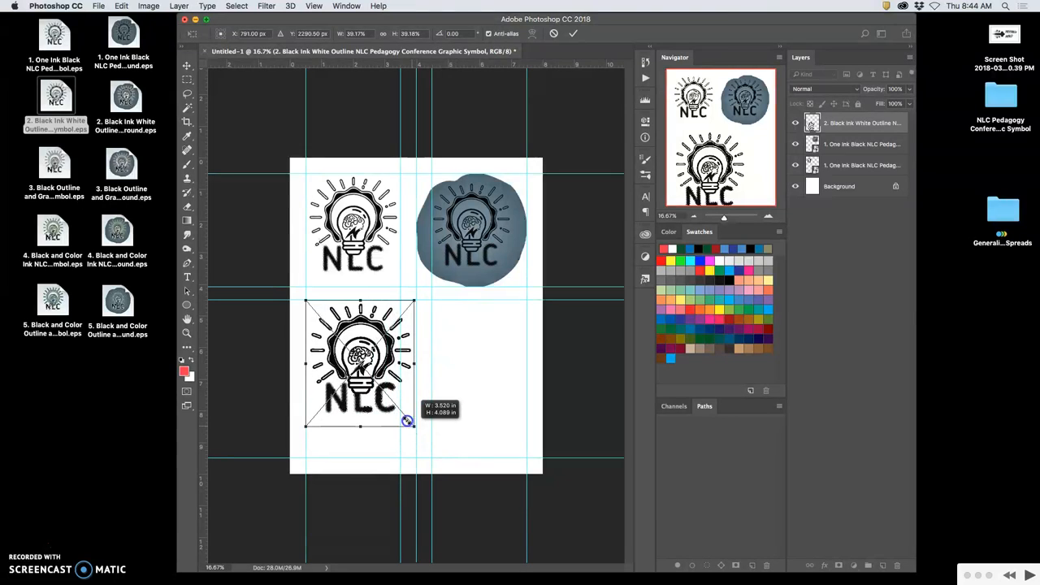
pyautogui.moveTo(407, 420); pyautogui.dragTo(396, 409)
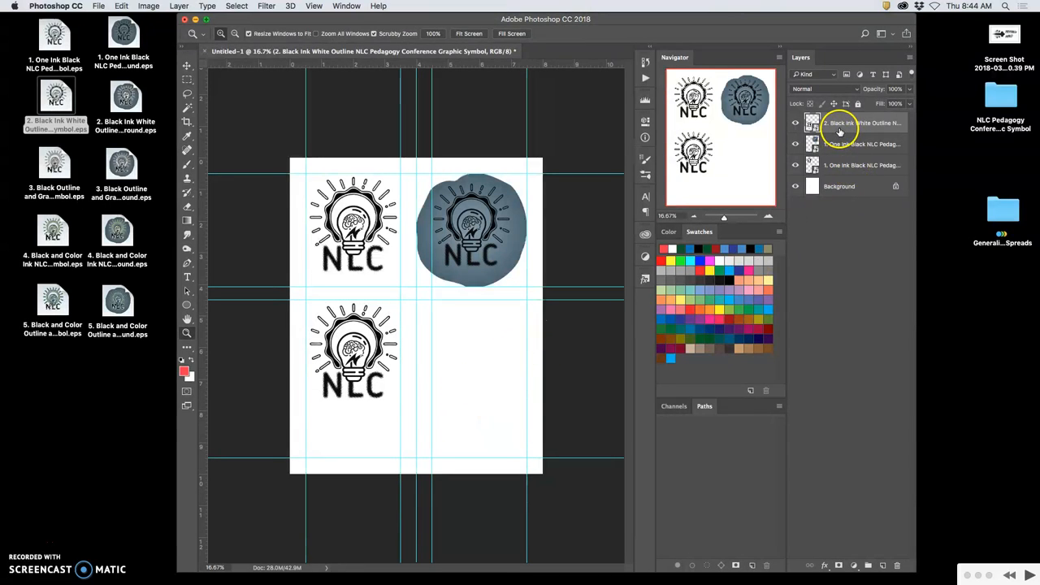
# Apply a subtle Drop Shadow layer style with reduced distance, spread and size to the white-outline logo
pyautogui.doubleClick(839, 123)
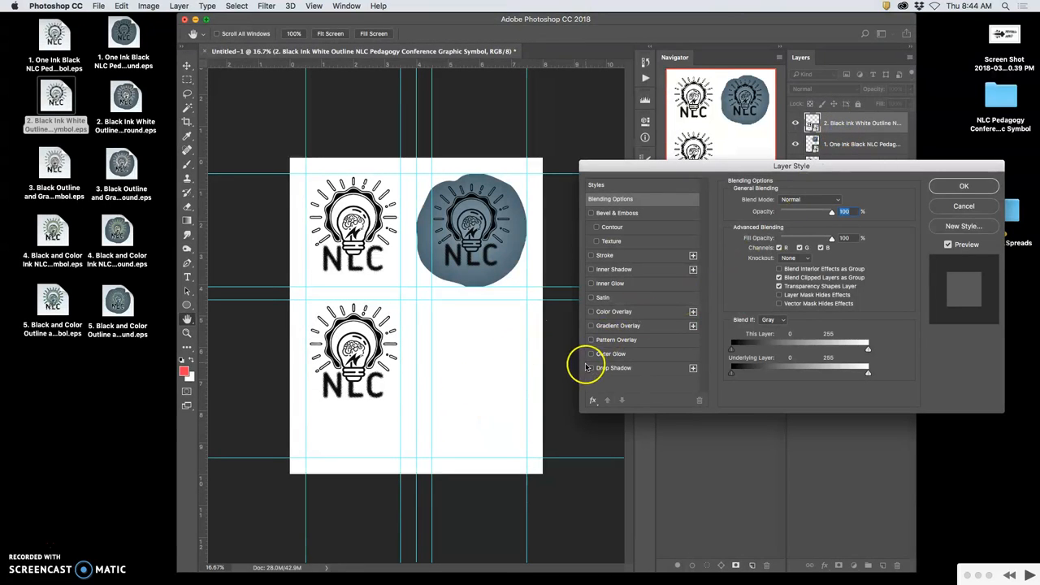
pyautogui.click(591, 367)
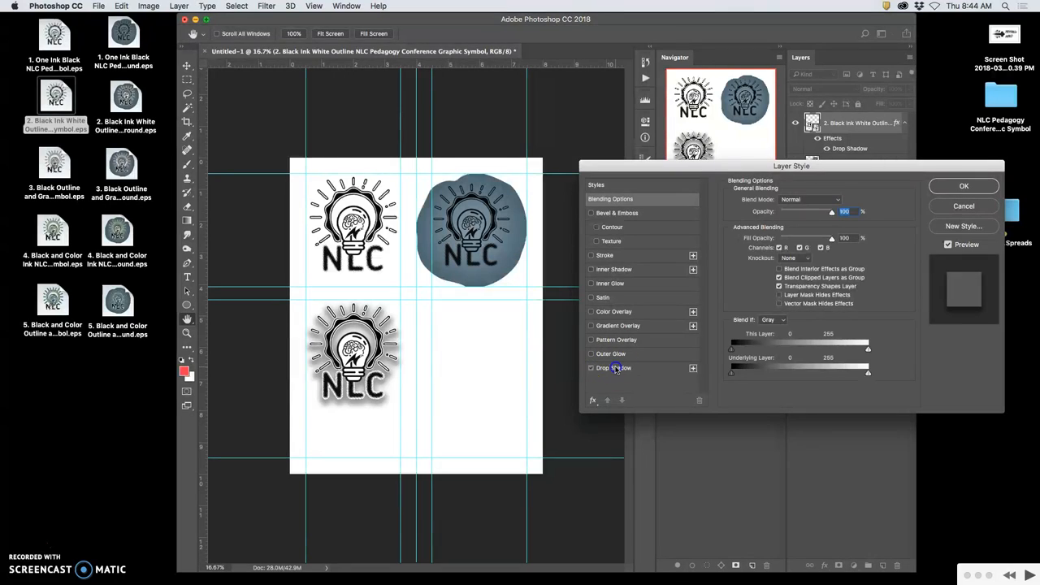
pyautogui.click(591, 367)
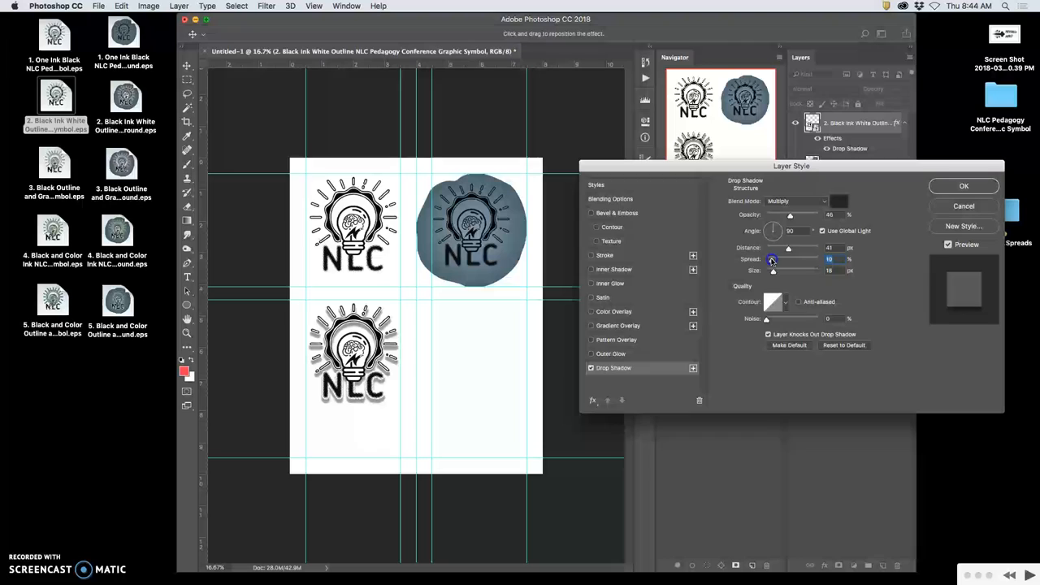
pyautogui.moveTo(772, 258); pyautogui.dragTo(770, 258)
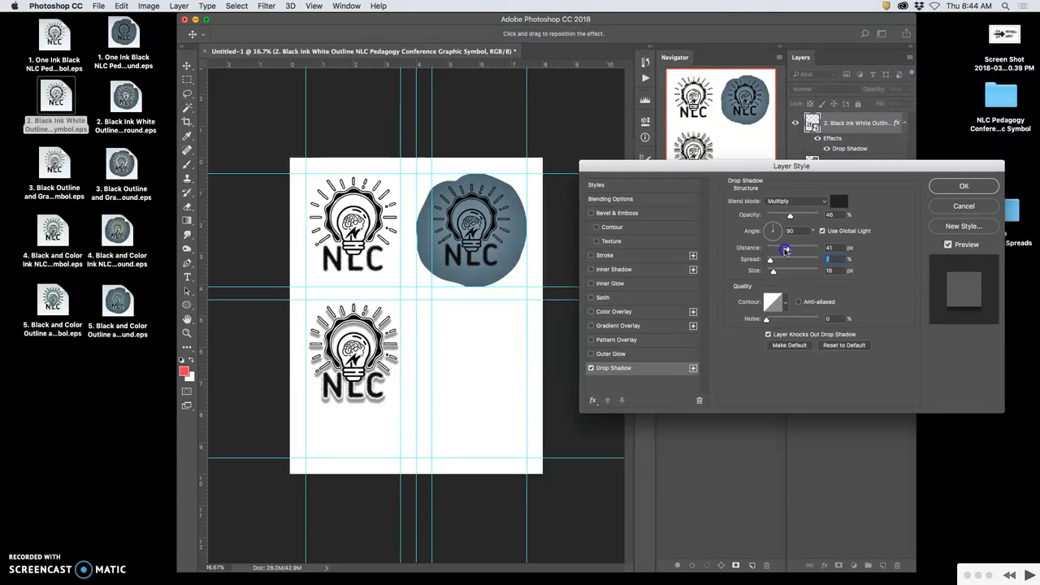
pyautogui.moveTo(784, 250); pyautogui.dragTo(767, 250)
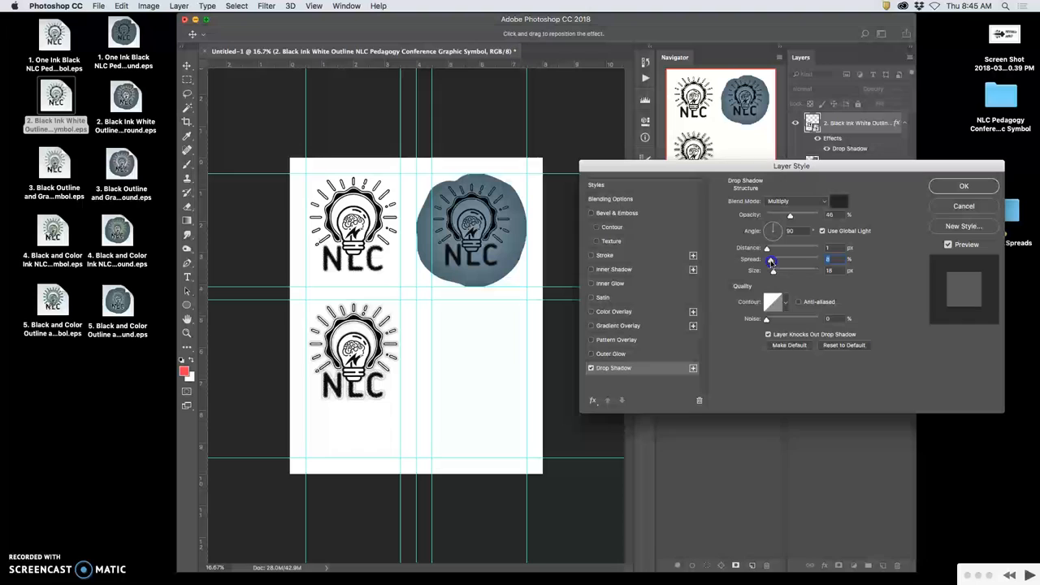
pyautogui.moveTo(770, 259); pyautogui.dragTo(771, 259)
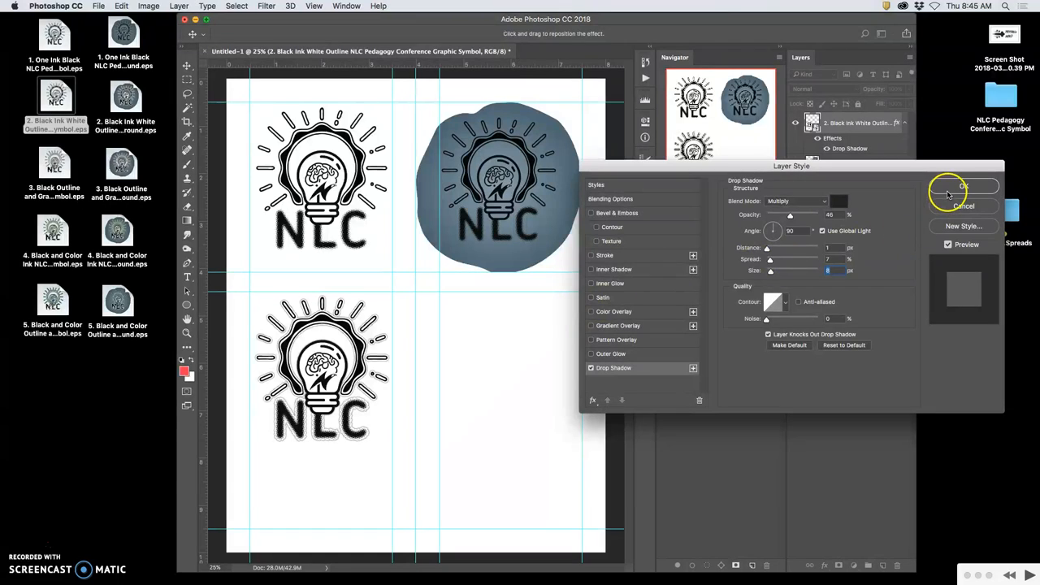
pyautogui.click(961, 187)
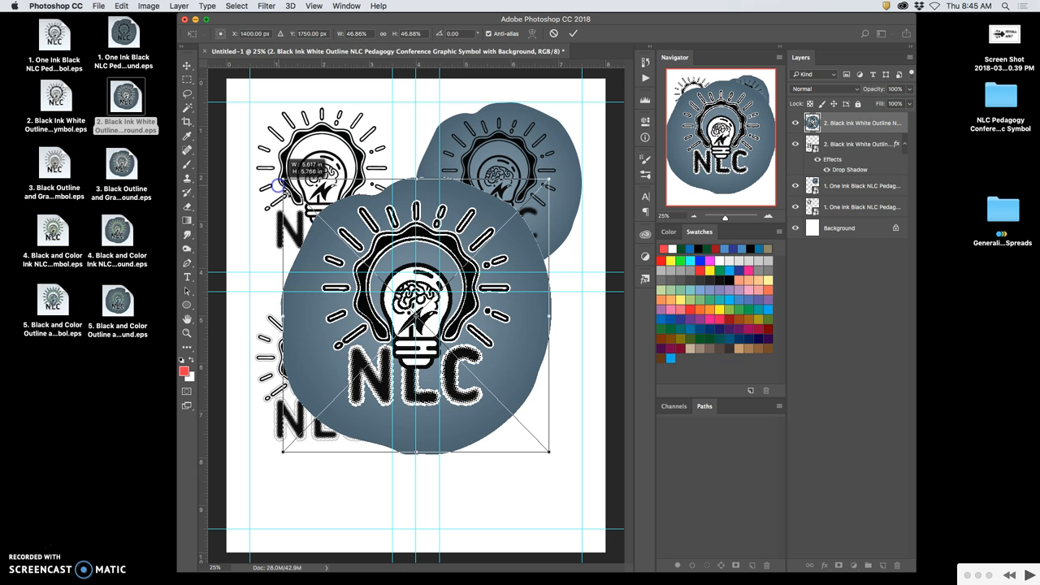
# Scale the white-outline blue-background NLC logo down into the bottom-right quarter, completing the four-logo grid
pyautogui.moveTo(414, 317); pyautogui.dragTo(439, 350)
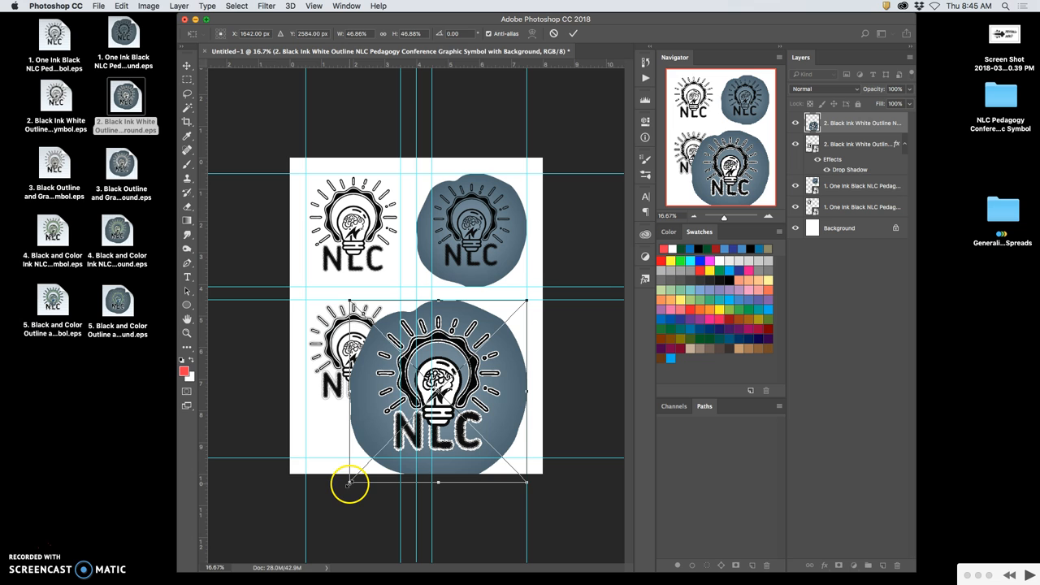
pyautogui.moveTo(350, 485); pyautogui.dragTo(387, 445)
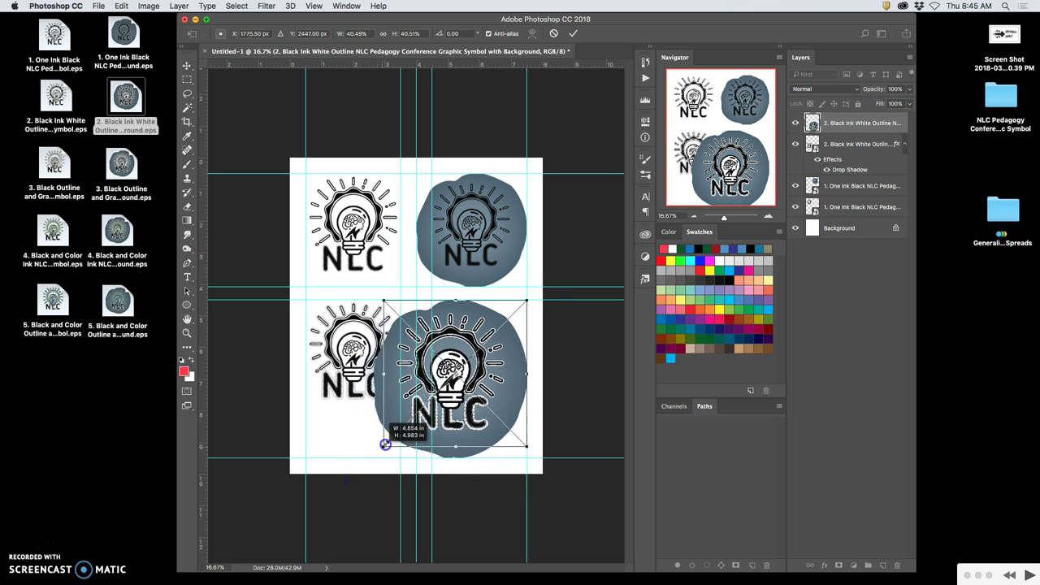
pyautogui.moveTo(386, 445); pyautogui.dragTo(413, 420)
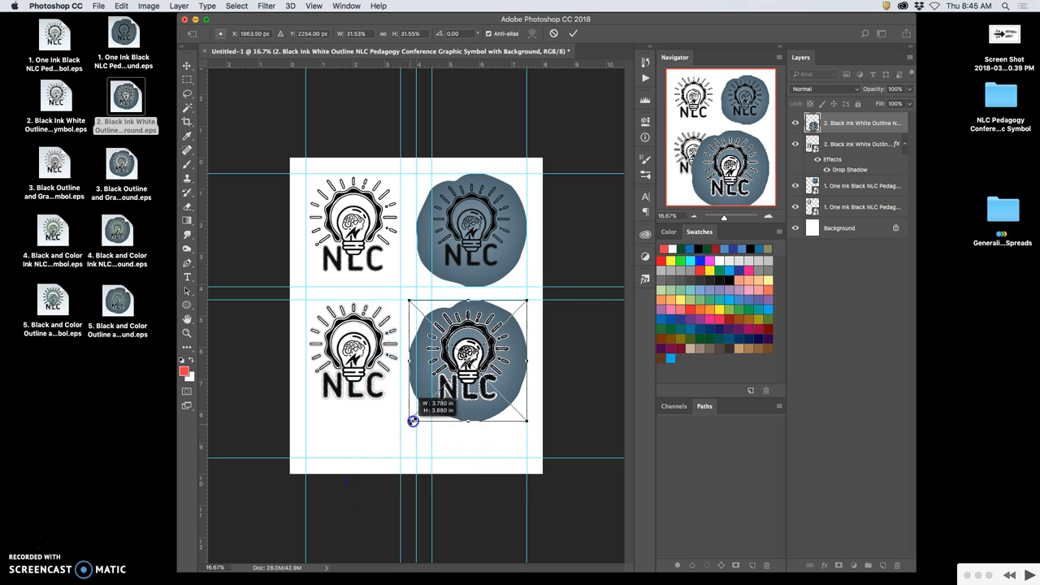
pyautogui.moveTo(413, 419); pyautogui.dragTo(416, 416)
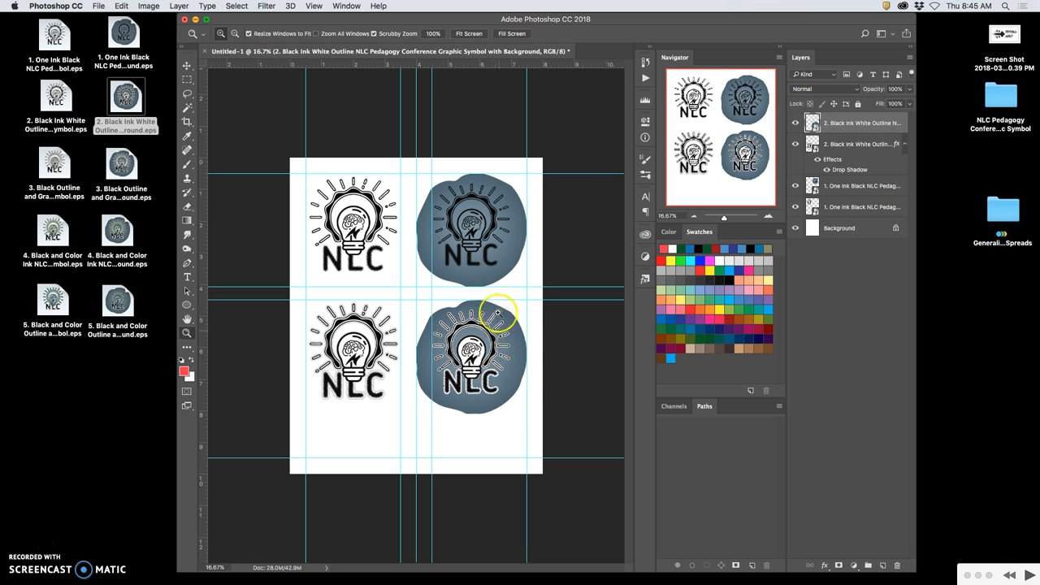
pyautogui.moveTo(390, 374)
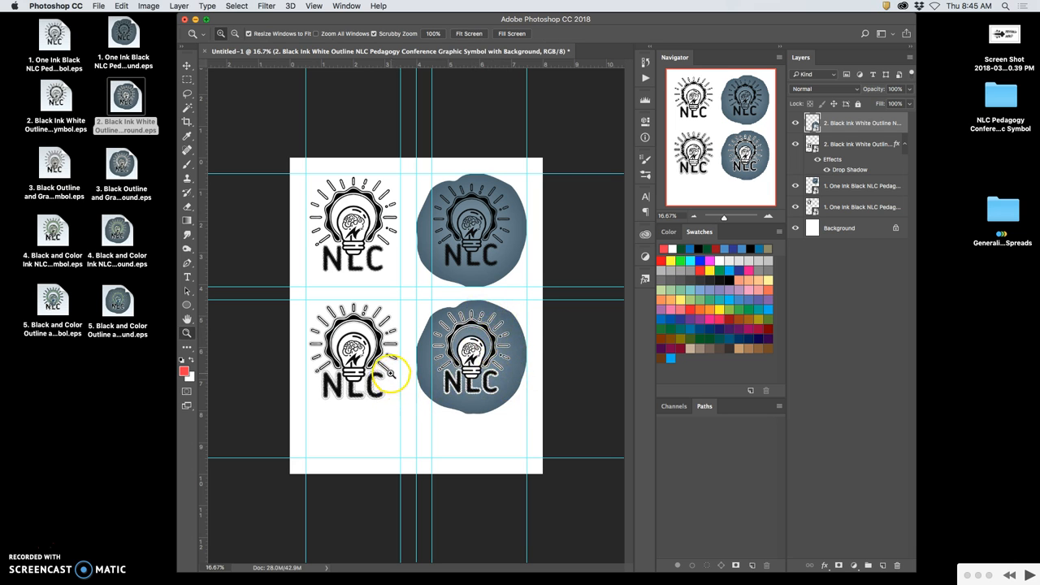
pyautogui.moveTo(431, 364)
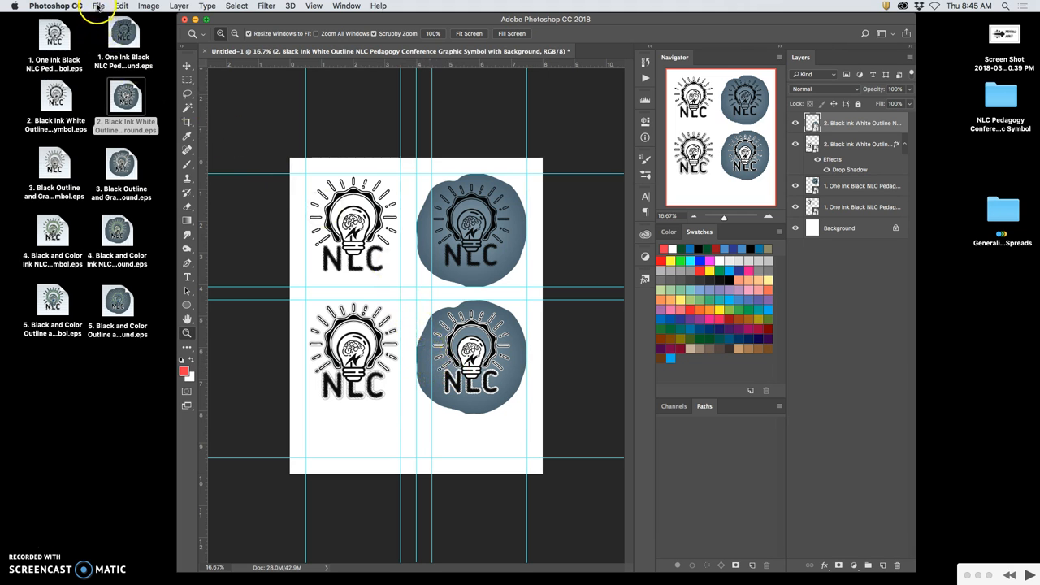
# Save the sheet to the Desktop as 'NLC Pedagogy Conference Logo Style Sheet Mock-ups-1.psd' with layers
pyautogui.click(97, 7)
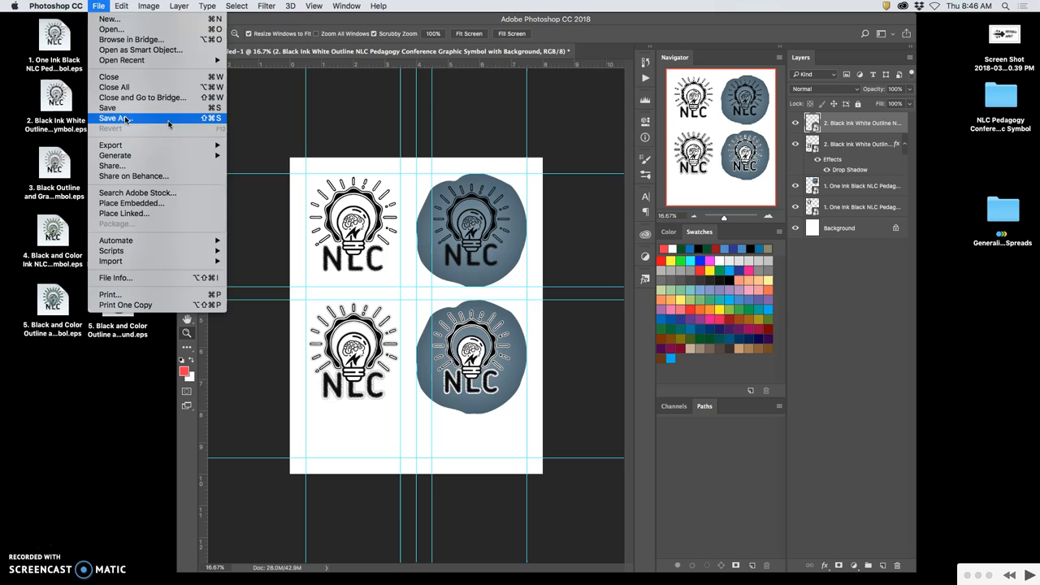
pyautogui.click(112, 117)
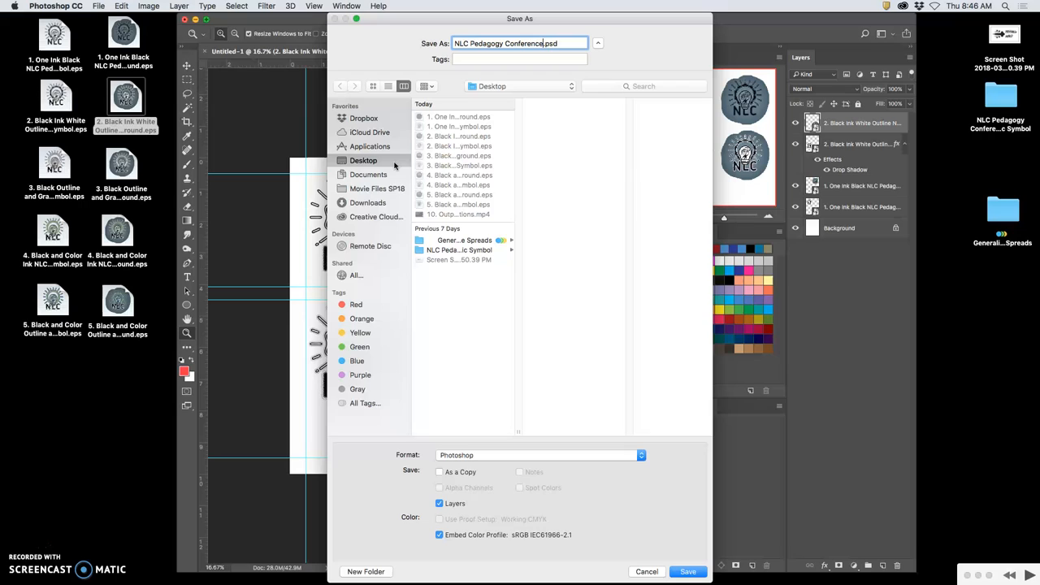
pyautogui.write('Logo Style She')
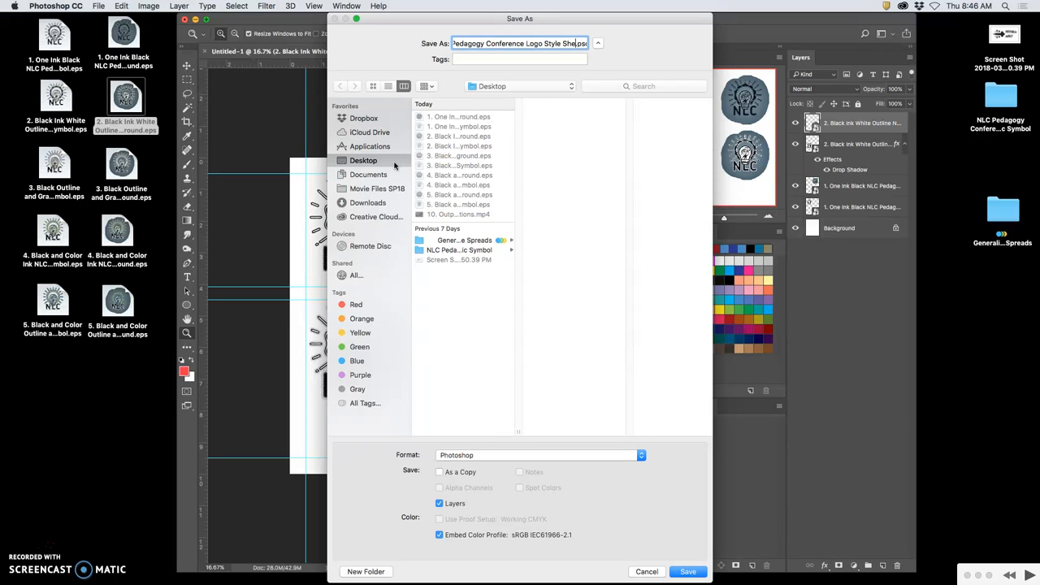
pyautogui.write('Mock-ups-1')
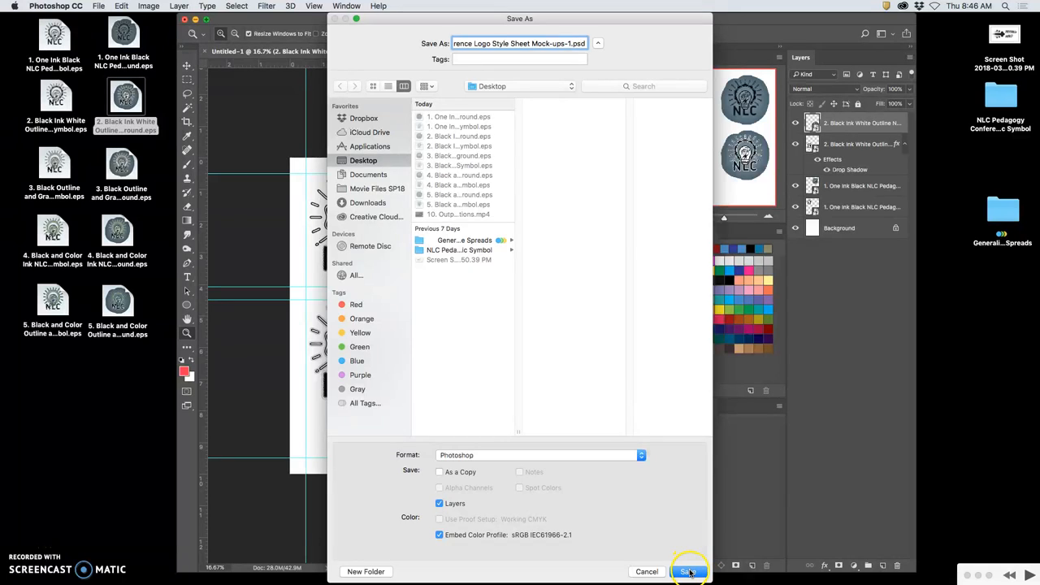
pyautogui.click(688, 572)
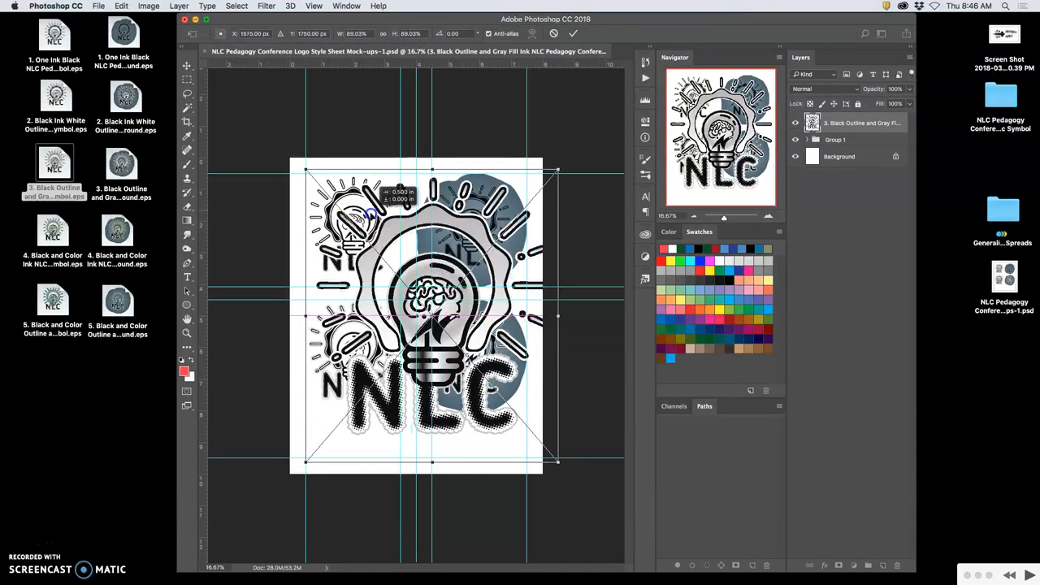
# Shrink the placed black-outline gray-fill logo into the top-left quadrant and toggle its visibility to compare
pyautogui.moveTo(432, 317); pyautogui.dragTo(432, 333)
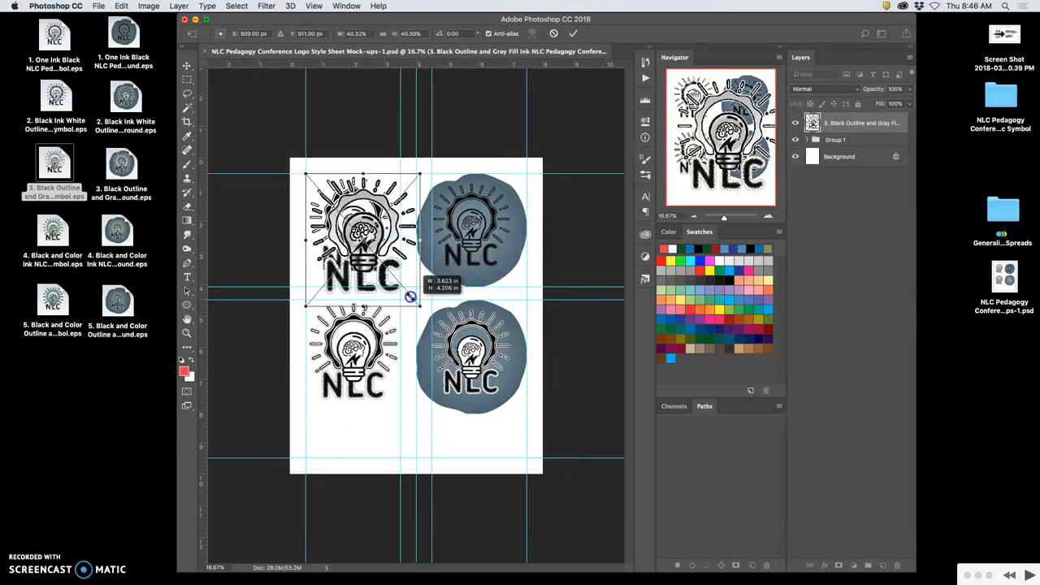
pyautogui.moveTo(409, 296); pyautogui.dragTo(403, 289)
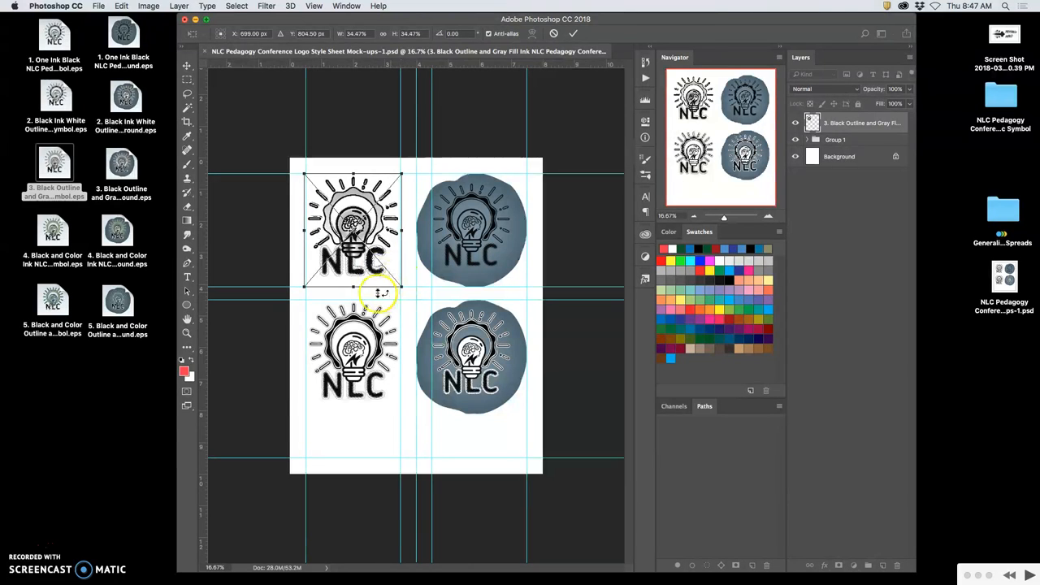
pyautogui.moveTo(312, 208)
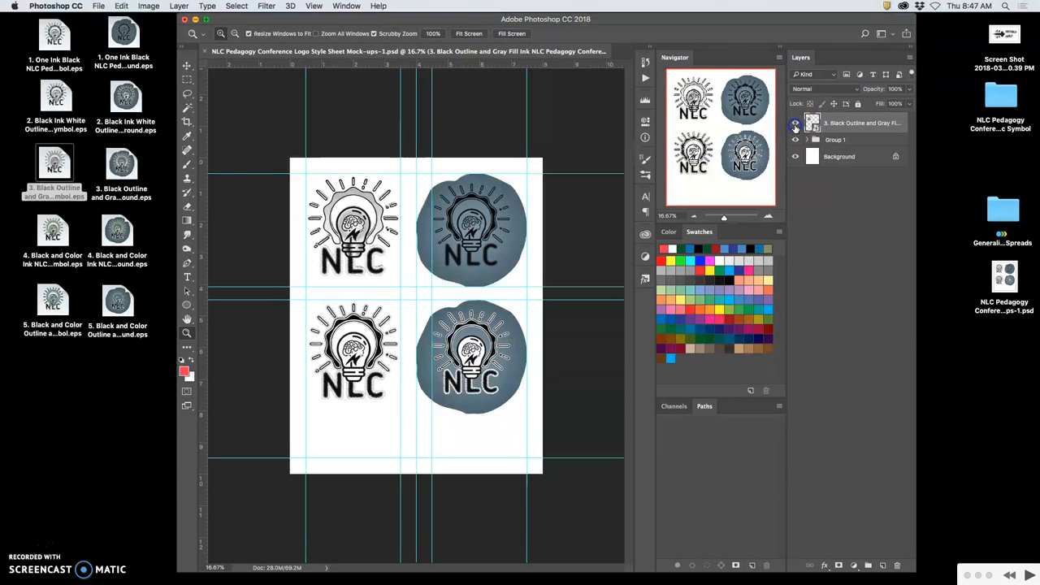
pyautogui.click(796, 127)
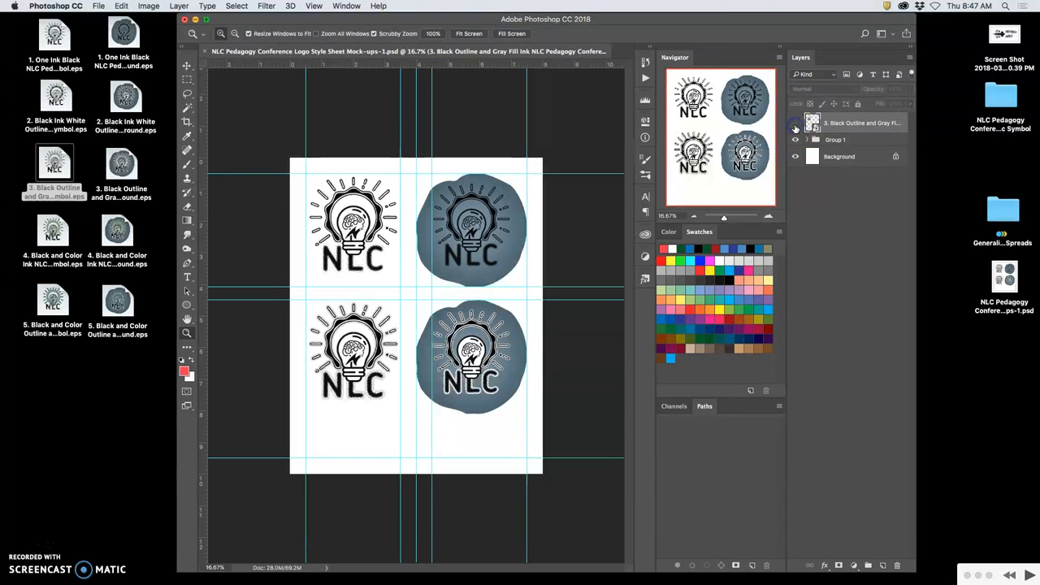
pyautogui.click(861, 124)
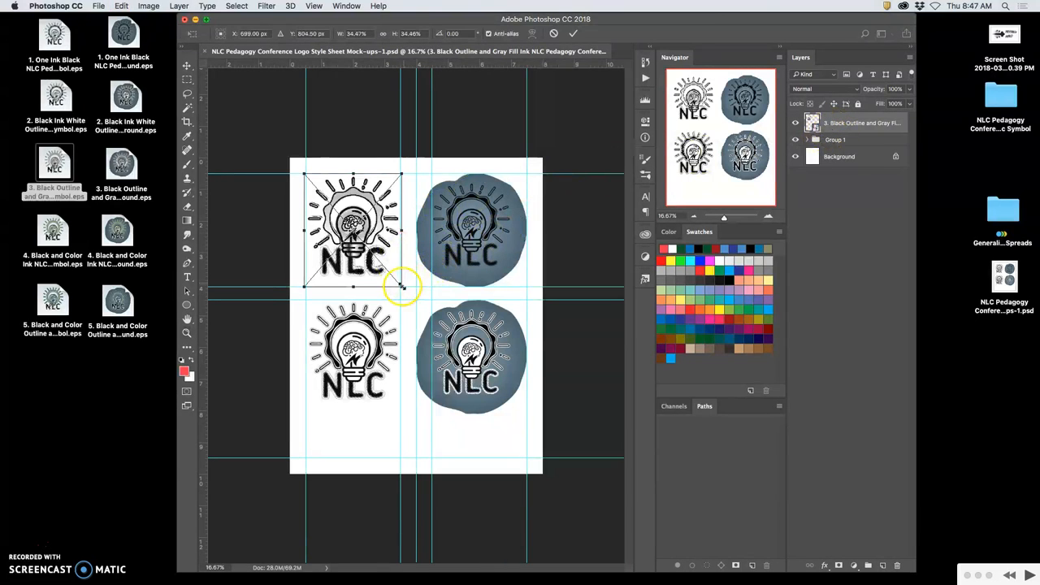
# Fine-tune the gray-fill logo's size in the top-left quadrant, comparing again with layer visibility
pyautogui.moveTo(403, 286); pyautogui.dragTo(399, 283)
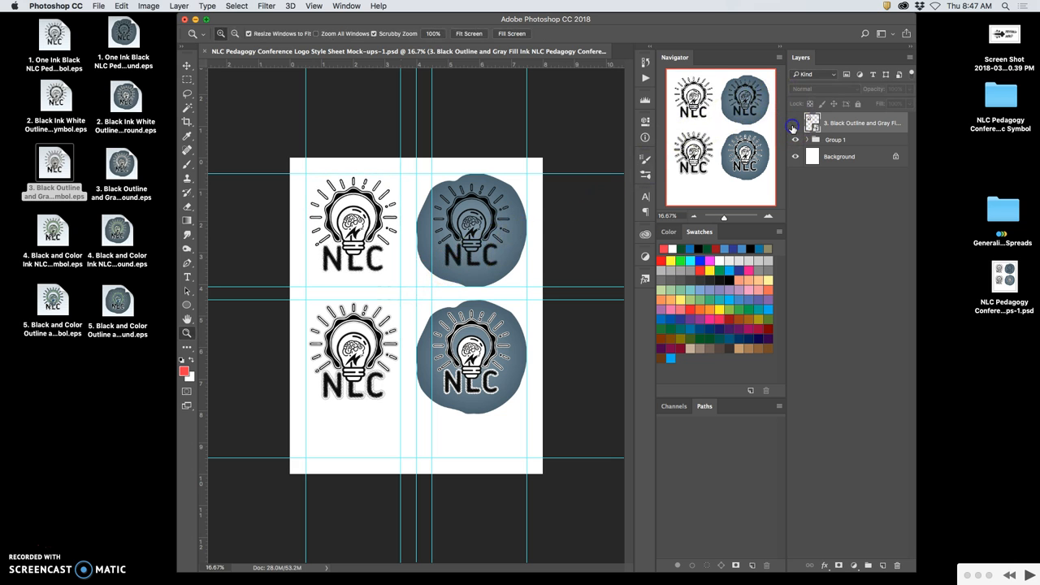
pyautogui.click(795, 124)
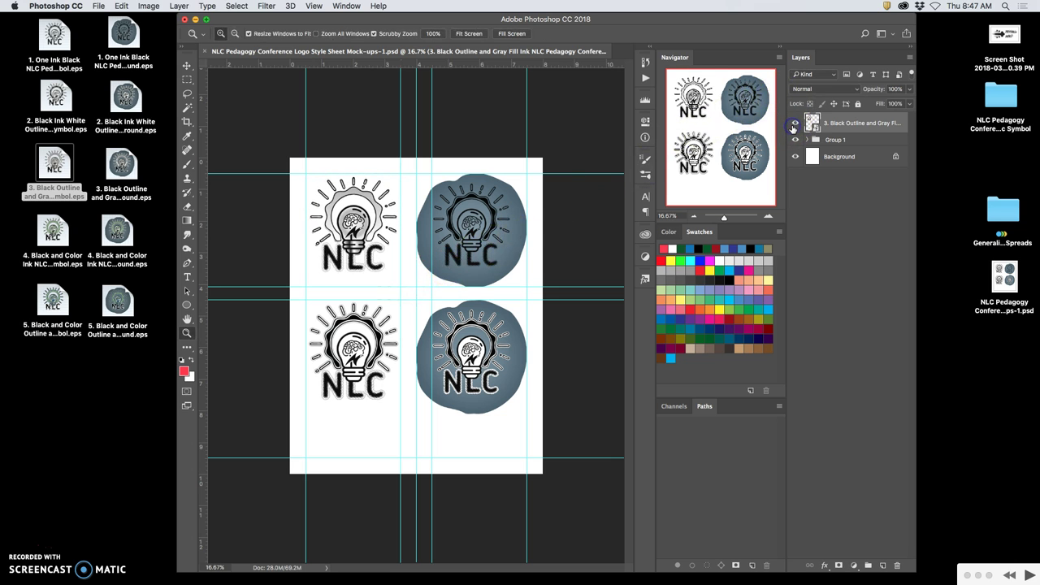
pyautogui.click(354, 228)
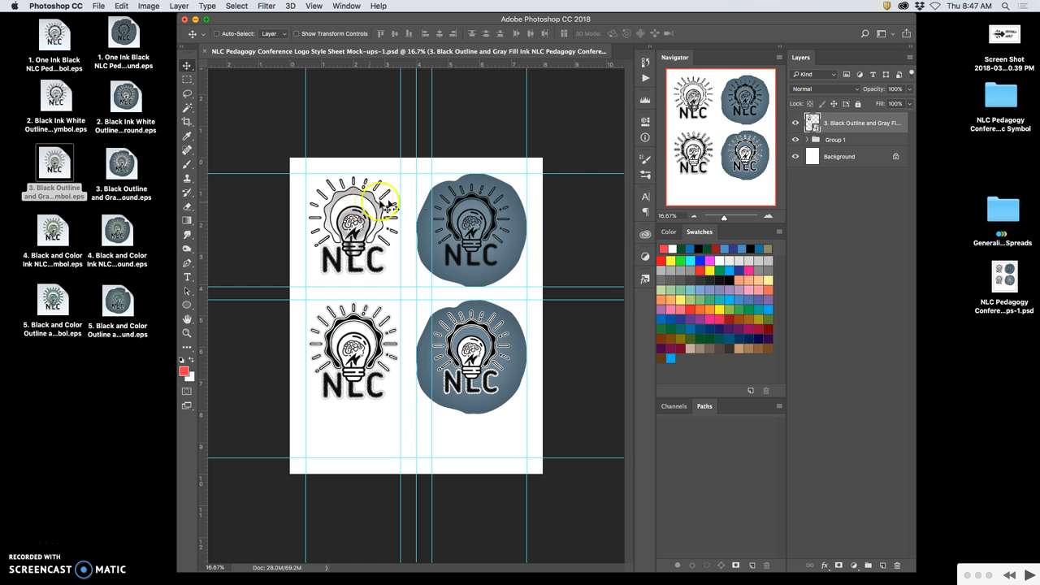
pyautogui.click(796, 123)
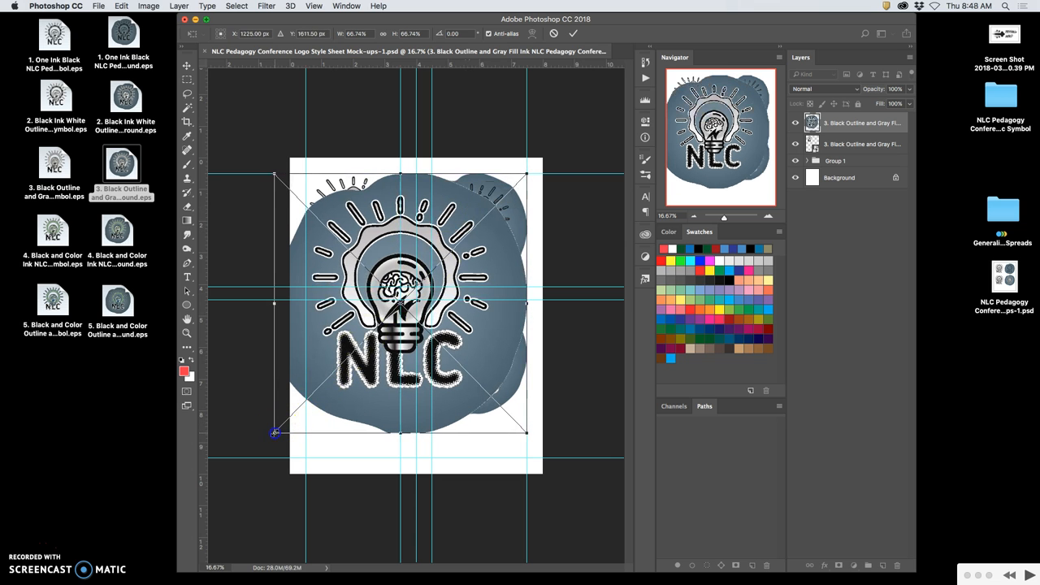
# Scale the round gray-fill background logo into the top-right quadrant
pyautogui.moveTo(274, 433); pyautogui.dragTo(325, 396)
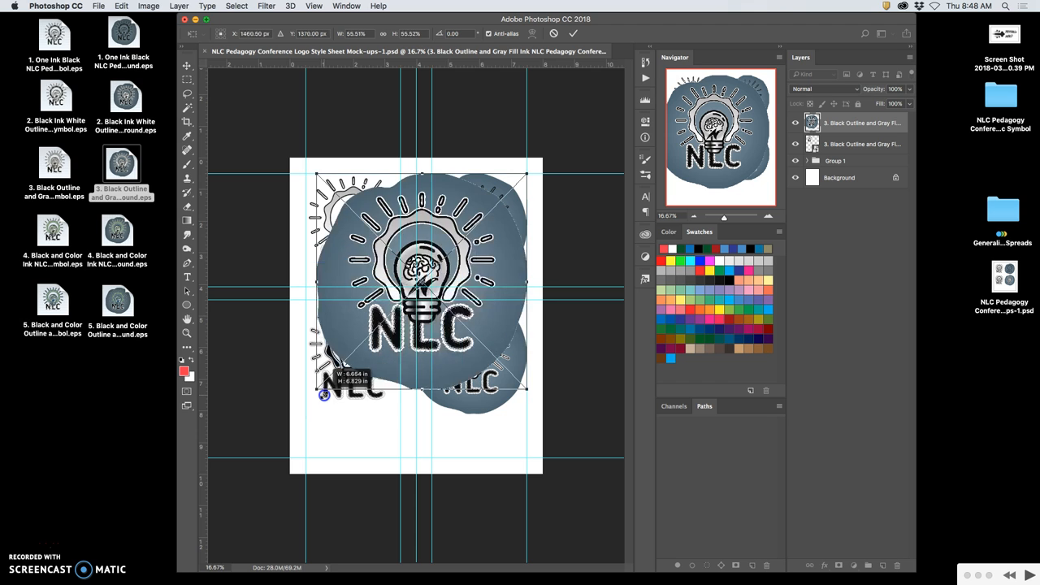
pyautogui.moveTo(325, 396); pyautogui.dragTo(409, 299)
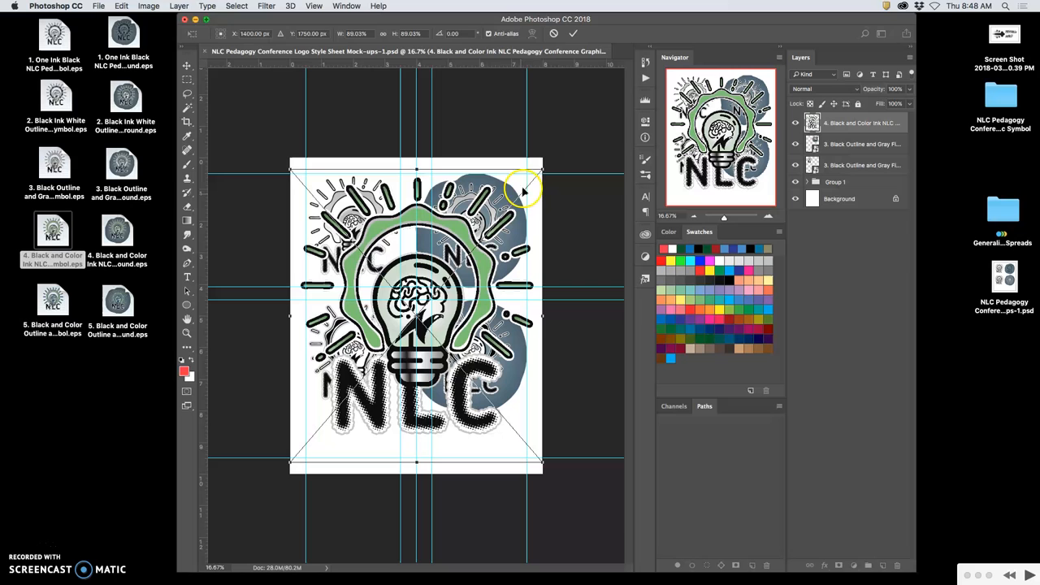
# Scale the green black-and-color logo down and fit it into the bottom-left quadrant
pyautogui.moveTo(543, 169); pyautogui.dragTo(533, 175)
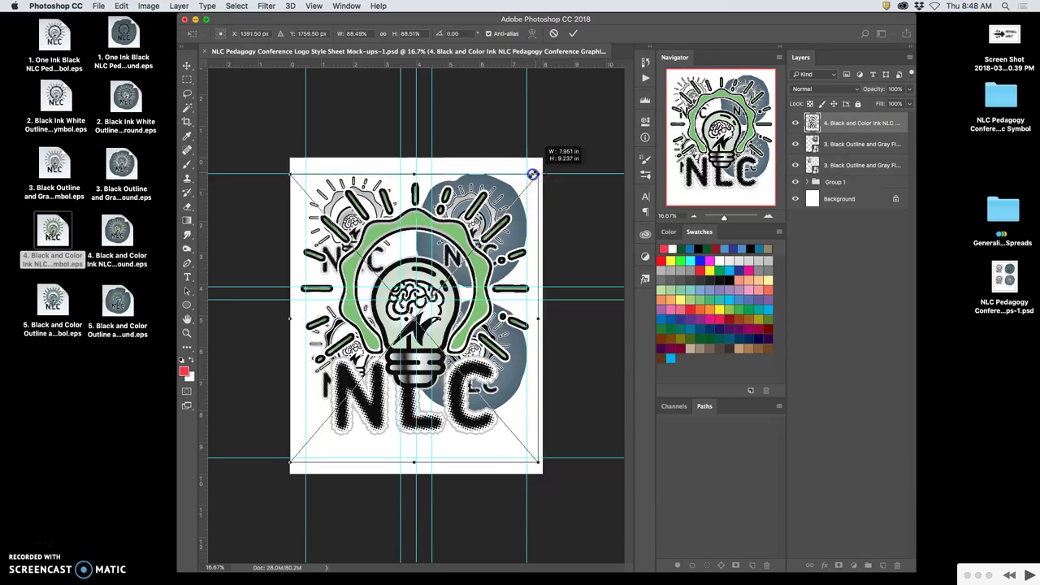
pyautogui.moveTo(533, 173); pyautogui.dragTo(435, 272)
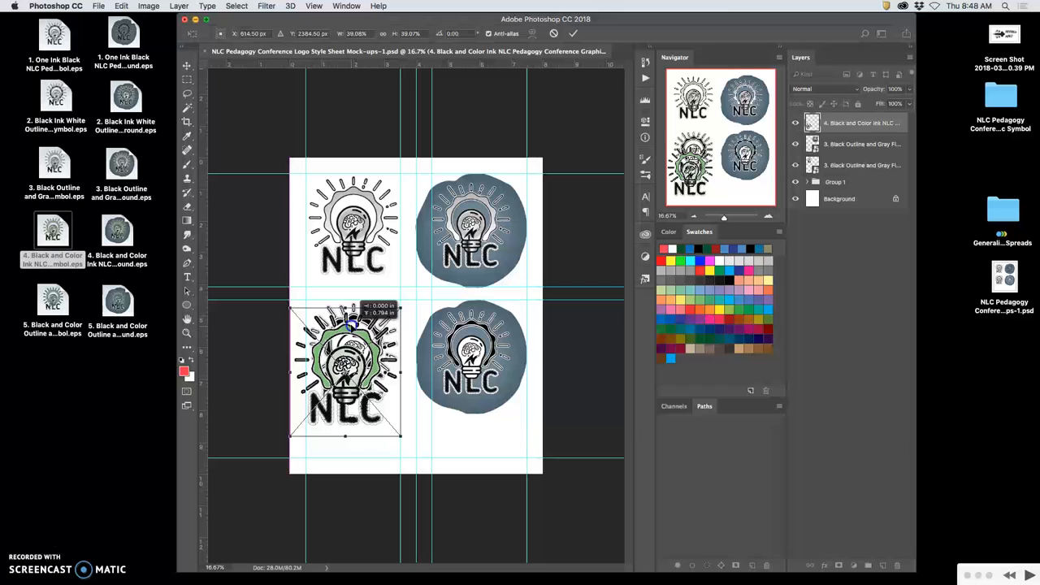
pyautogui.moveTo(344, 371); pyautogui.dragTo(344, 361)
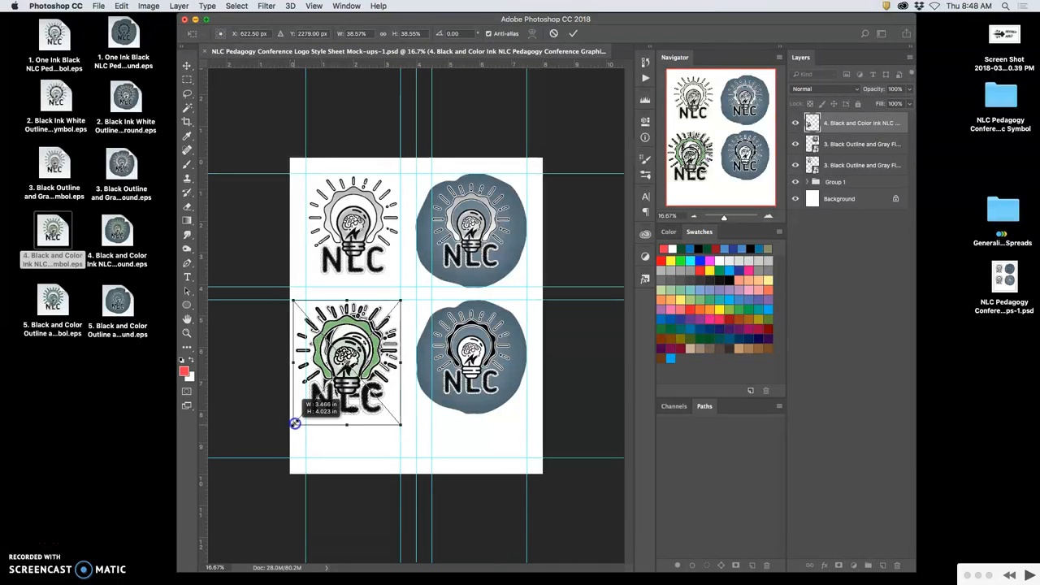
pyautogui.moveTo(296, 422); pyautogui.dragTo(302, 416)
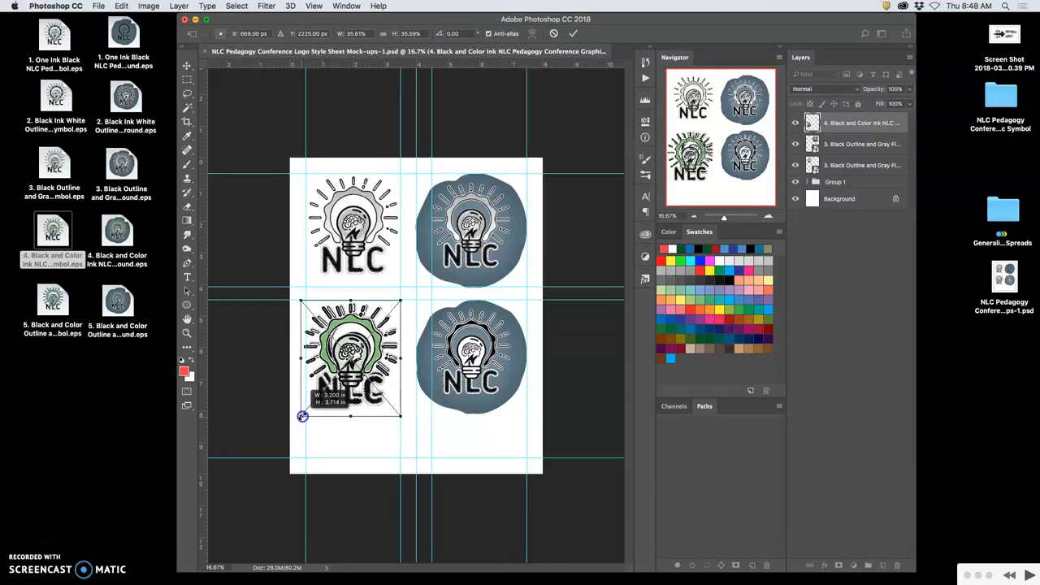
pyautogui.moveTo(302, 416); pyautogui.dragTo(306, 413)
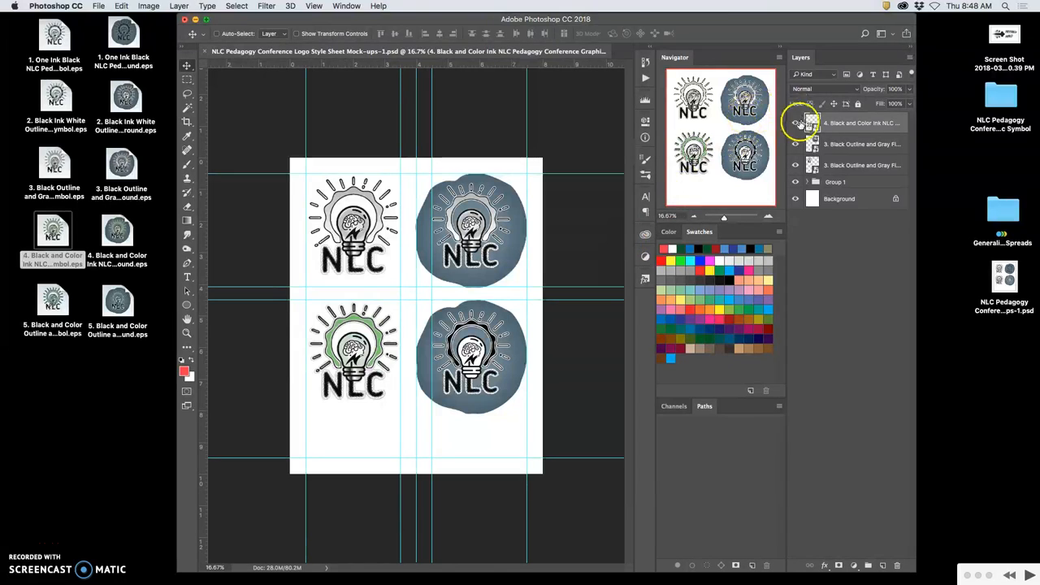
pyautogui.click(797, 124)
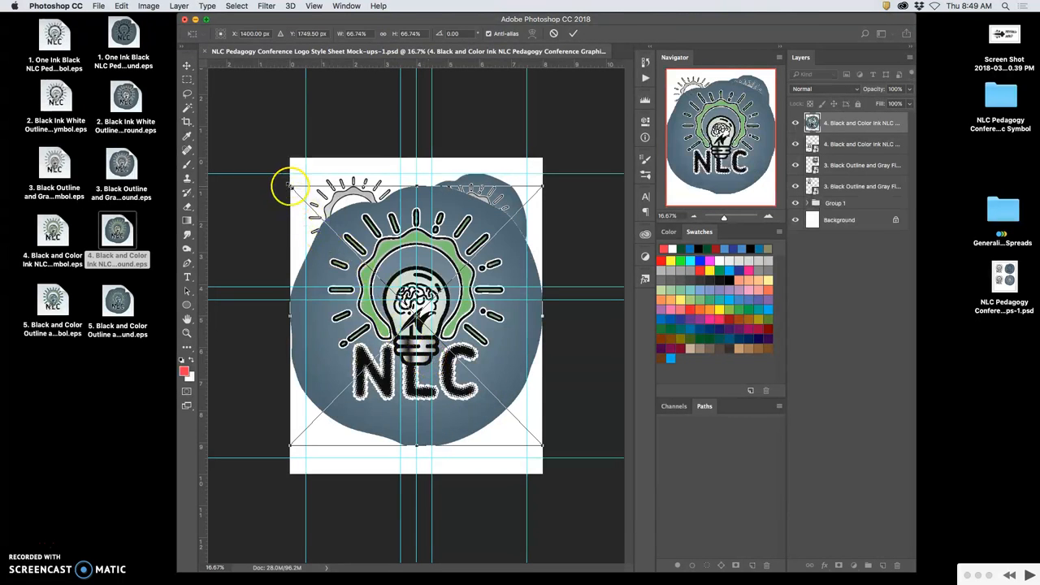
# Scale the round black-and-color logo down and center it in the bottom-right quadrant
pyautogui.moveTo(293, 182); pyautogui.dragTo(340, 254)
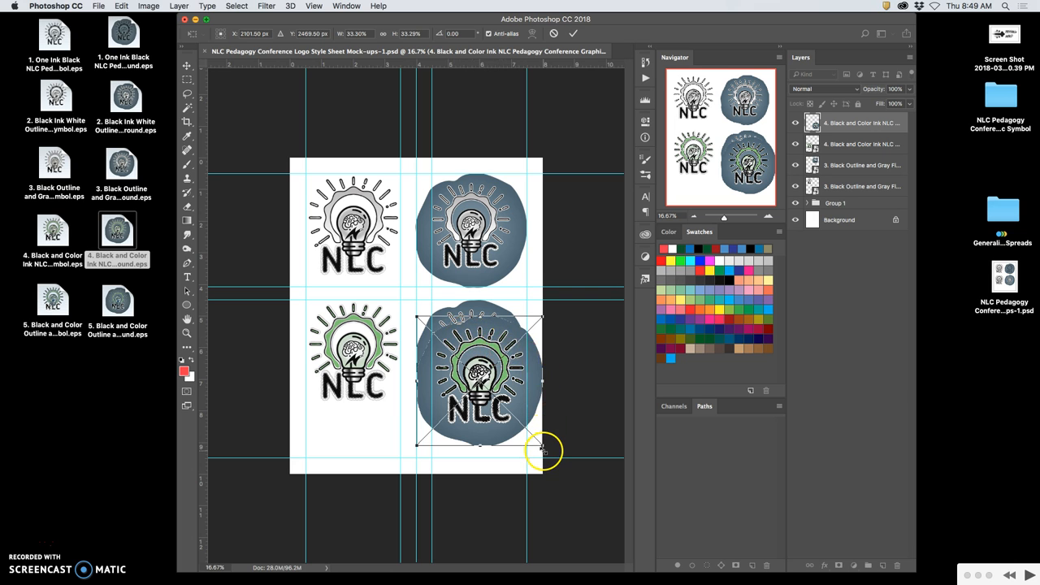
pyautogui.moveTo(539, 445); pyautogui.dragTo(527, 436)
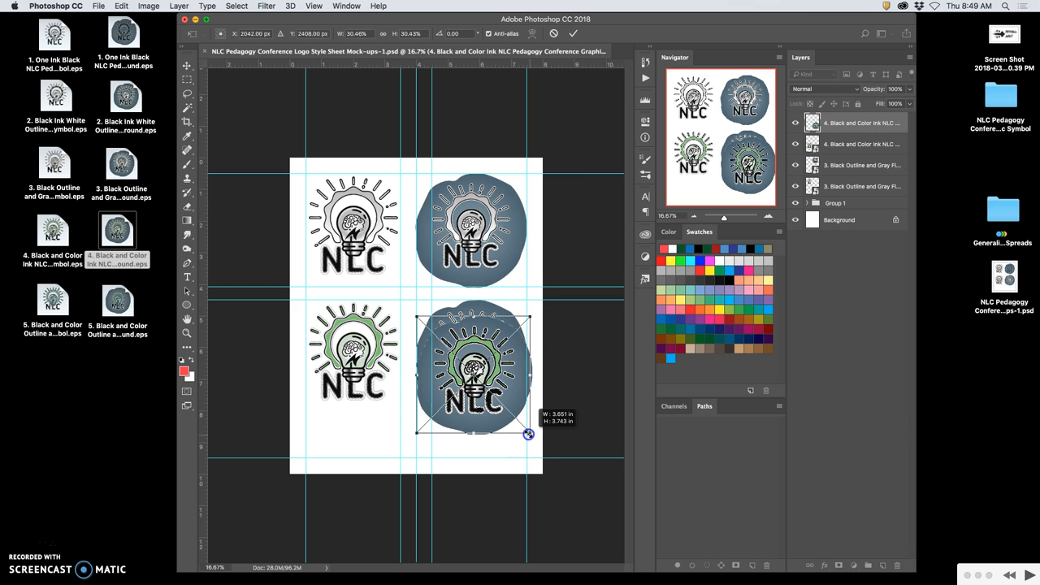
pyautogui.moveTo(528, 435); pyautogui.dragTo(524, 432)
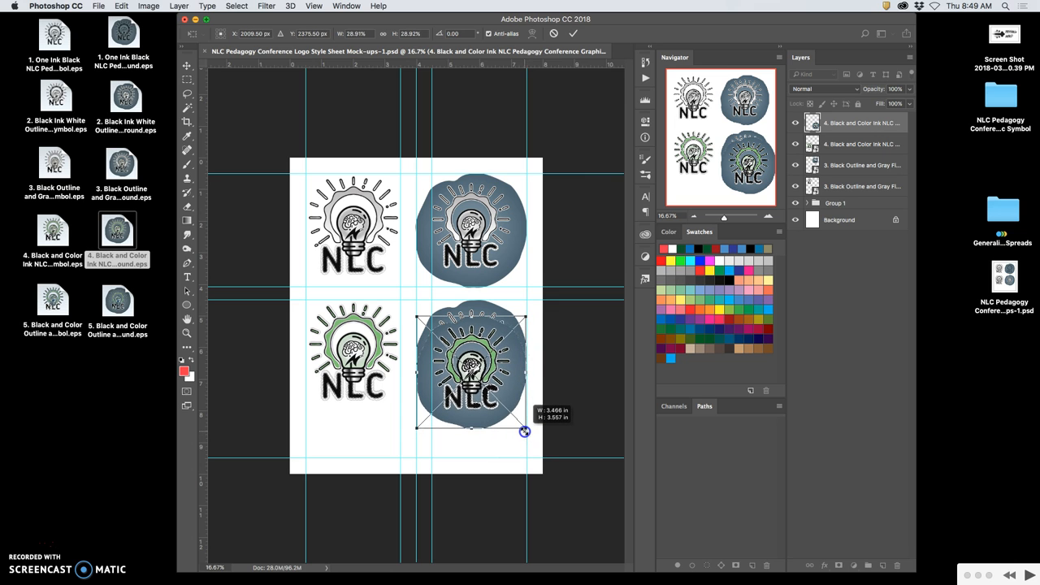
pyautogui.moveTo(523, 431); pyautogui.dragTo(524, 425)
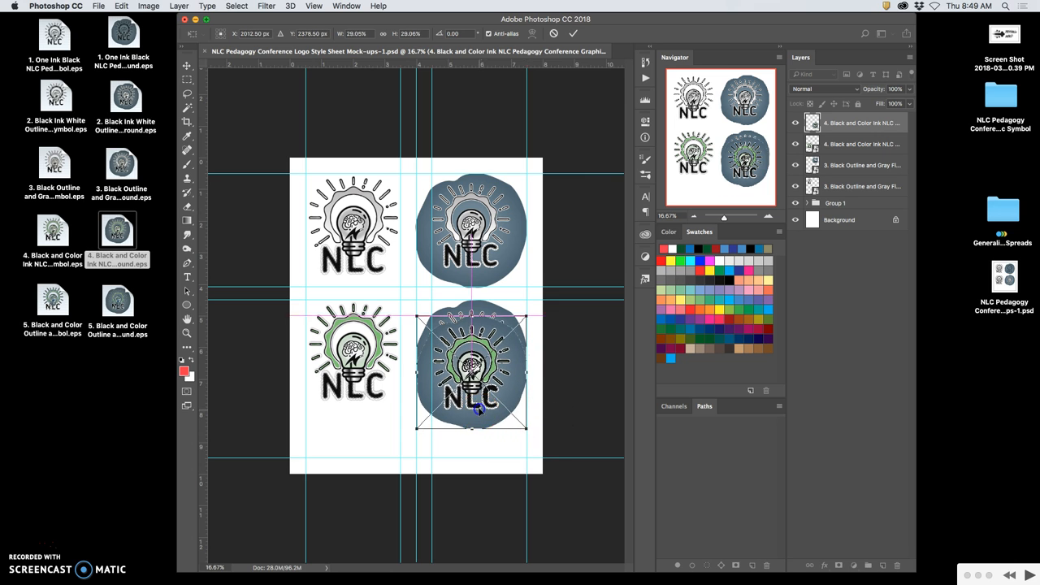
pyautogui.moveTo(471, 409); pyautogui.dragTo(471, 357)
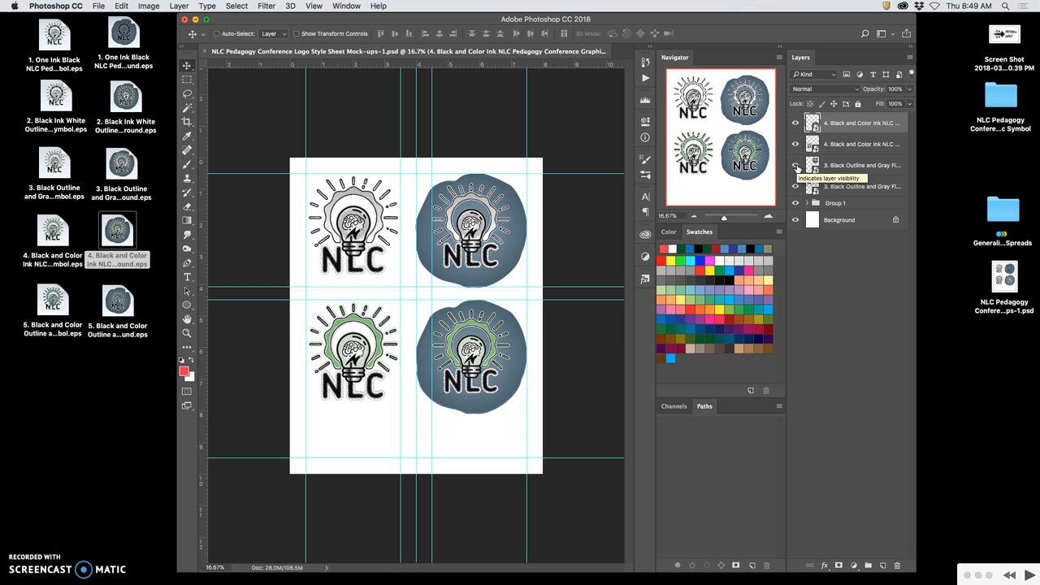
# Hide an underlying logo layer and start Save As for the second sheet, Logo Style Sheet Mock-ups-2.psd
pyautogui.click(796, 166)
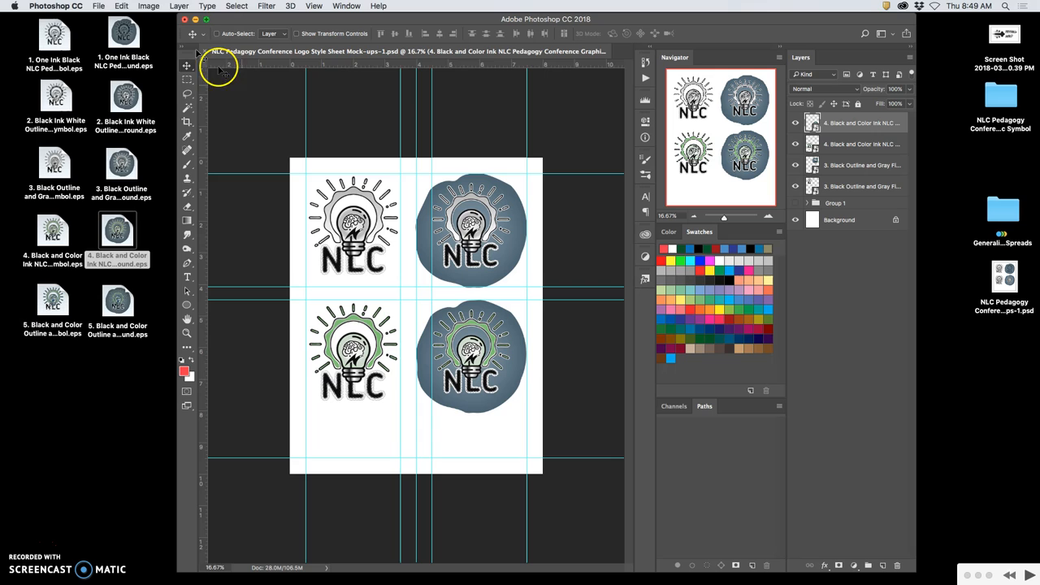
pyautogui.click(97, 6)
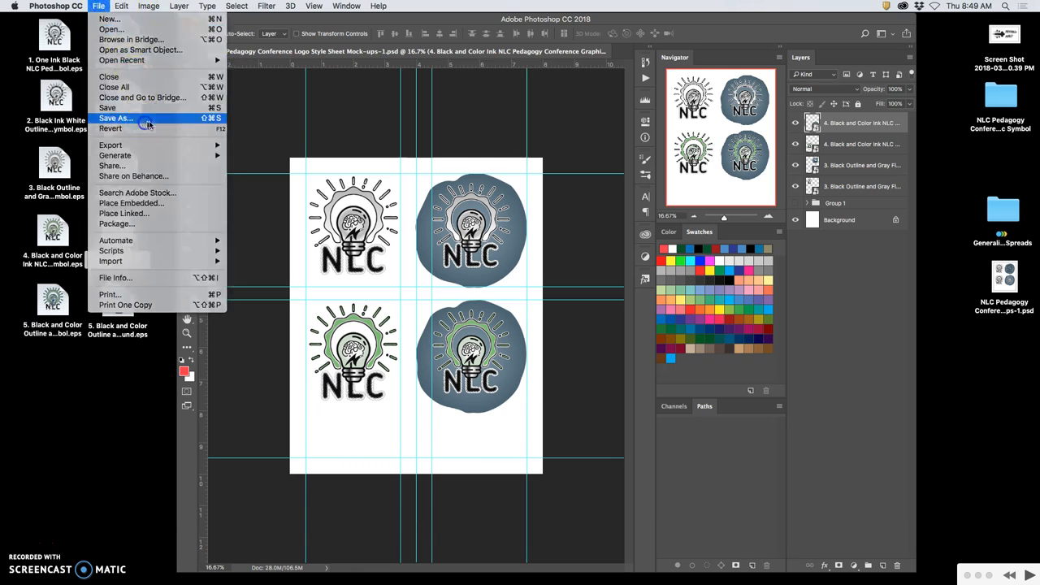
pyautogui.click(113, 117)
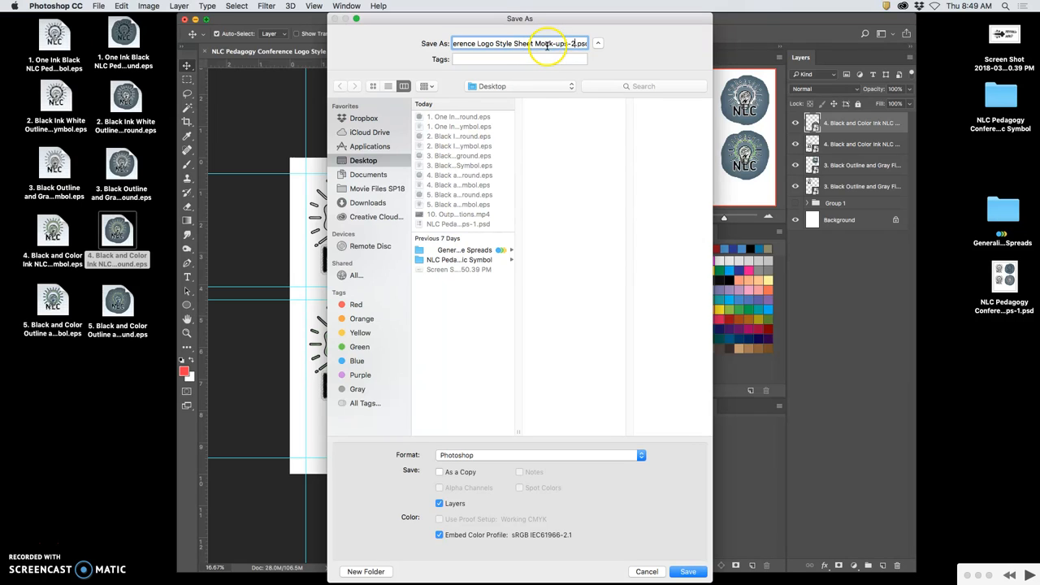
pyautogui.click(687, 572)
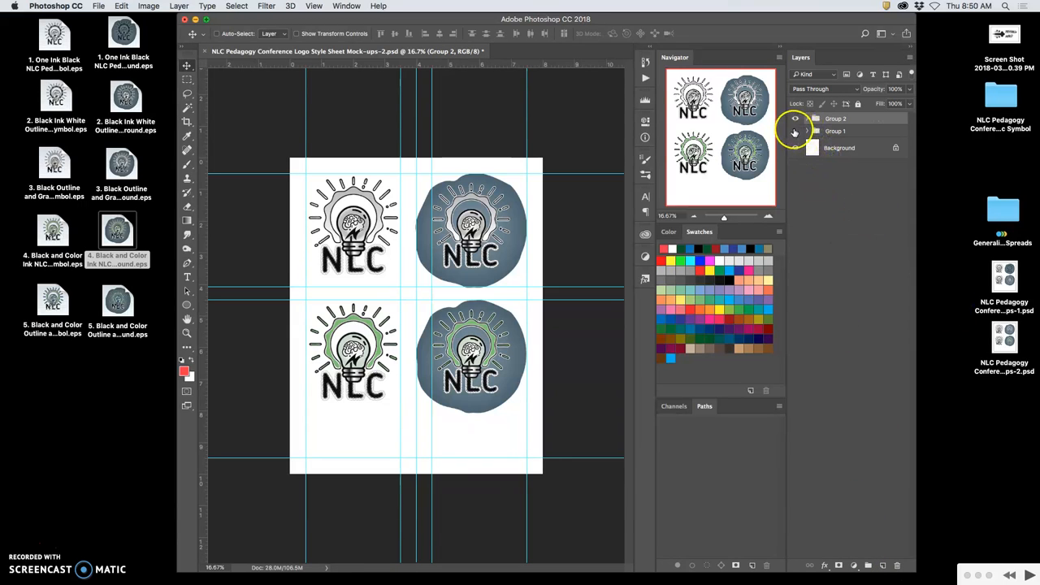
# Hide Group 2 in the Layers panel so only the first style sheet's logos show
pyautogui.click(796, 130)
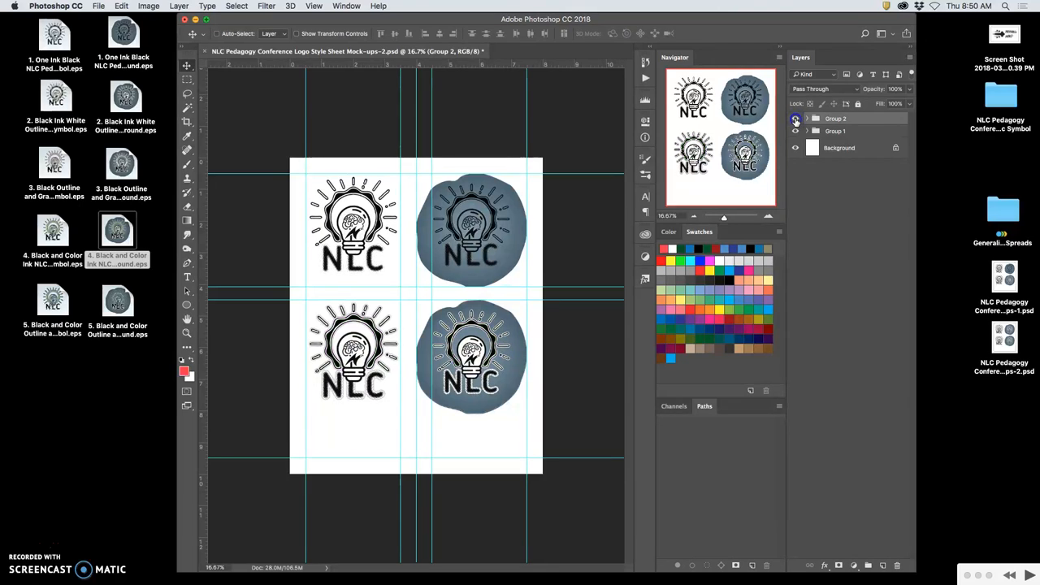
pyautogui.click(796, 118)
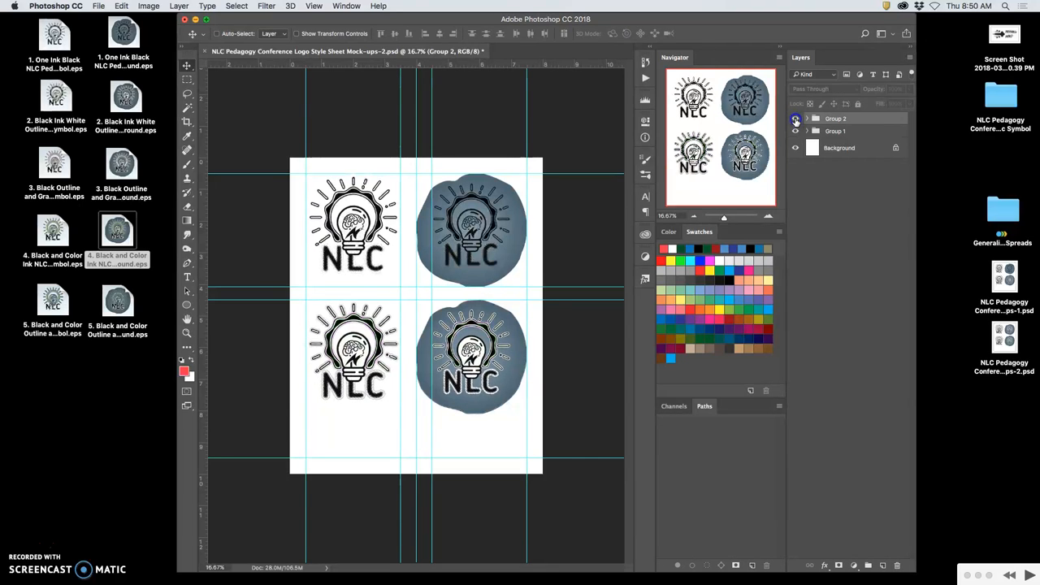
pyautogui.click(796, 117)
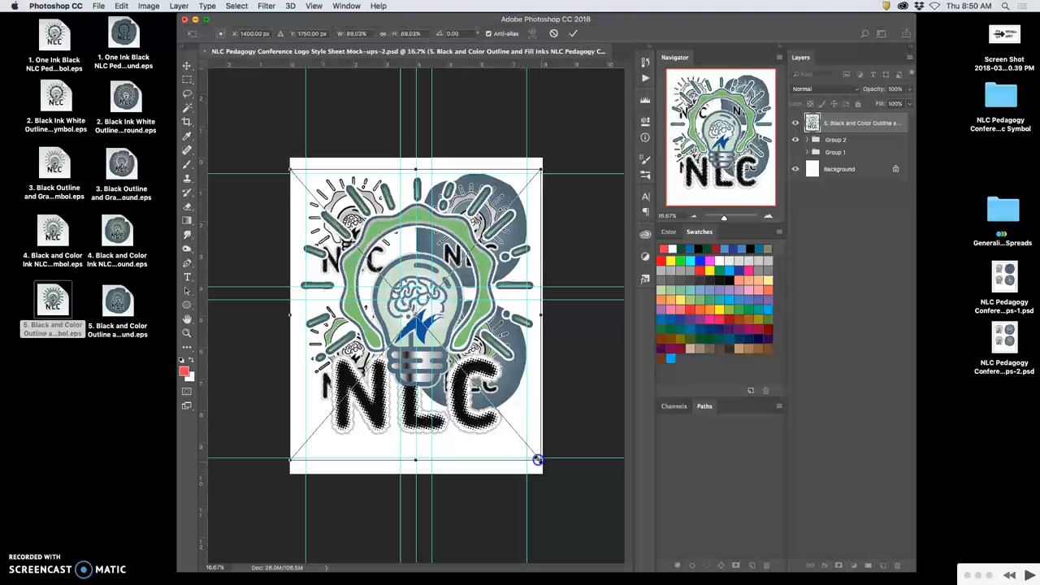
# Shrink the placed black-and-color outline lightbulb logo to quadrant size and move it toward the top-left
pyautogui.moveTo(536, 462); pyautogui.dragTo(416, 369)
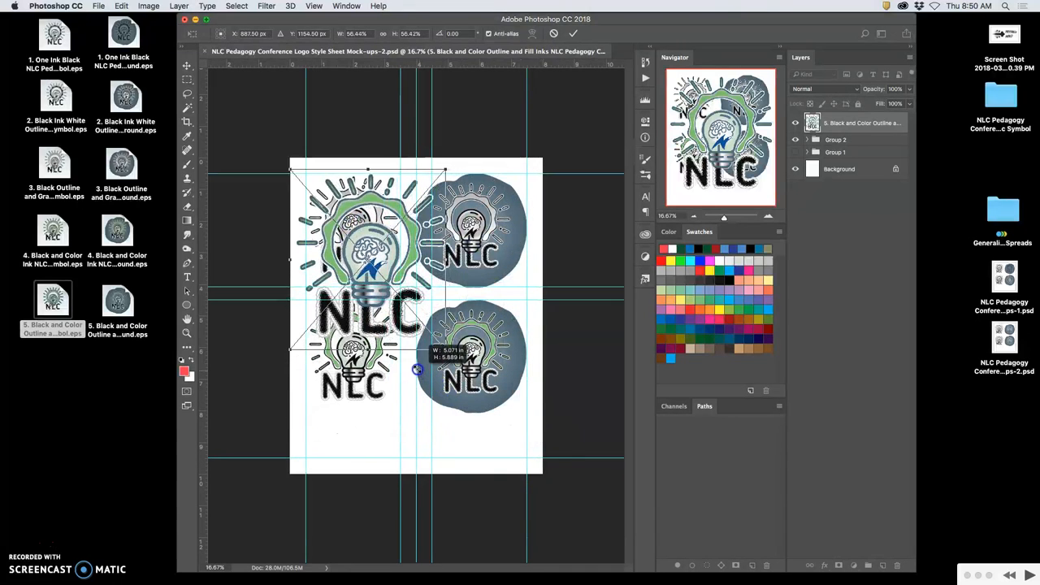
pyautogui.moveTo(419, 371); pyautogui.dragTo(393, 351)
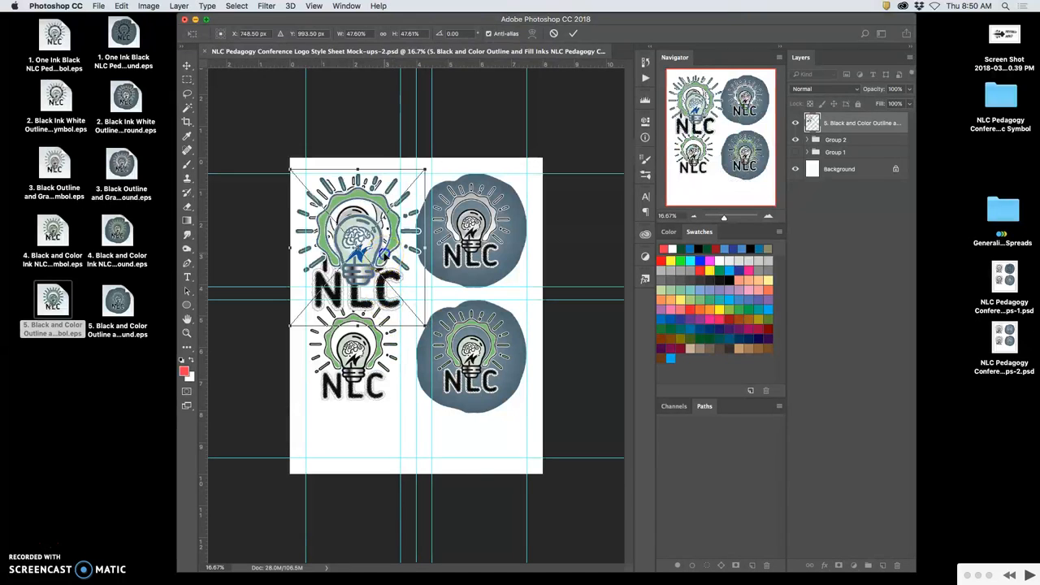
pyautogui.moveTo(358, 244); pyautogui.dragTo(420, 236)
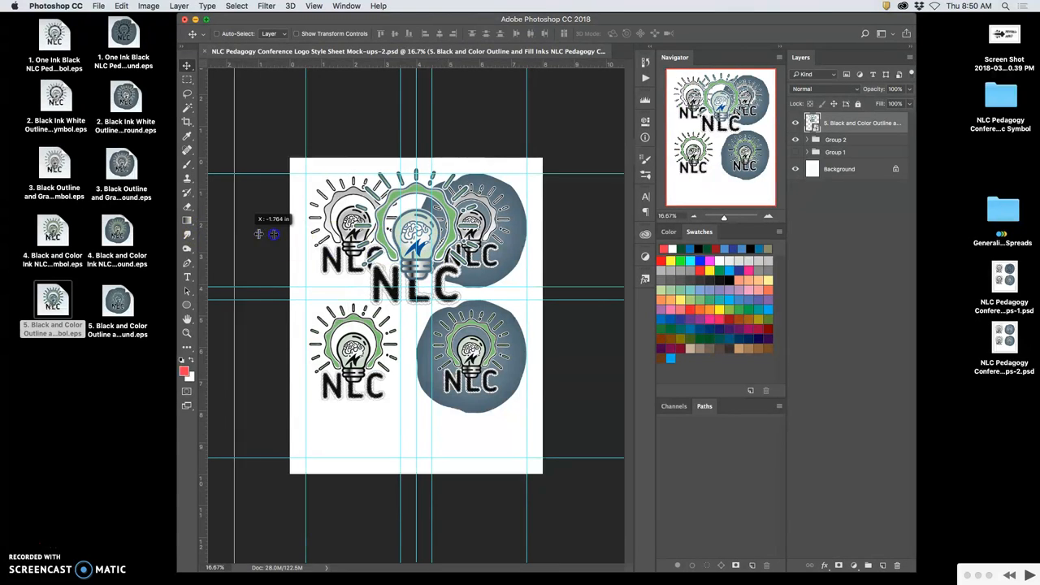
pyautogui.moveTo(259, 238)
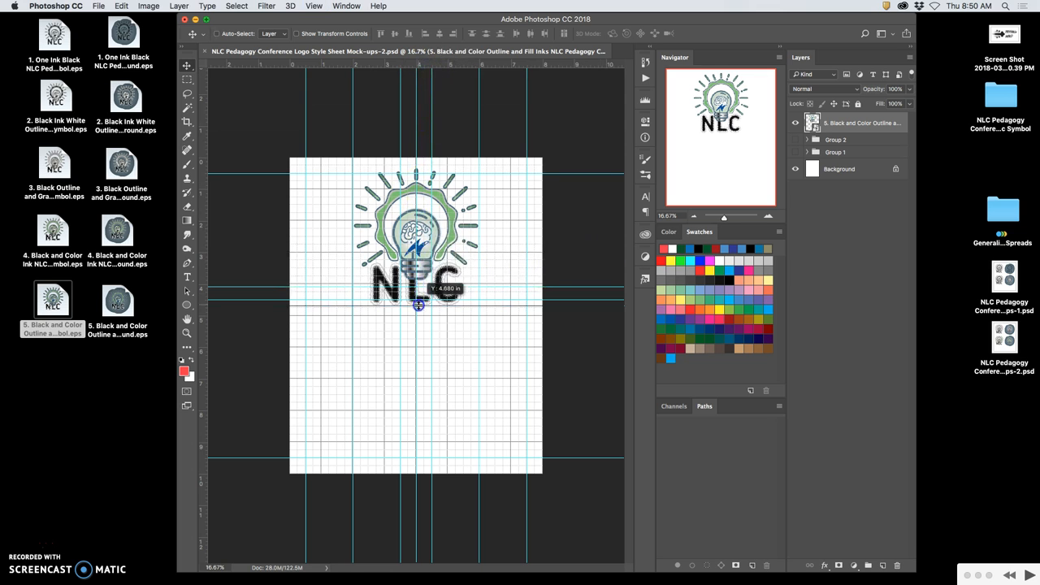
# Centre the outline logo up top and scale the round blue-background logo into the lower half
pyautogui.moveTo(419, 305); pyautogui.dragTo(422, 339)
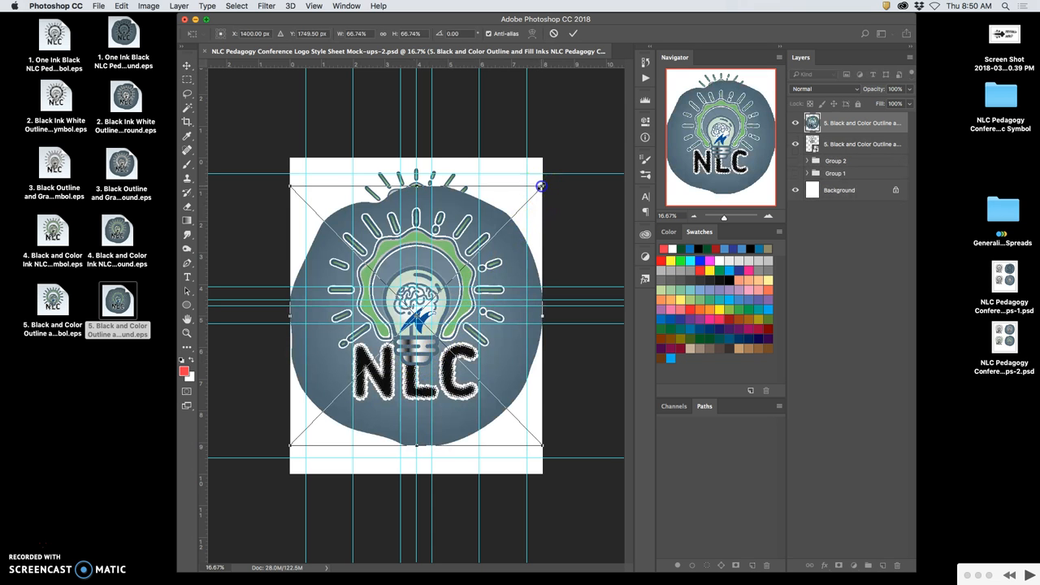
pyautogui.moveTo(540, 187); pyautogui.dragTo(491, 244)
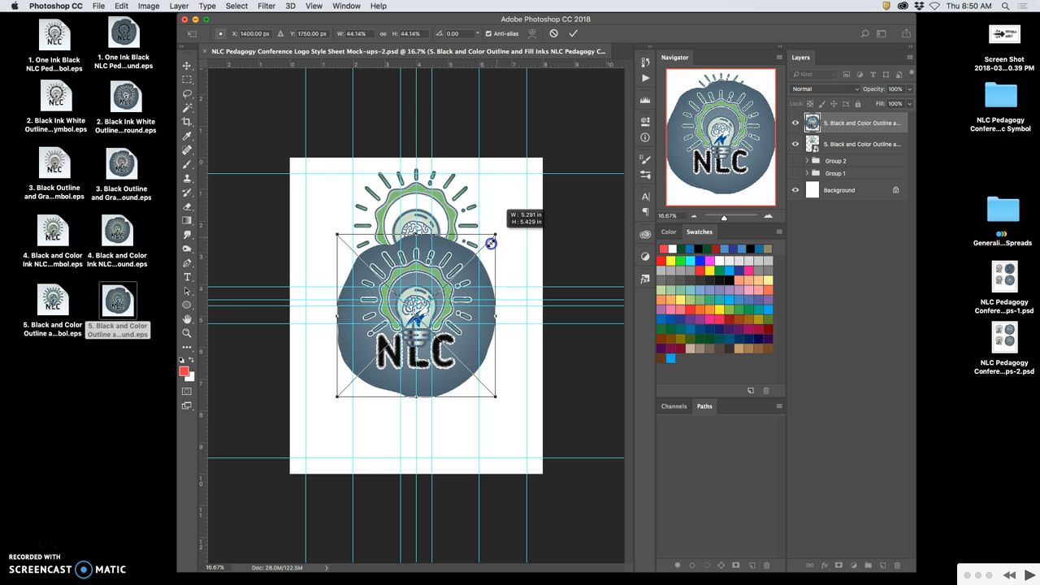
pyautogui.moveTo(490, 242); pyautogui.dragTo(491, 244)
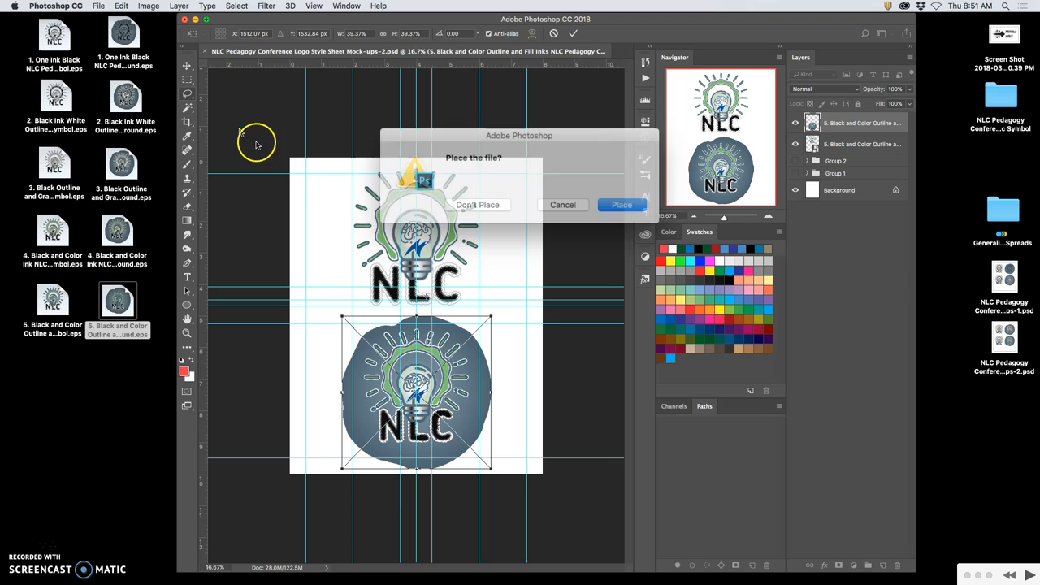
# Confirm the Place prompt to commit the round logo below the outline symbol
pyautogui.click(478, 204)
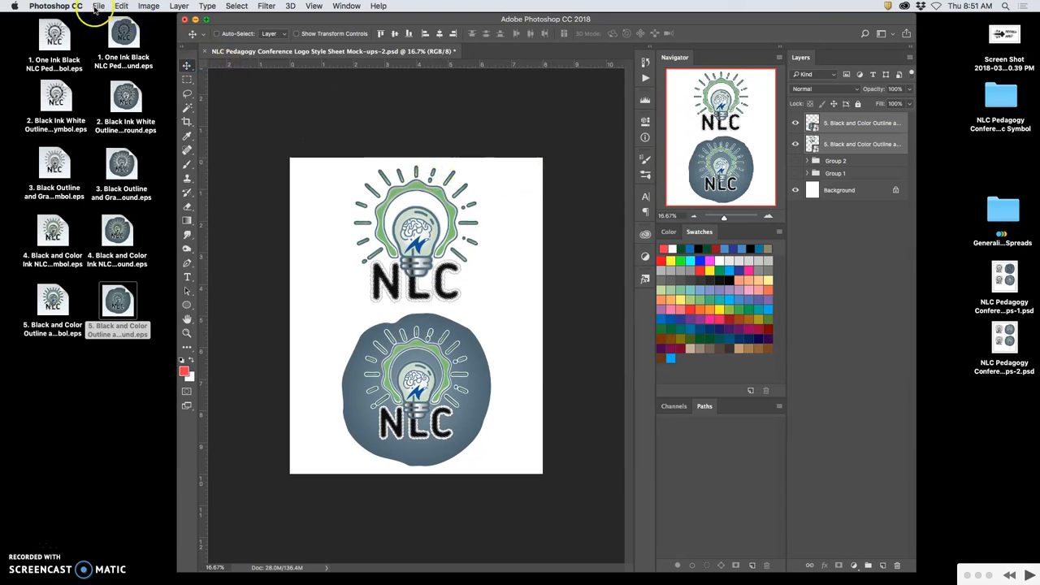
# Save the two-logo sheet as Logo Style Sheet Mock-ups-3.psd with layers on the Desktop
pyautogui.click(97, 6)
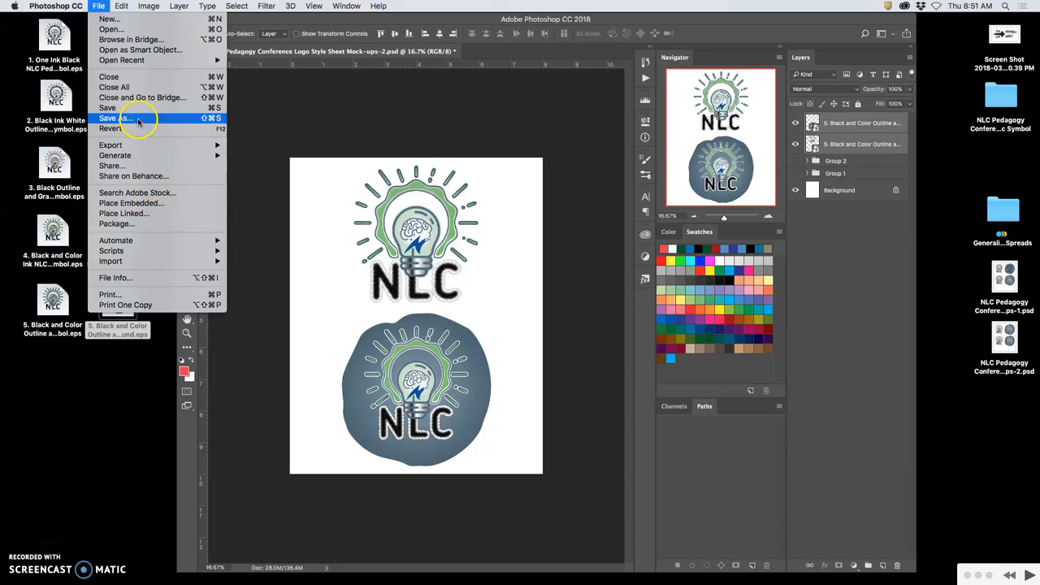
pyautogui.click(115, 117)
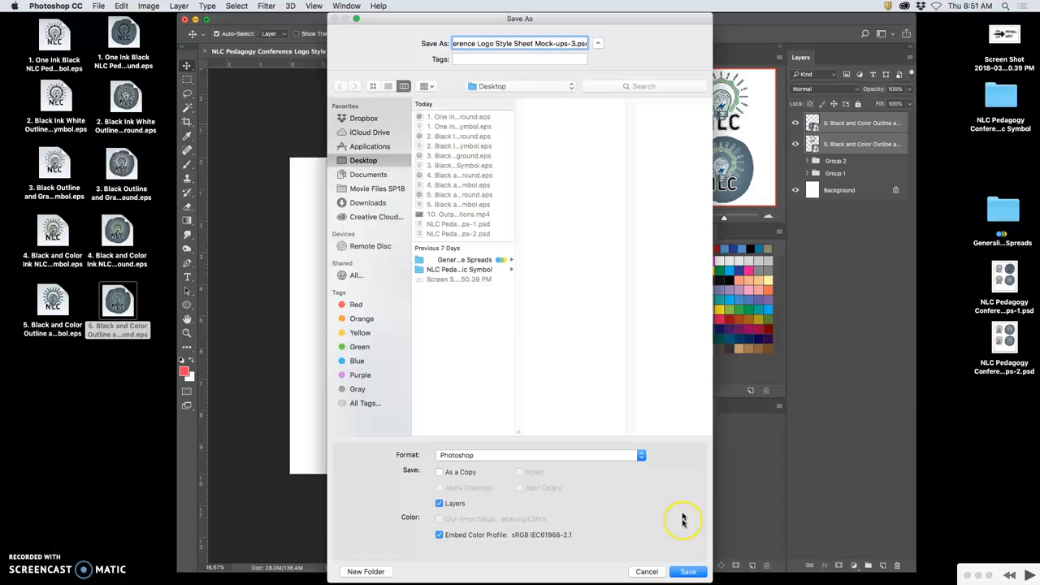
pyautogui.click(688, 572)
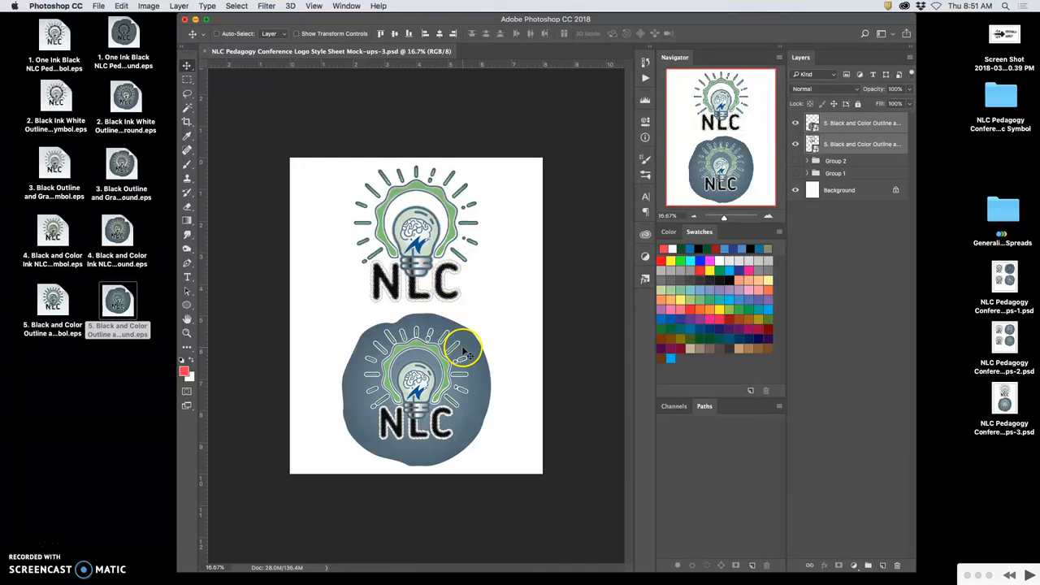
pyautogui.moveTo(445, 394)
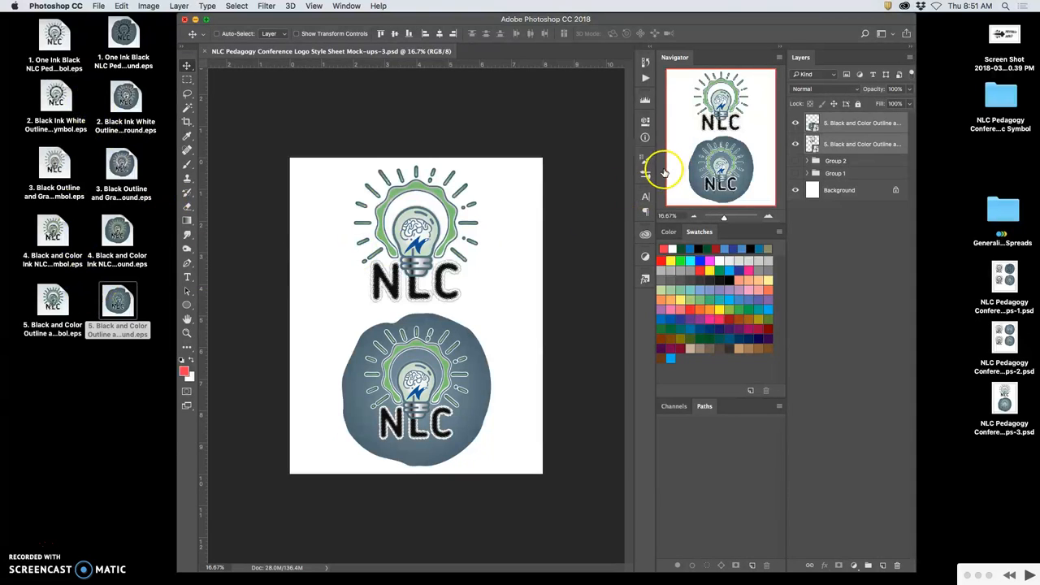
pyautogui.moveTo(270, 66)
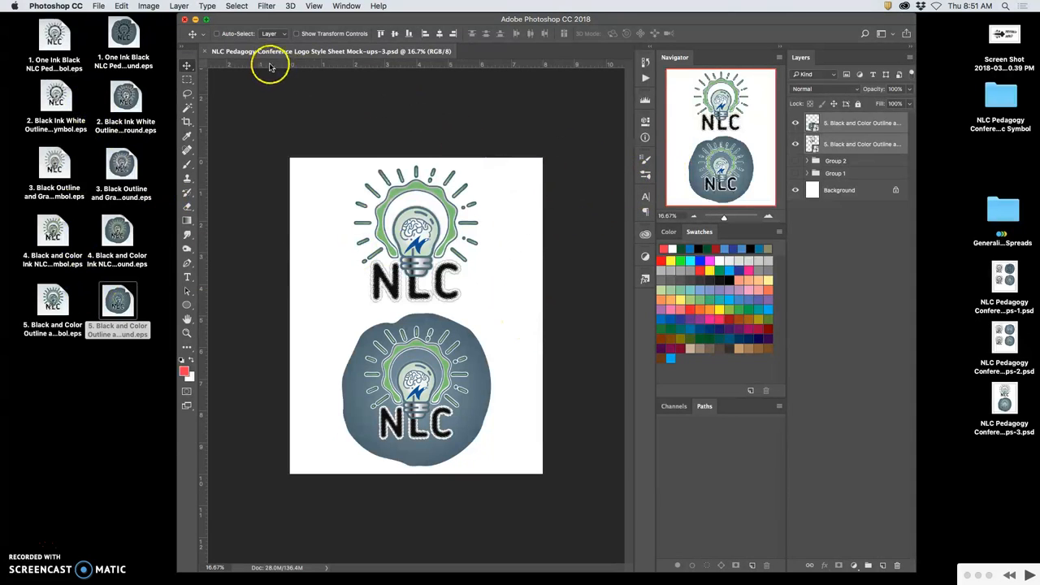
# Save a maximum-quality JPEG copy of the third sheet to the Desktop
pyautogui.click(97, 6)
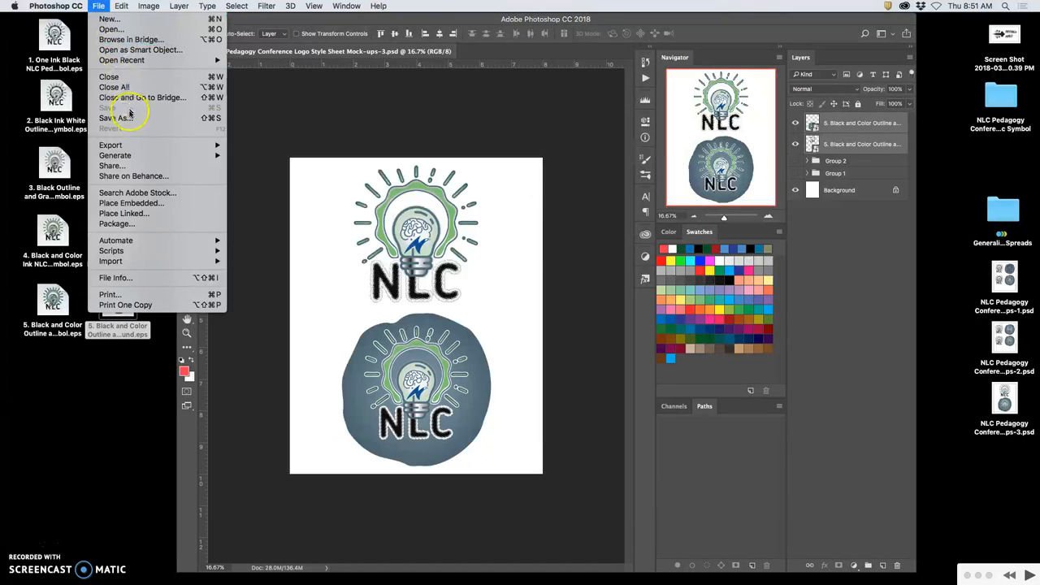
pyautogui.click(115, 117)
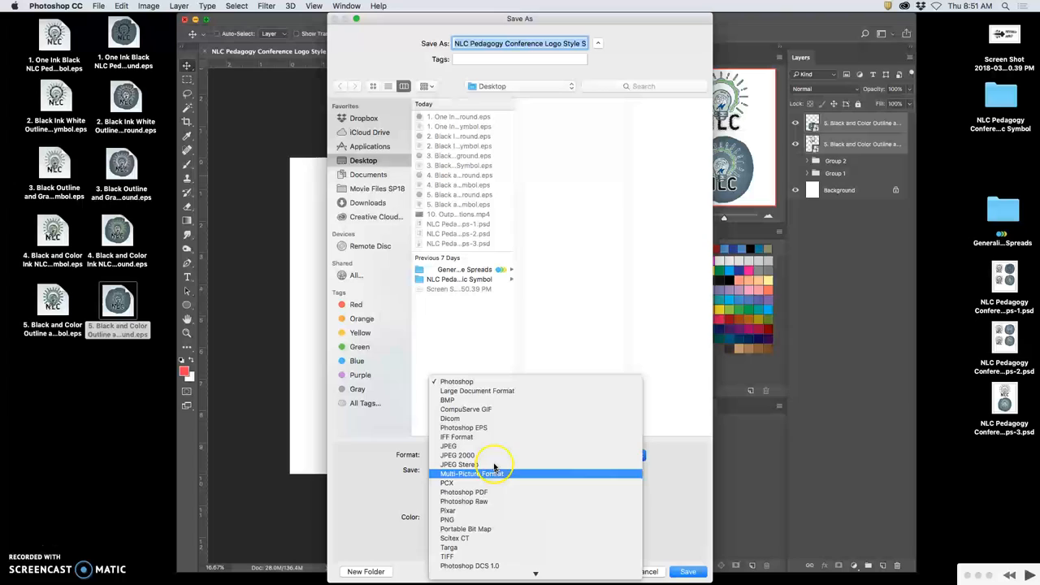
pyautogui.click(687, 572)
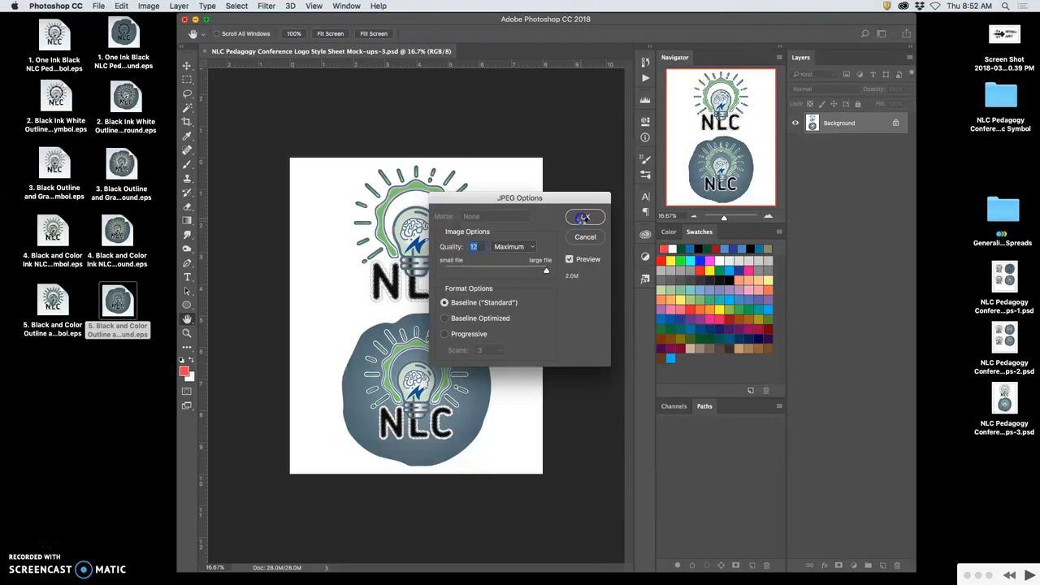
pyautogui.click(585, 217)
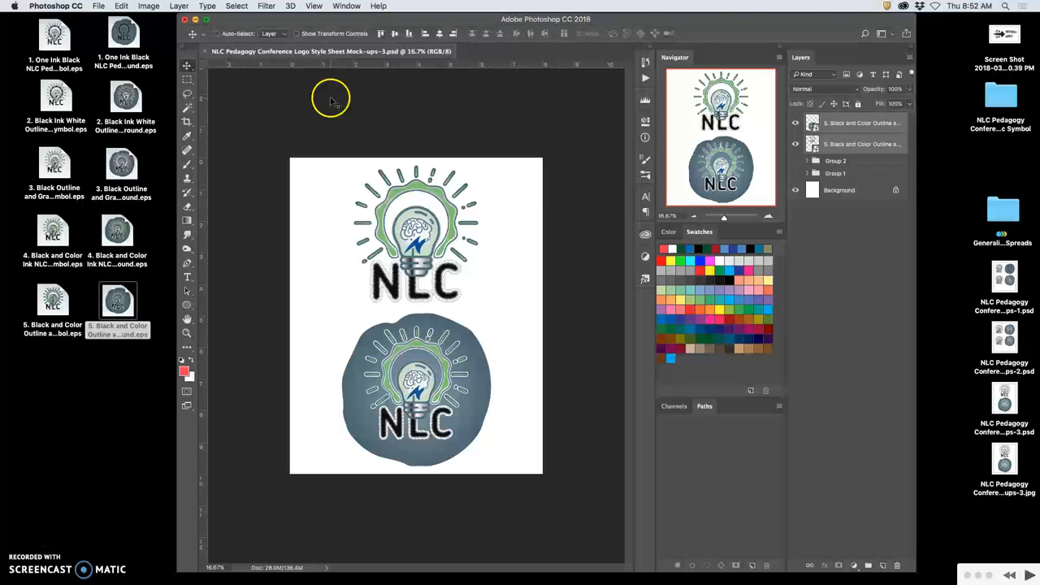
pyautogui.moveTo(338, 88)
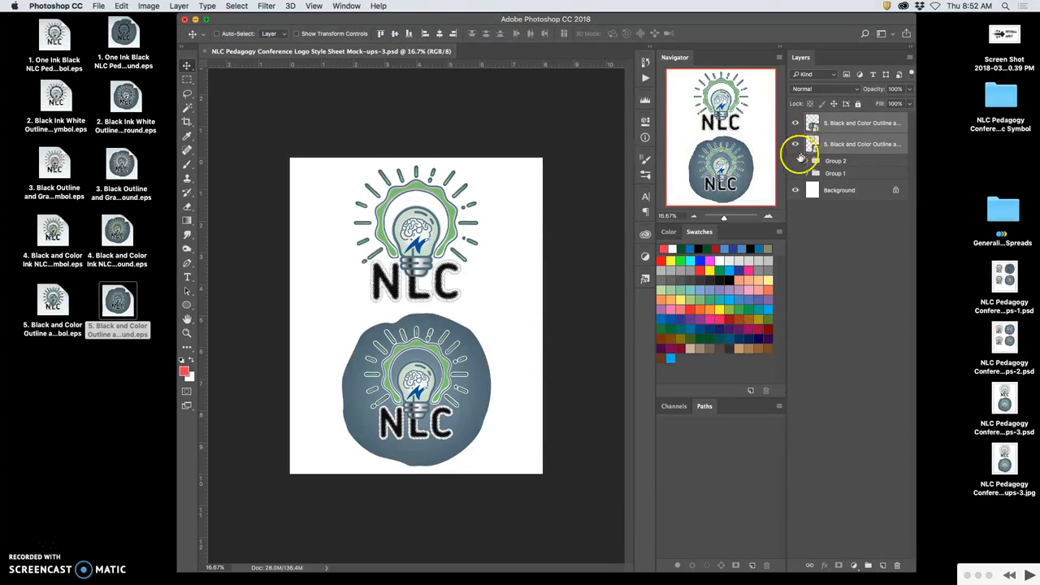
# Show Group 2's logos and set up a JPEG save named Logo Style Sheet Mock-ups-2.jpg
pyautogui.click(796, 124)
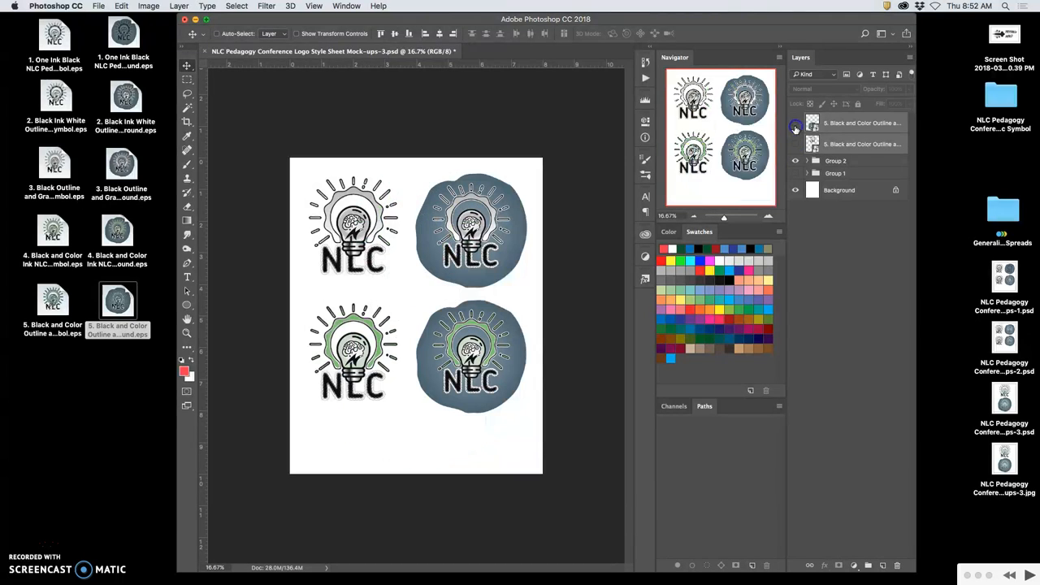
pyautogui.click(97, 7)
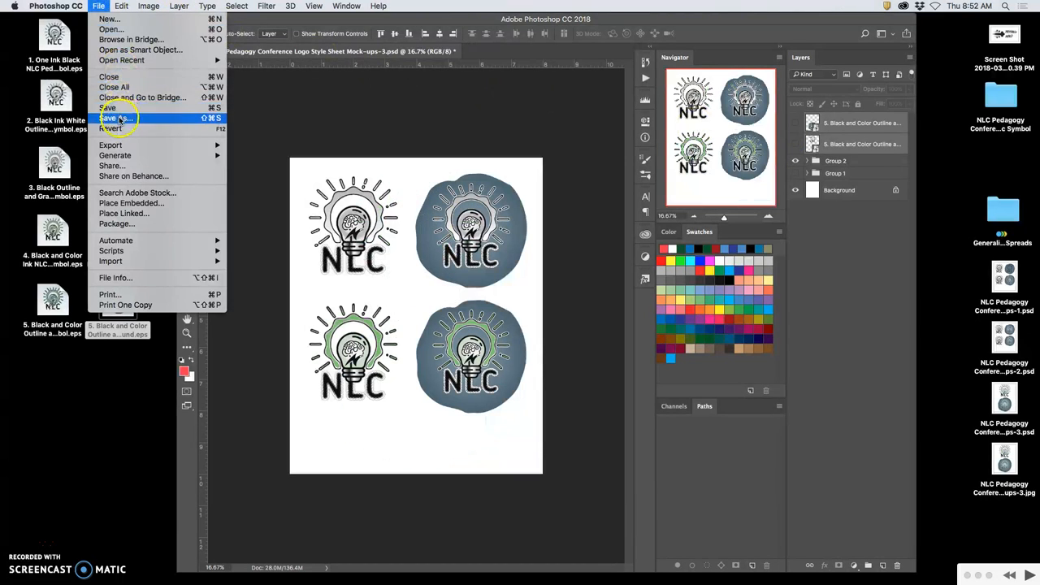
pyautogui.click(114, 117)
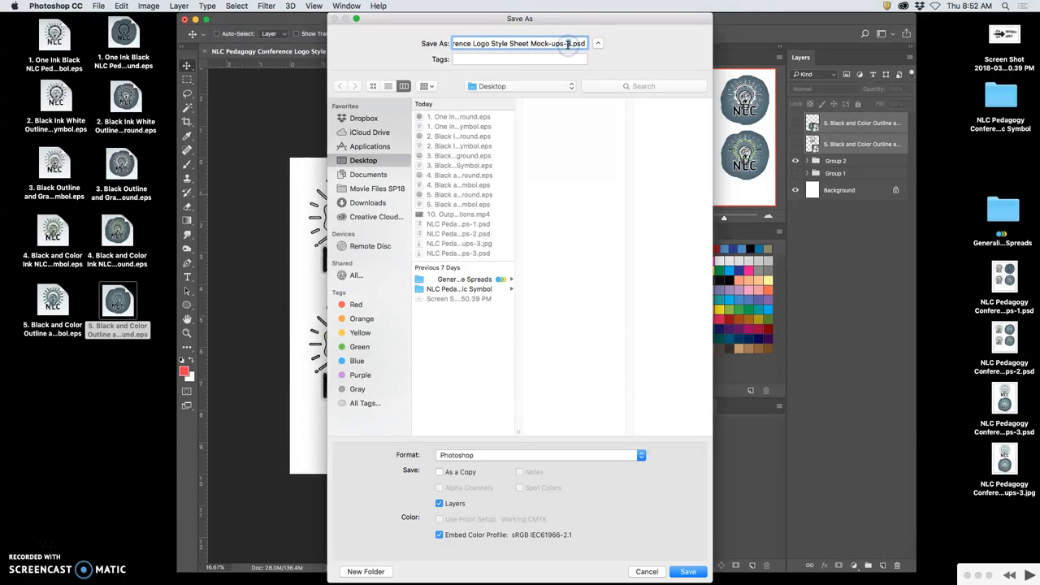
pyautogui.click(540, 455)
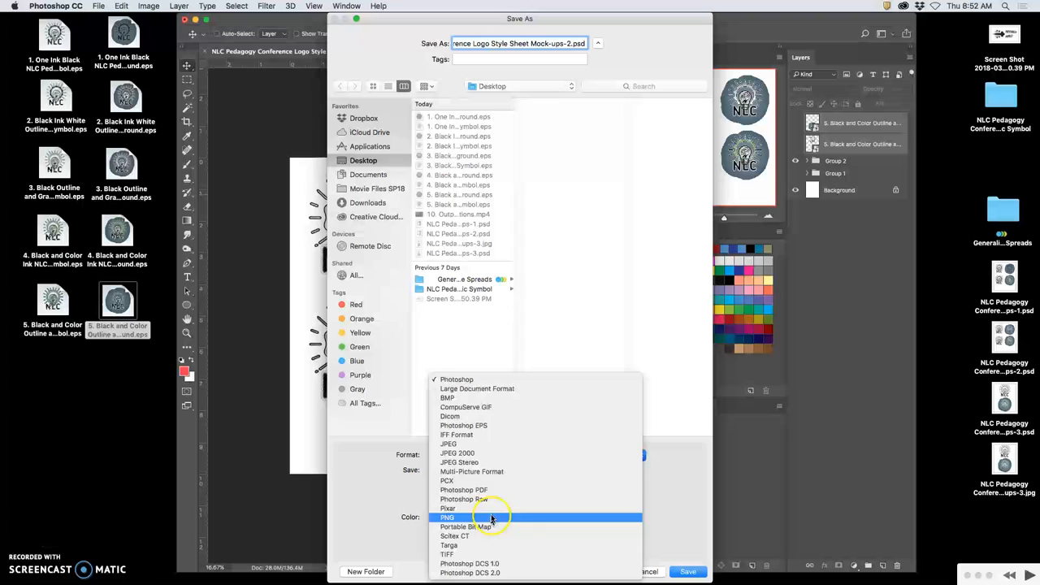
pyautogui.click(448, 444)
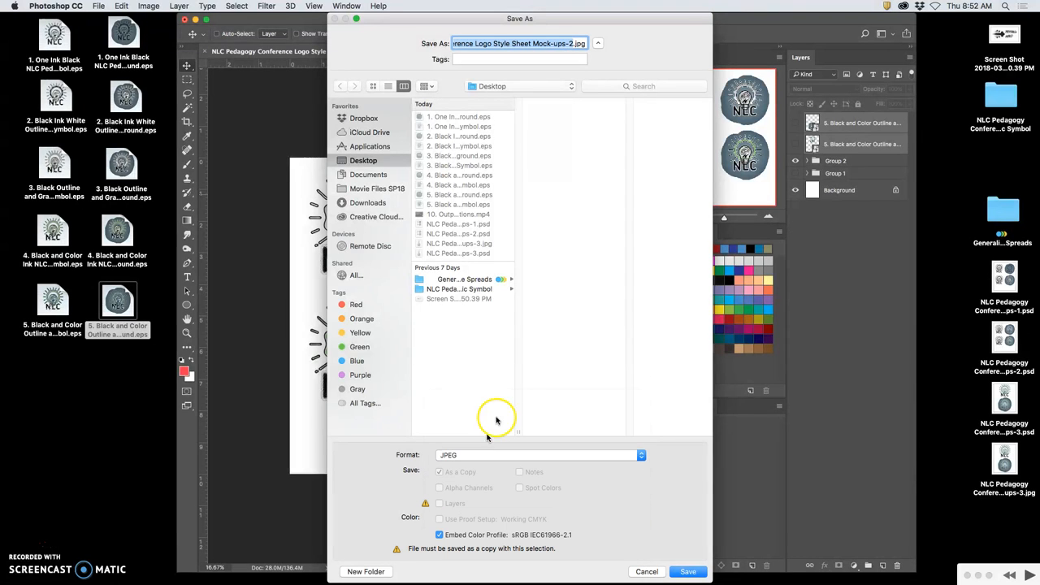